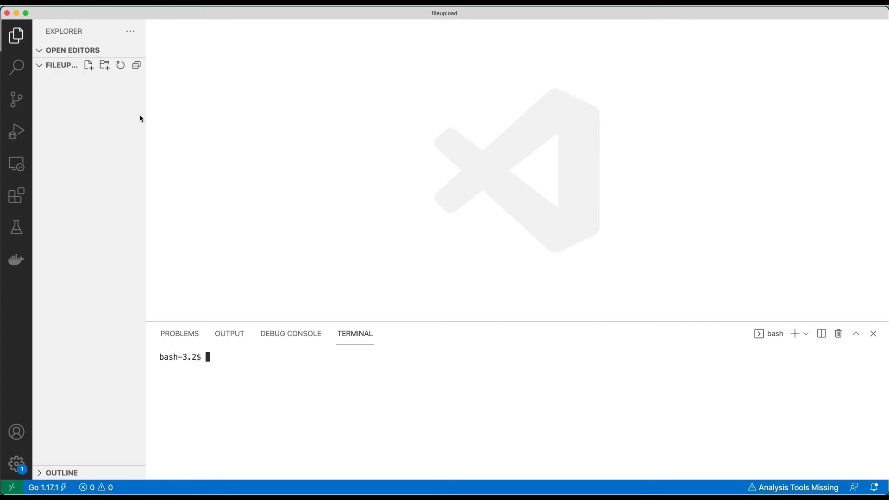
From the terminal, create main.go and a templates folder holding index.html.
{"action": "type", "text": "touch"}
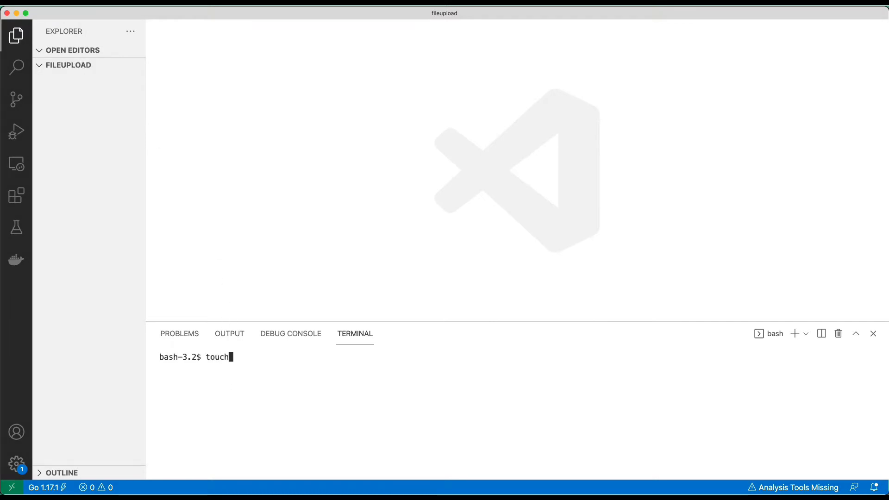
{"action": "type", "text": "main.go"}
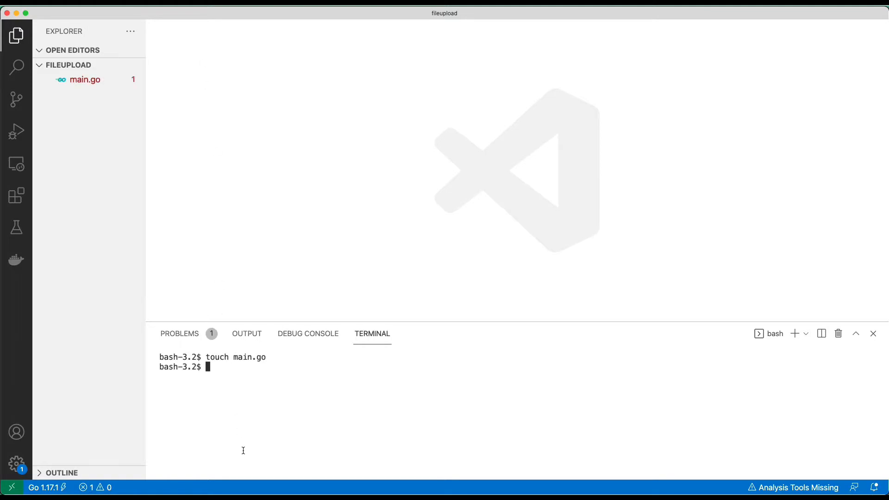
{"action": "type", "text": "touch template"}
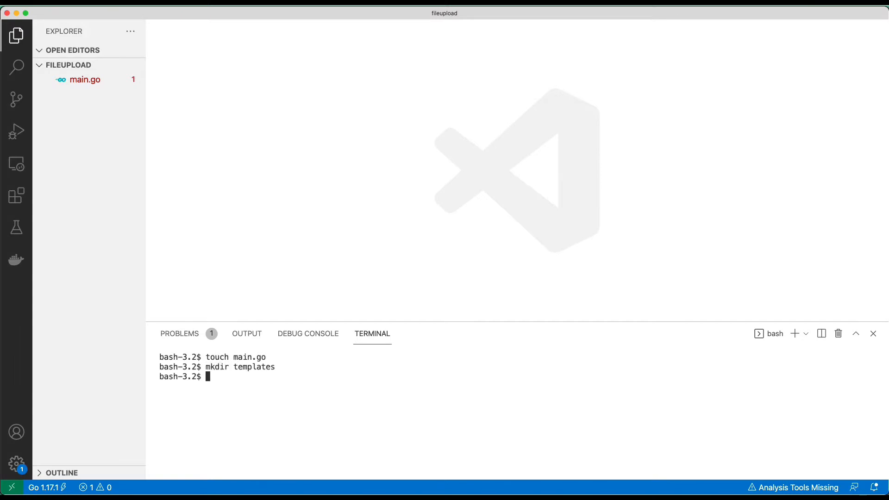
{"action": "type", "text": "touch templates/"}
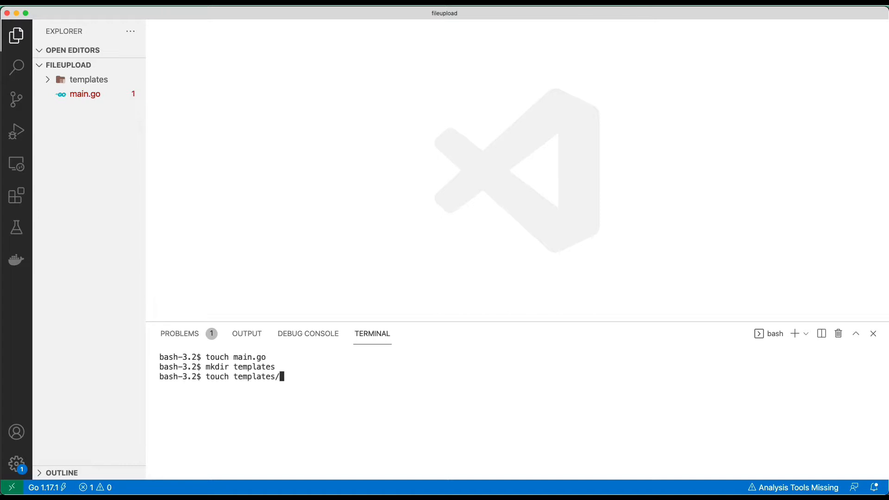
{"action": "type", "text": "index.html"}
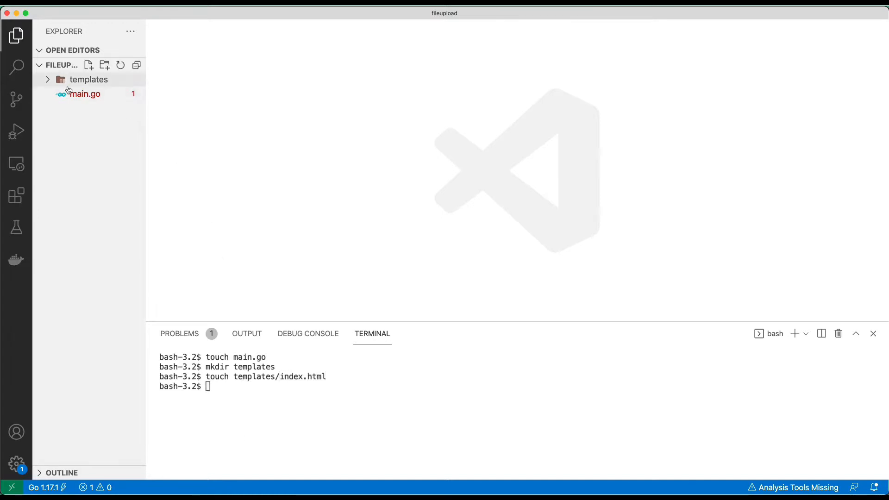
Open main.go and write package main with an empty func main().
{"action": "left_click", "coordinate": [84, 94]}
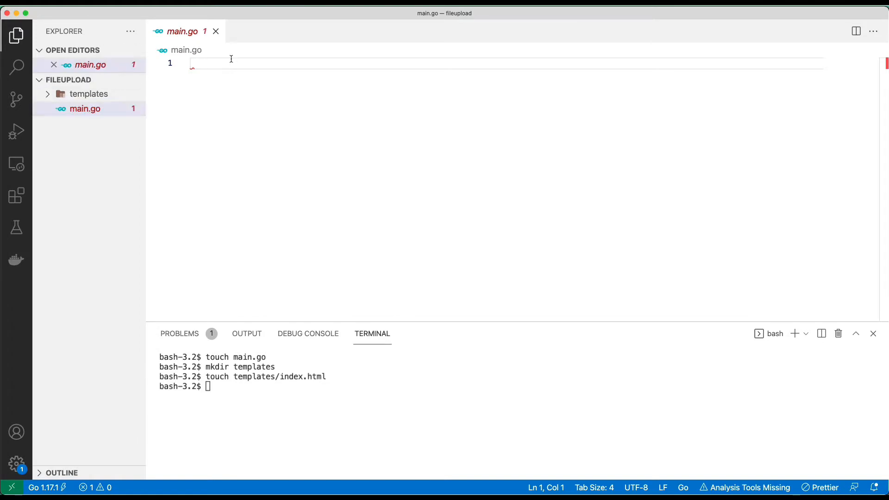
{"action": "type", "text": "package main"}
{"action": "type", "text": "func main"}
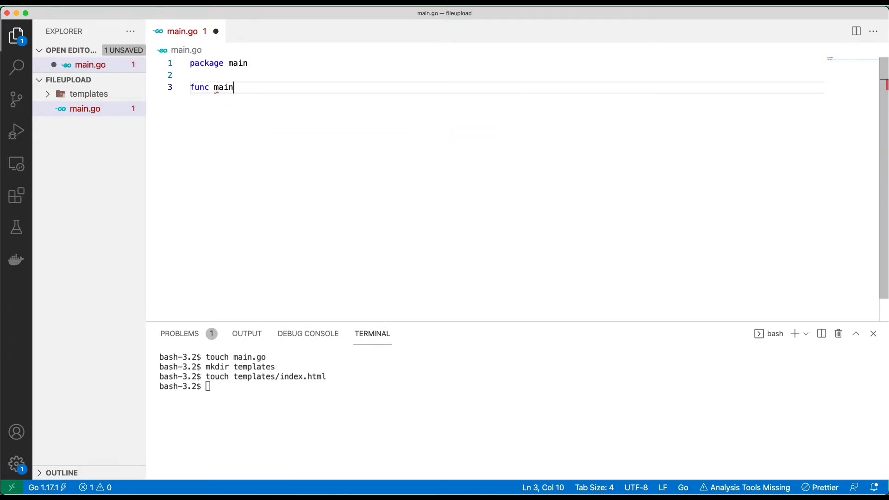
{"action": "type", "text": "() {"}
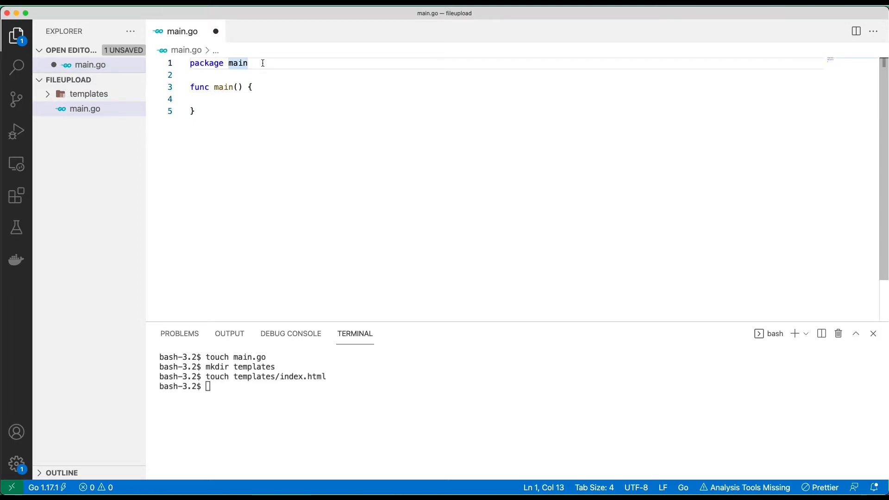
Import log and net/http, and log a 'Starting server on port 5007' message in main.
{"action": "type", "text": "import ("}
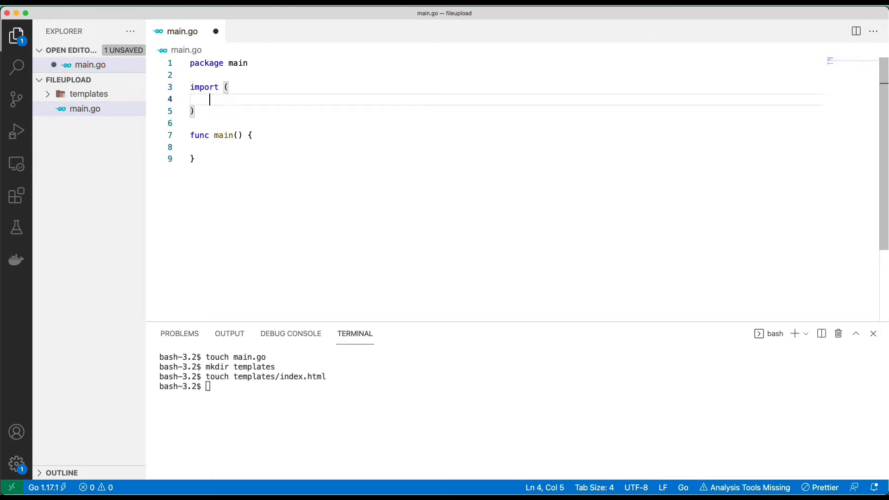
{"action": "type", "text": "\"net\""}
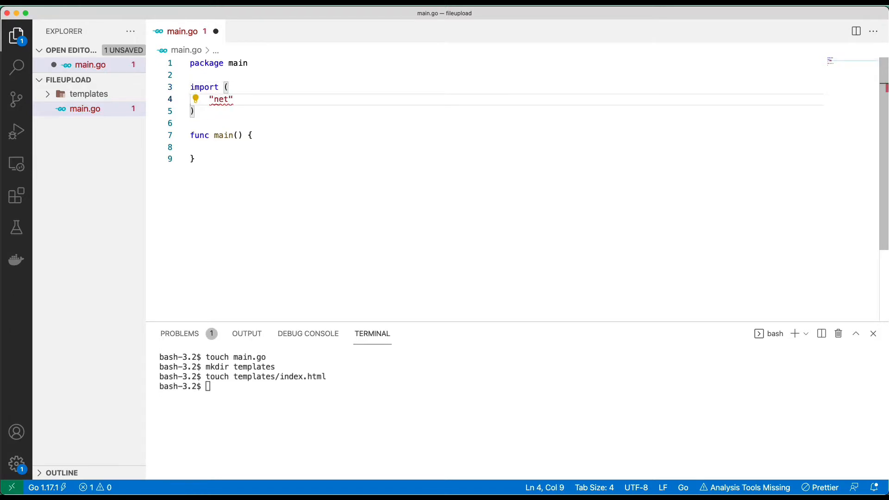
{"action": "type", "text": "/http"}
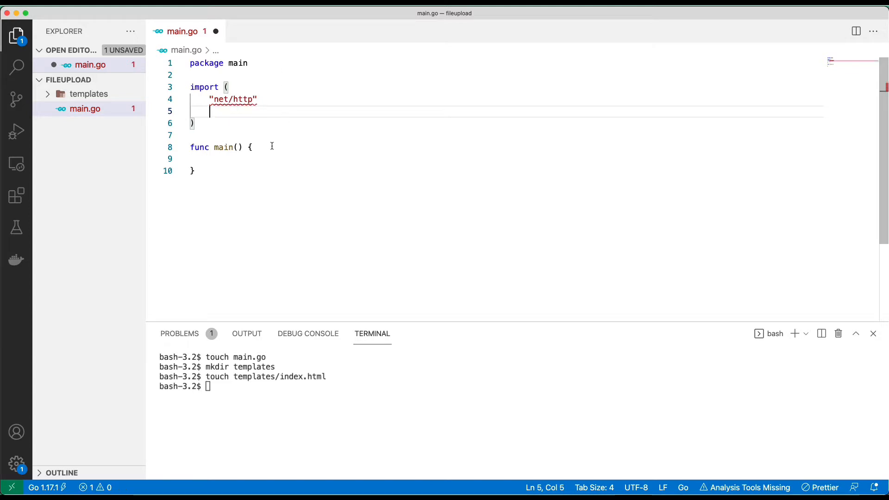
{"action": "type", "text": "l"}
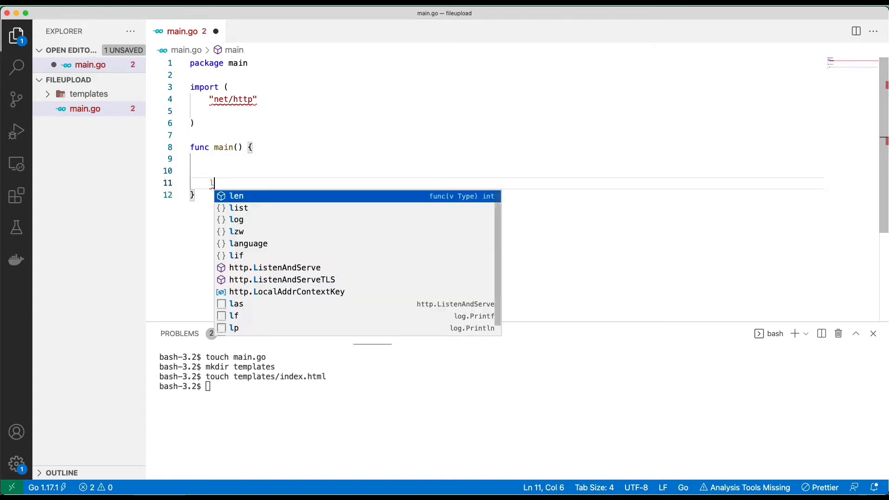
{"action": "type", "text": "og.Println(\"Star"}
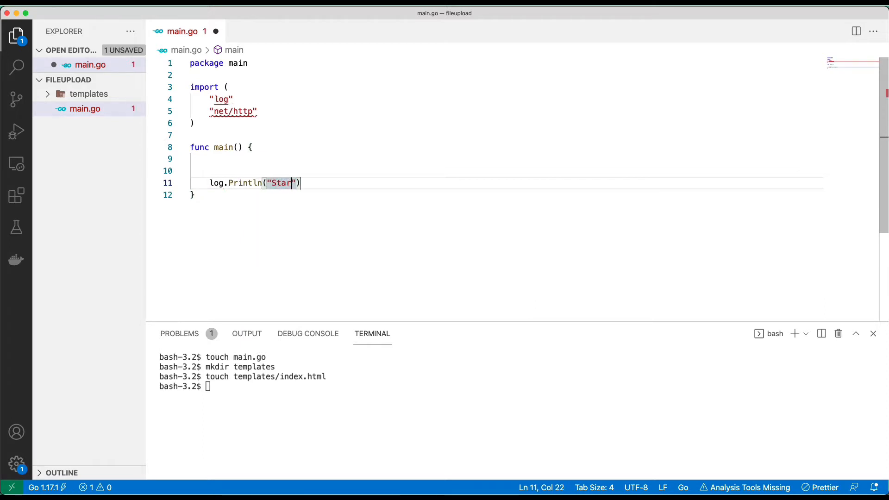
{"action": "type", "text": "ting server o"}
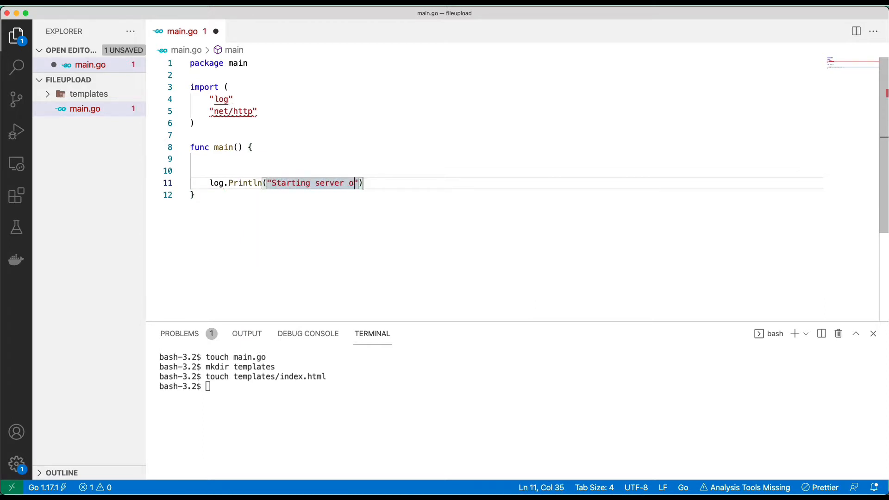
{"action": "type", "text": "n port"}
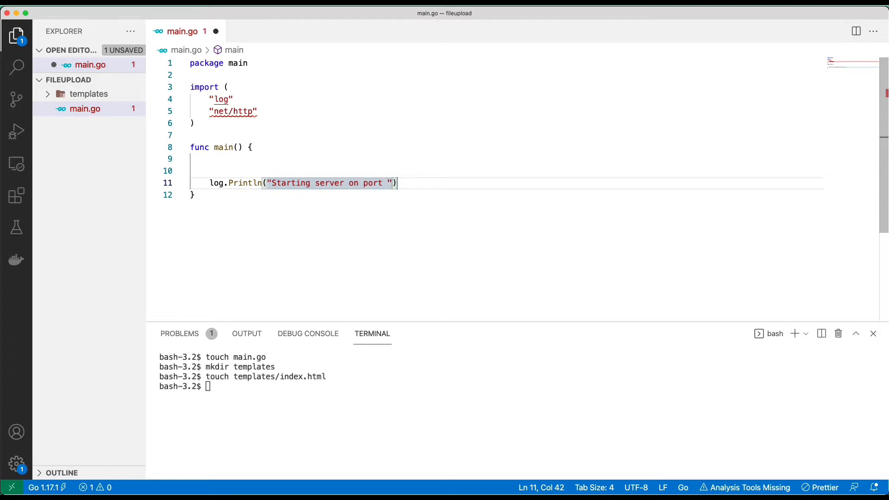
{"action": "type", "text": "5007"}
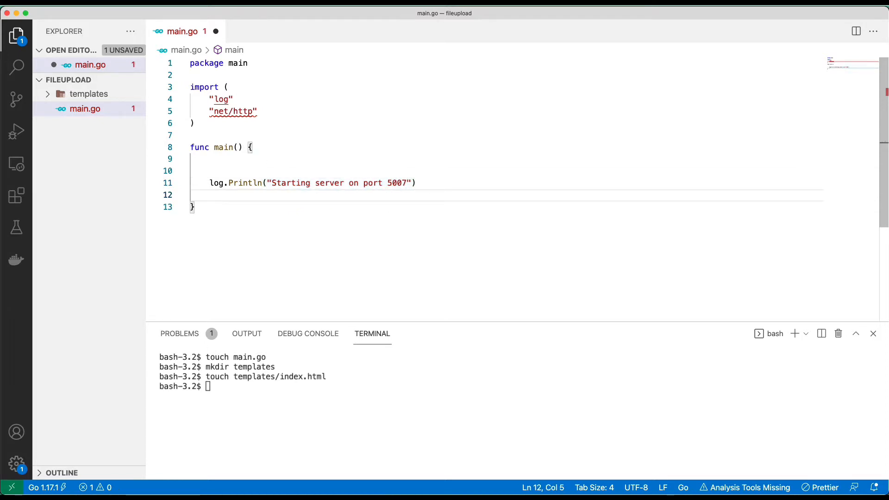
Serve with http.ListenAndServe on :5007, calling log.Fatal(err) if it fails.
{"action": "type", "text": "if err :="}
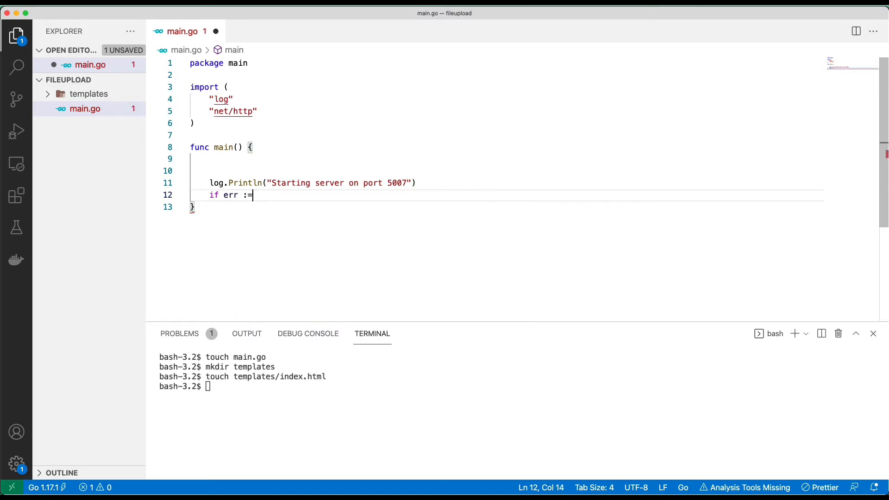
{"action": "type", "text": "http.ListenAndServe(\":5007\", ni"}
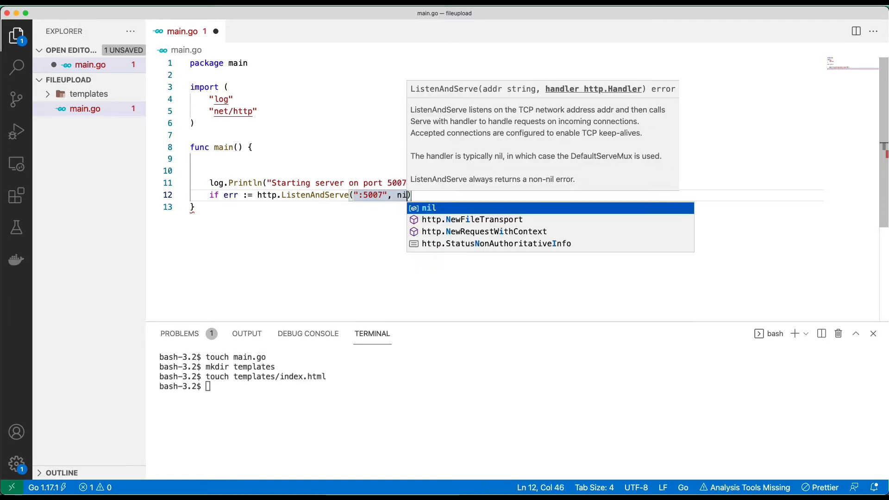
{"action": "type", "text": ");"}
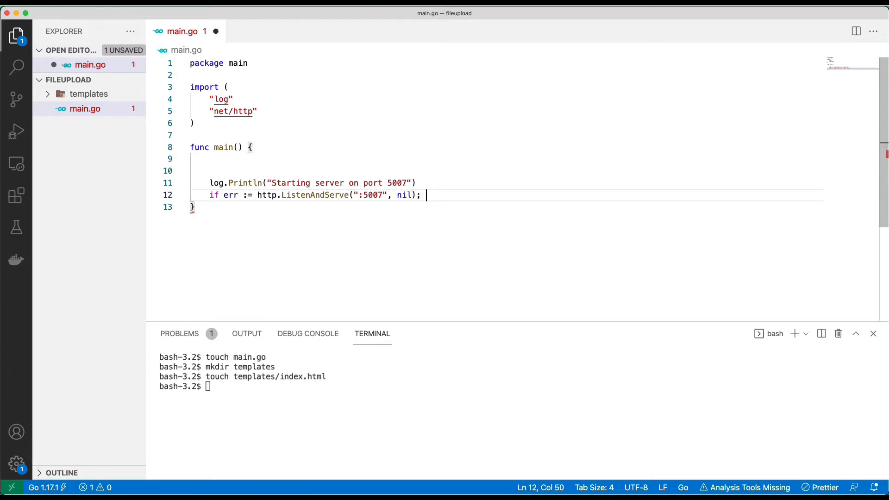
{"action": "type", "text": "err != nil {"}
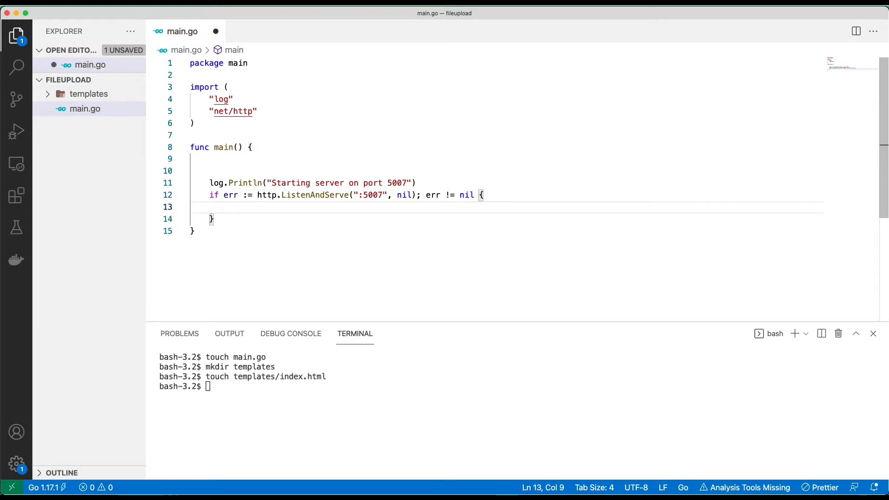
{"action": "type", "text": "log.Fatal()"}
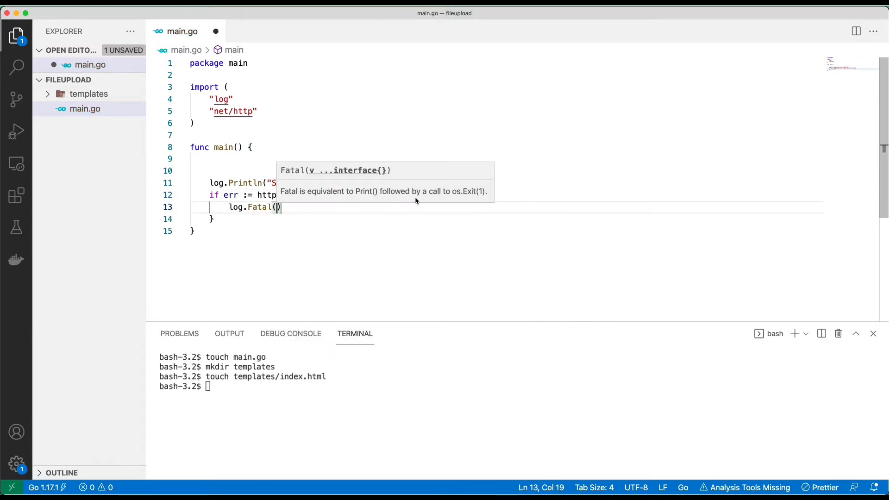
{"action": "type", "text": "err"}
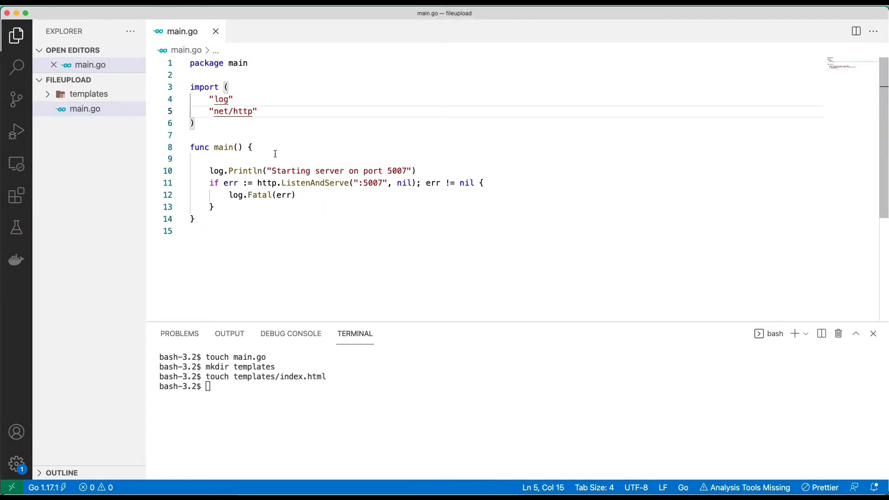
Route "/" to a home handler with http.HandleFunc.
{"action": "type", "text": "ht"}
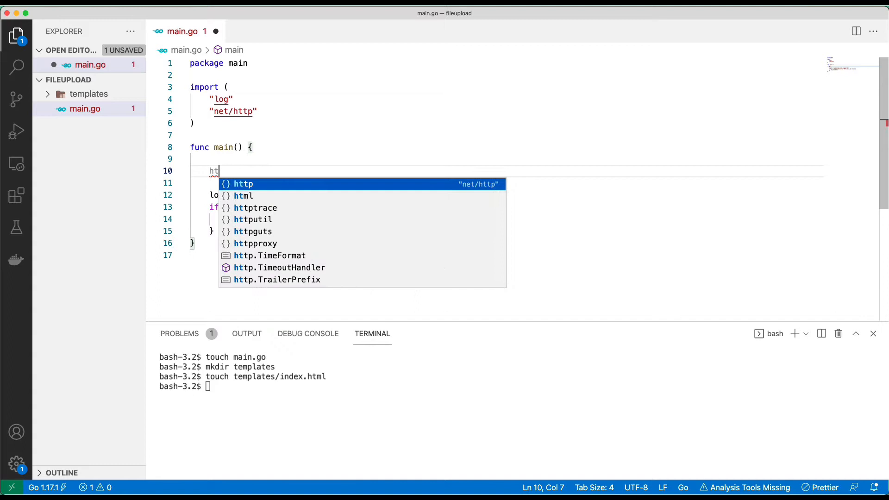
{"action": "type", "text": "http.HandleFunc("}
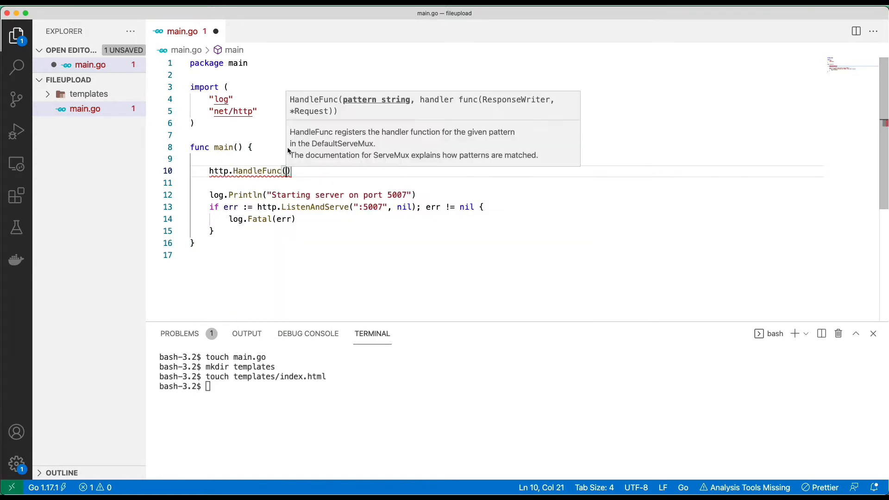
{"action": "type", "text": "\"/\""}
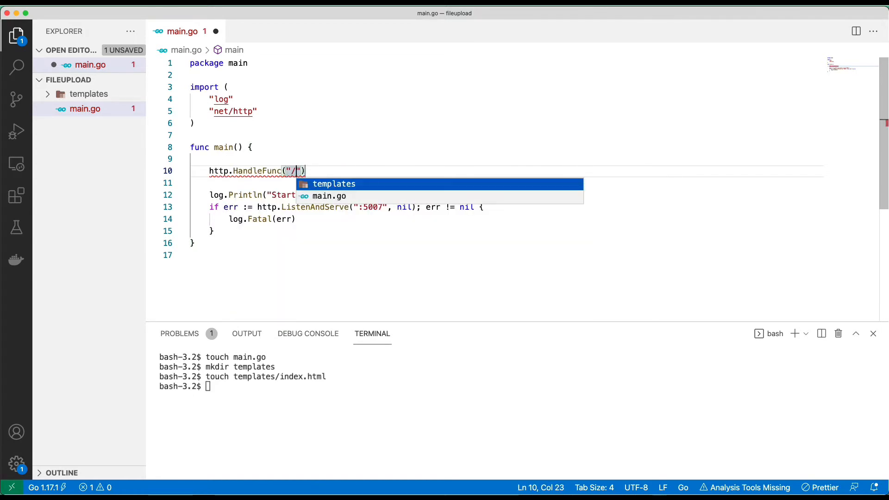
{"action": "type", "text": ","}
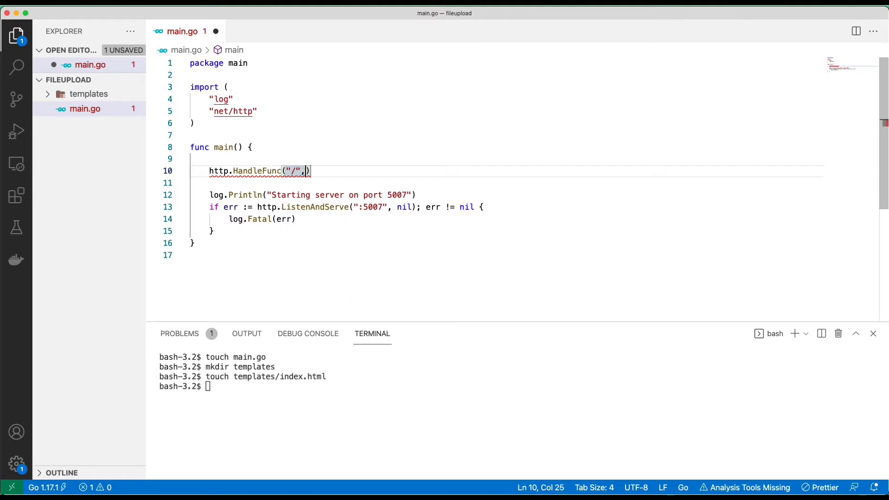
{"action": "type", "text": "home"}
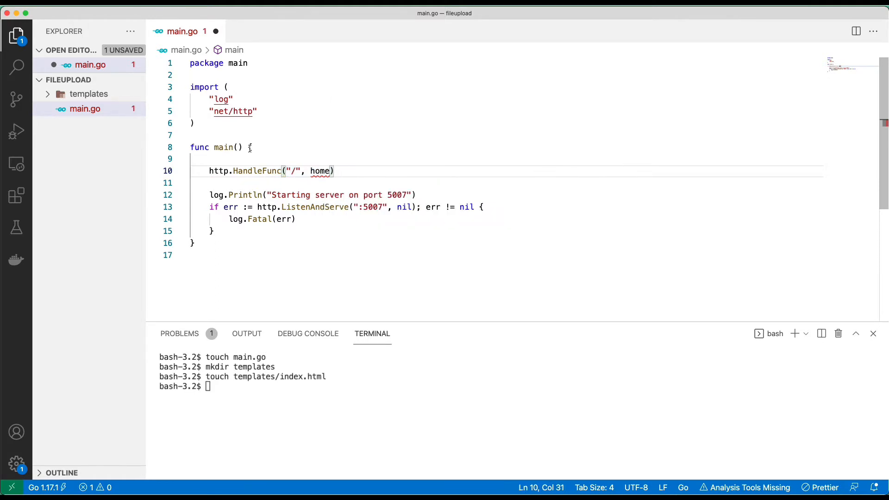
{"action": "double_click", "coordinate": [319, 171]}
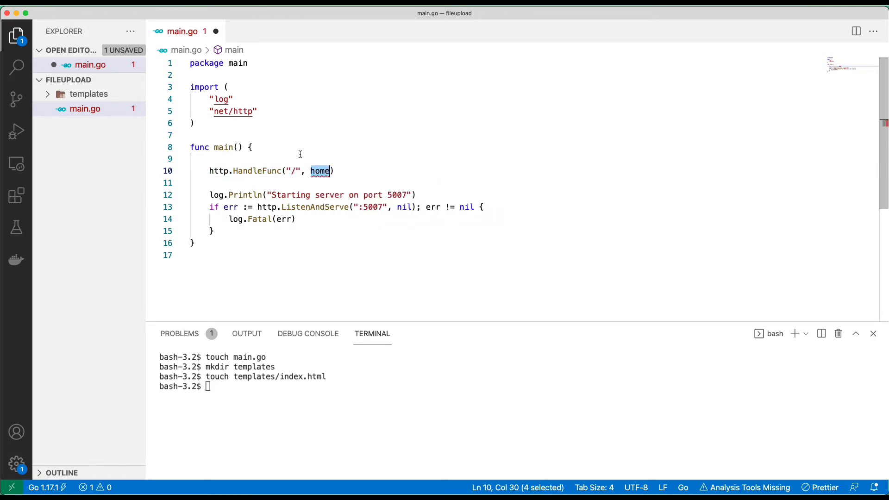
Define home(w http.ResponseWriter, r *http.Request) writing "Welcome home" to the response.
{"action": "type", "text": "func home"}
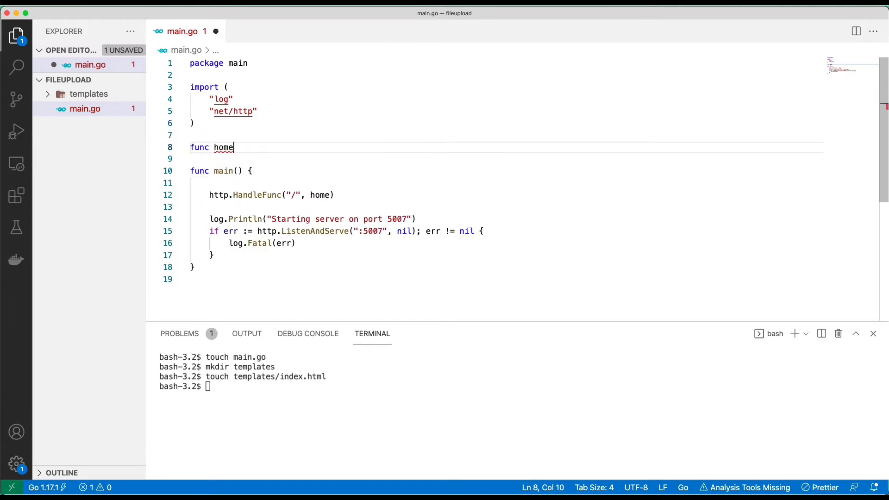
{"action": "type", "text": "(w http.Re"}
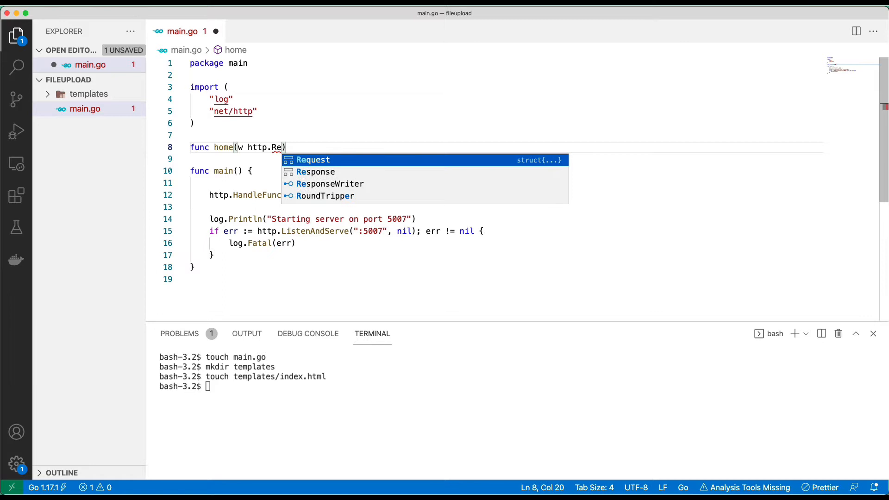
{"action": "type", "text": "sponseWriter, r"}
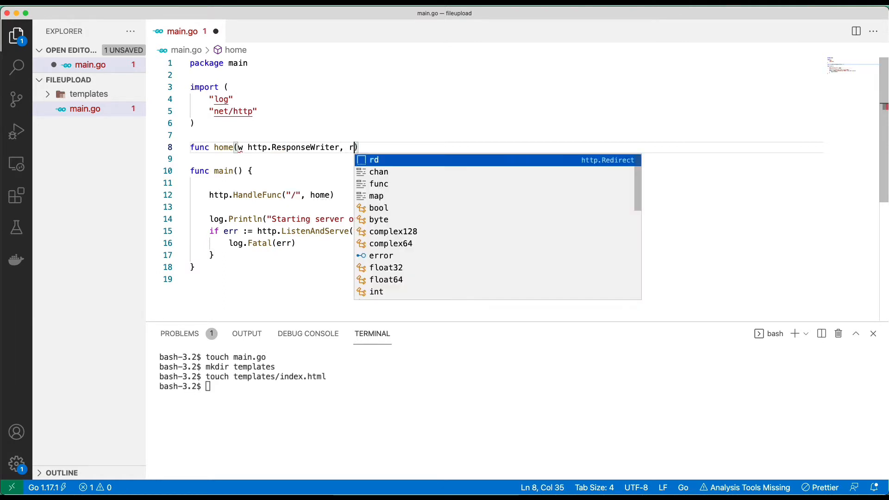
{"action": "type", "text": "*http.Request"}
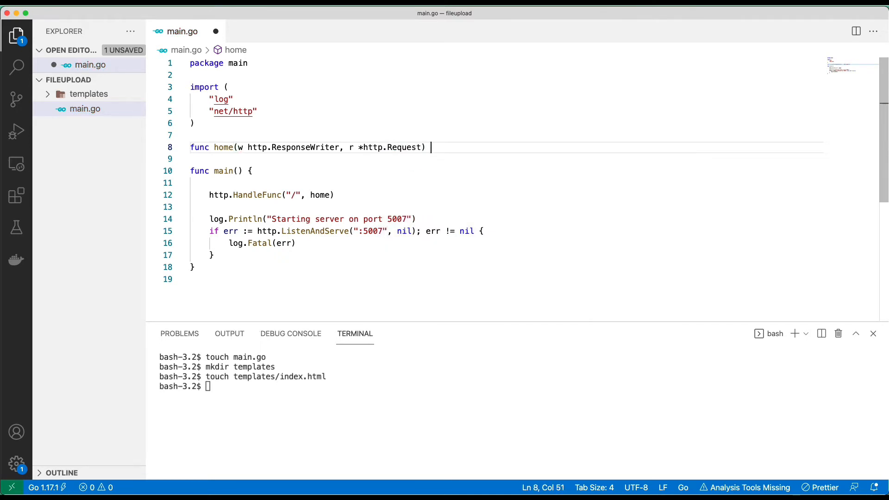
{"action": "type", "text": "{"}
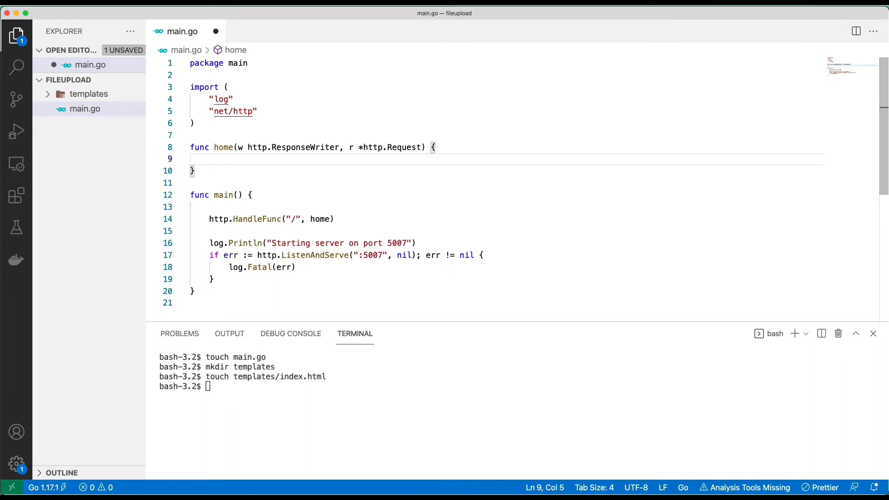
{"action": "type", "text": "w.Write("}
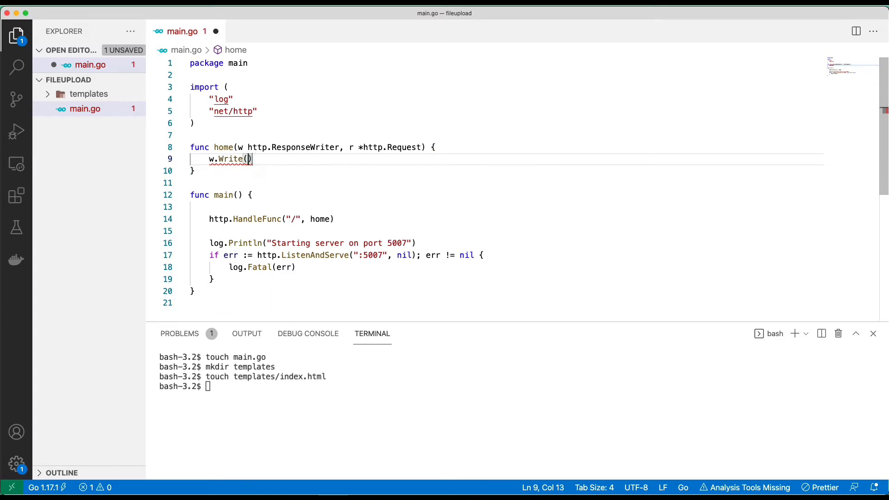
{"action": "type", "text": "[]byte(\"W"}
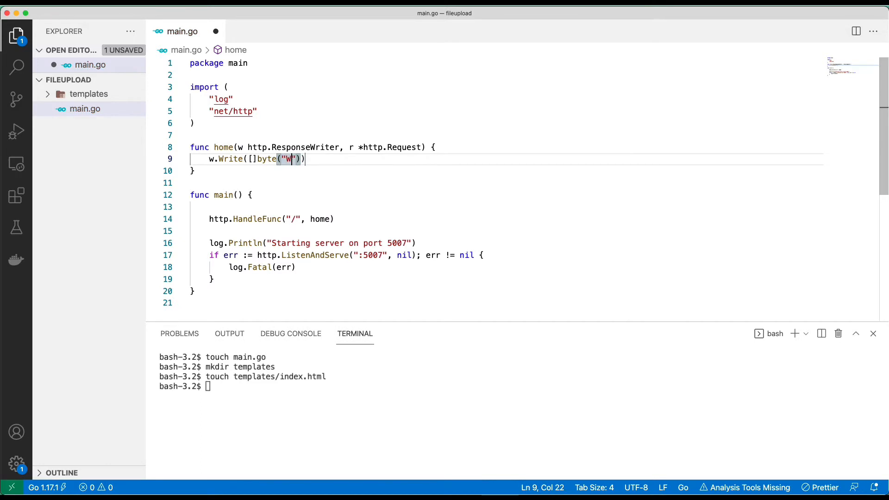
{"action": "type", "text": "elc"}
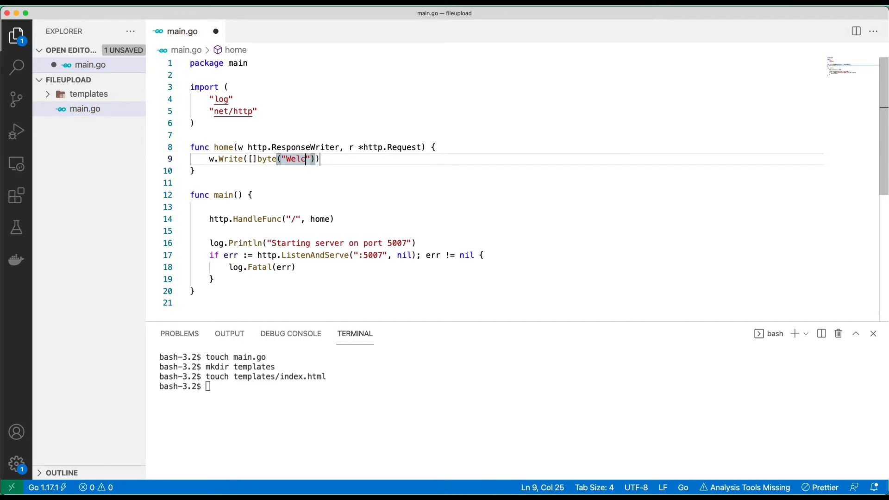
{"action": "type", "text": "ome h"}
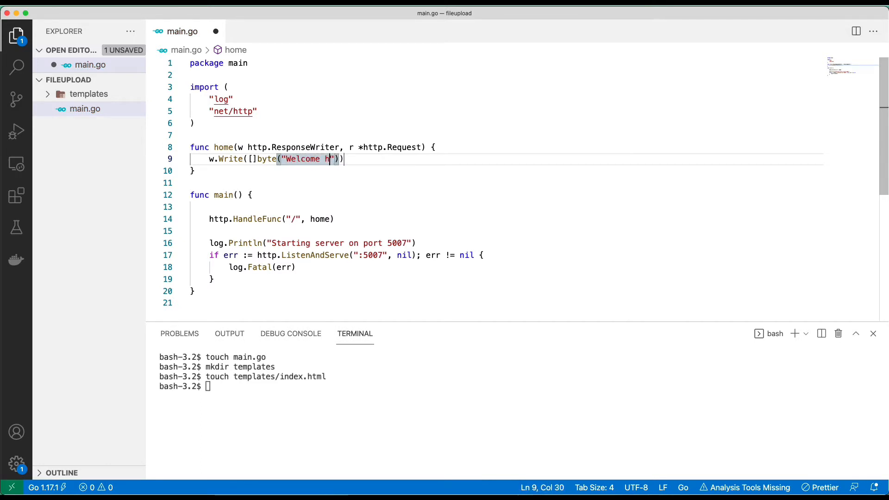
{"action": "type", "text": "ome"}
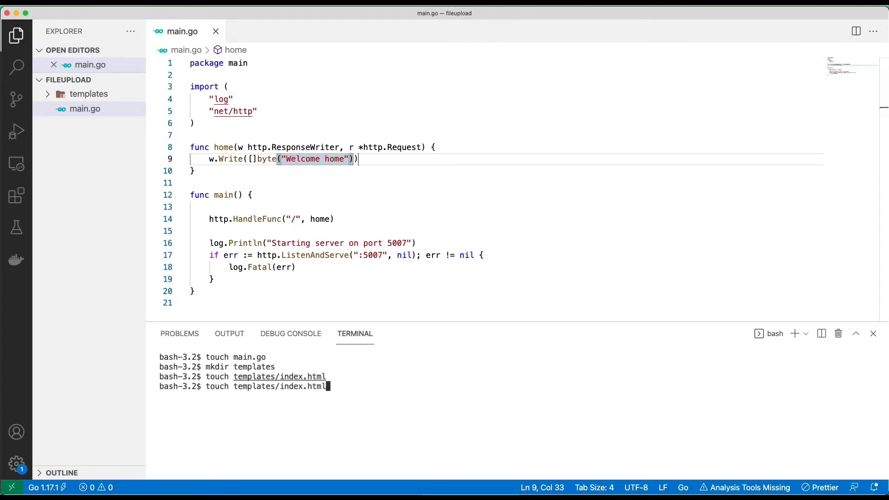
Start the server with go run main.go in the terminal.
{"action": "type", "text": "g"}
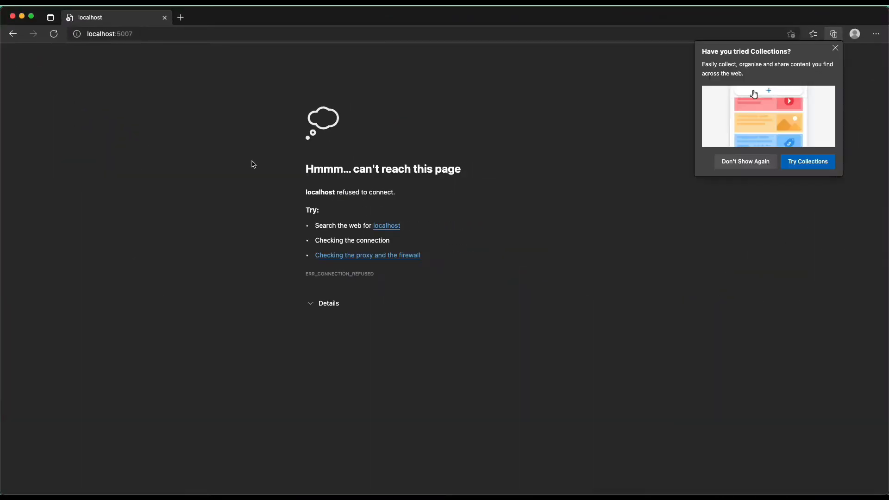
Reload localhost:5007 in Edge to see Welcome home, then return to the editor.
{"action": "left_click", "coordinate": [54, 34]}
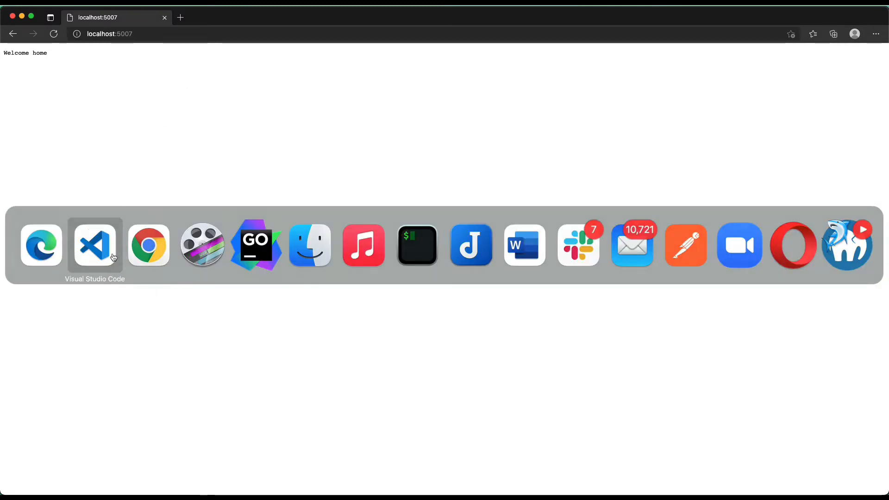
{"action": "left_click", "coordinate": [95, 245]}
{"action": "type", "text": "tem"}
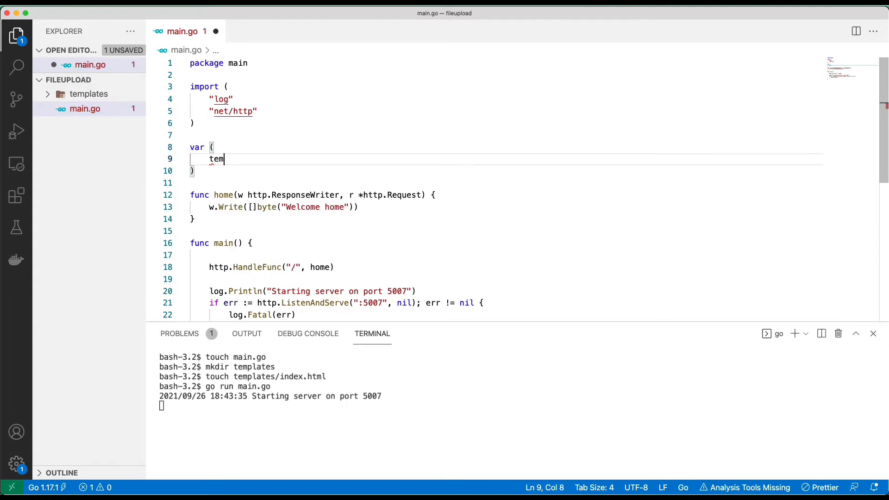
Declare templateFile = template.Must(template.ParseFiles("templates/index.html")), importing html/template.
{"action": "type", "text": "plateFil"}
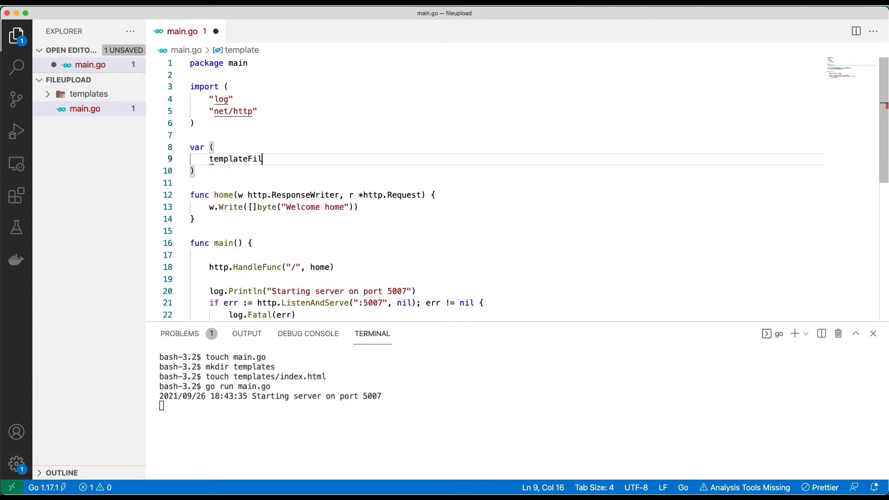
{"action": "type", "text": "e ="}
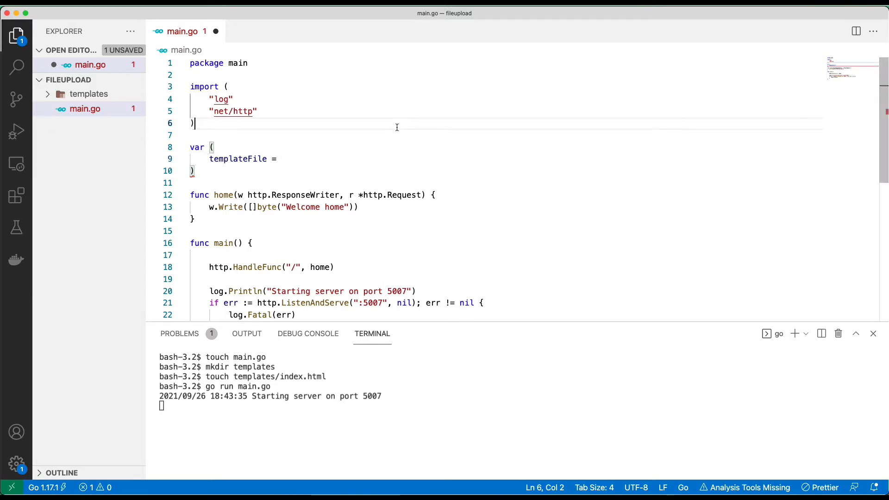
{"action": "type", "text": "t"}
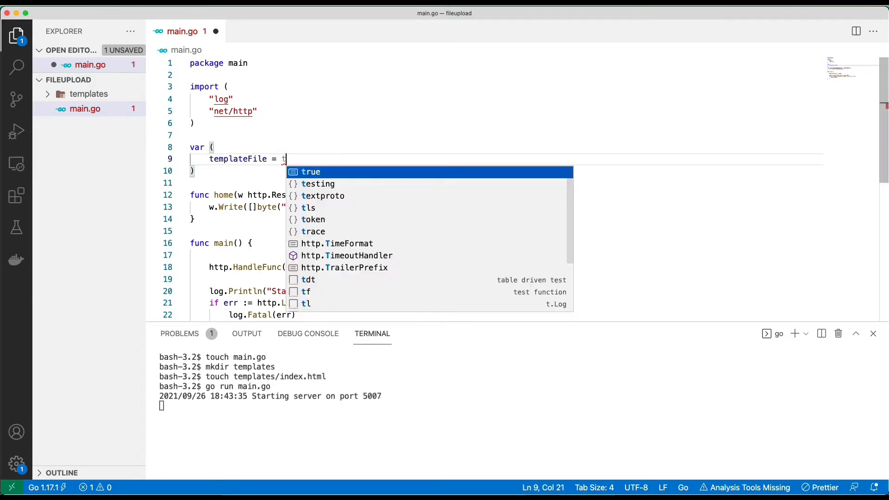
{"action": "type", "text": "emplate.Must(t"}
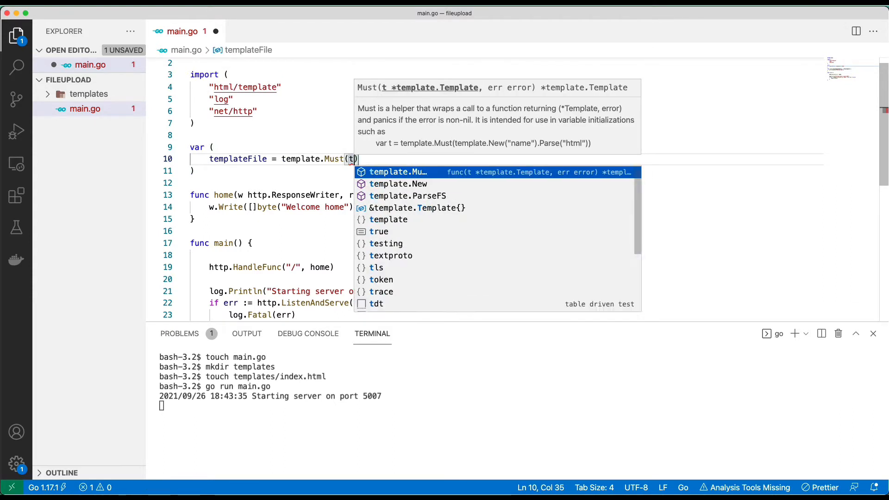
{"action": "type", "text": "emplate.ParseFiles("}
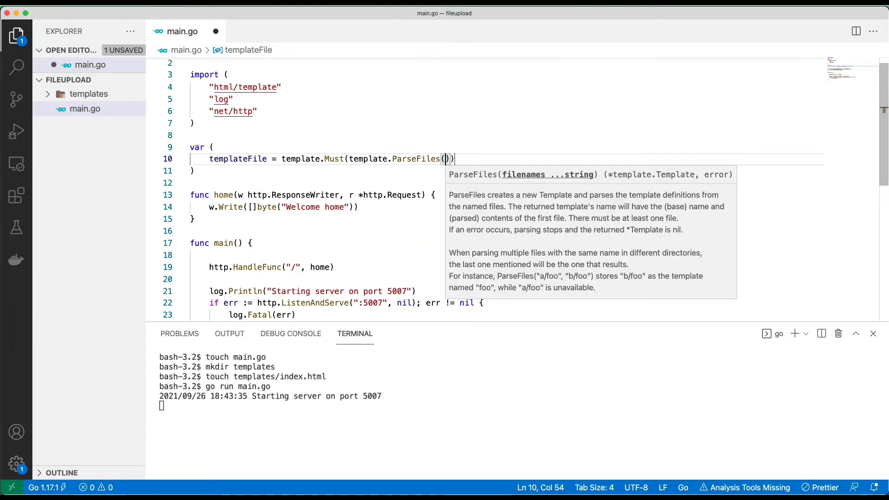
{"action": "type", "text": "\"tempaltr"}
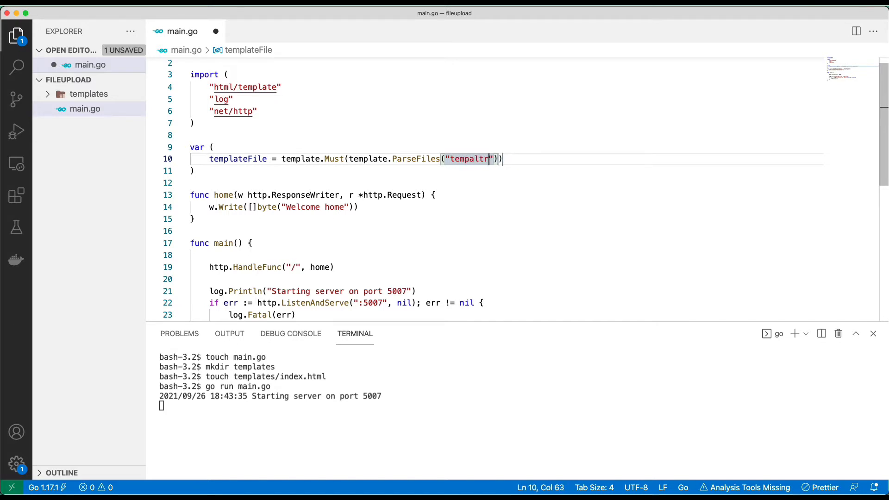
{"action": "key", "text": "Backspace"}
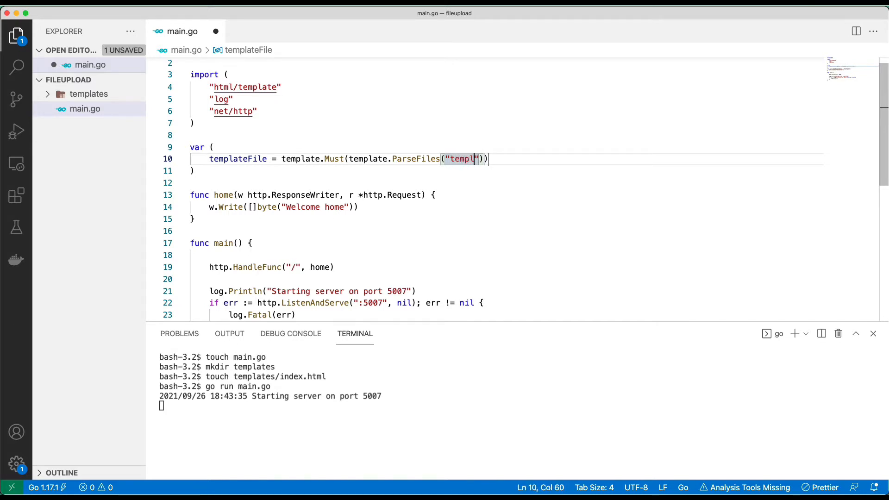
{"action": "type", "text": "ates/index.html"}
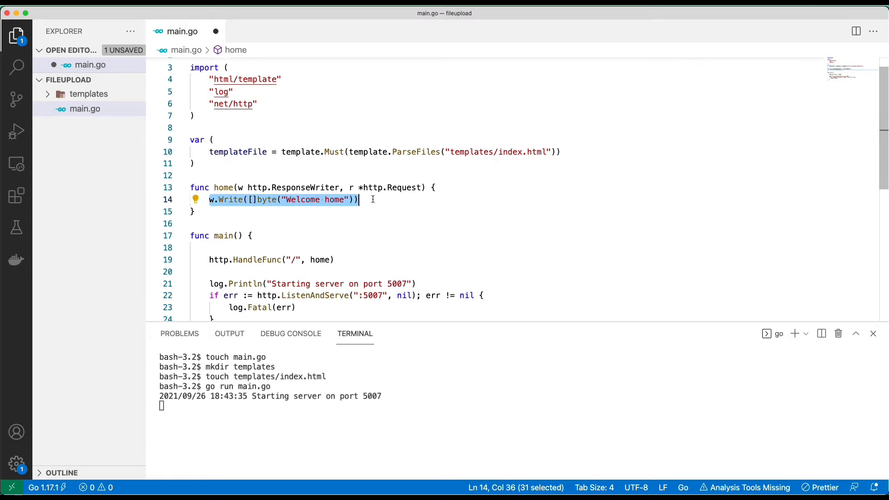
Have home call templateFile.ExecuteTemplate(w, "index.html", nil) instead of writing text.
{"action": "type", "text": "templateFile."}
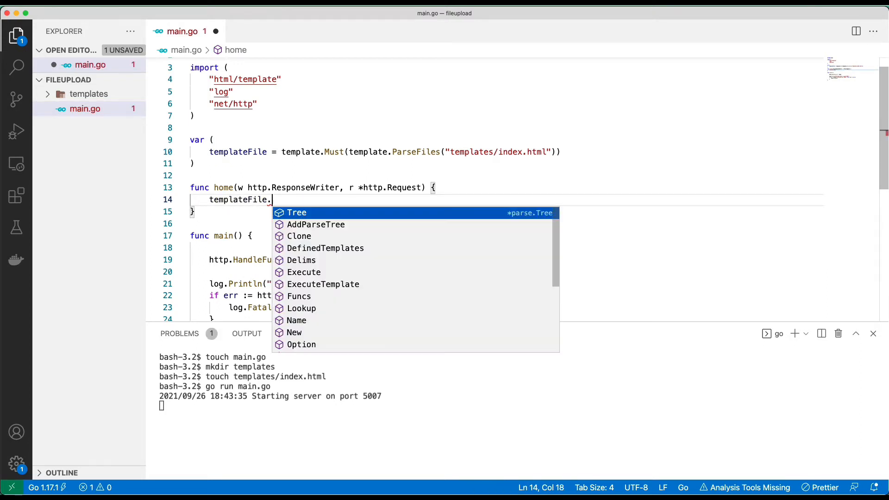
{"action": "type", "text": "ExecuteTemplate(w"}
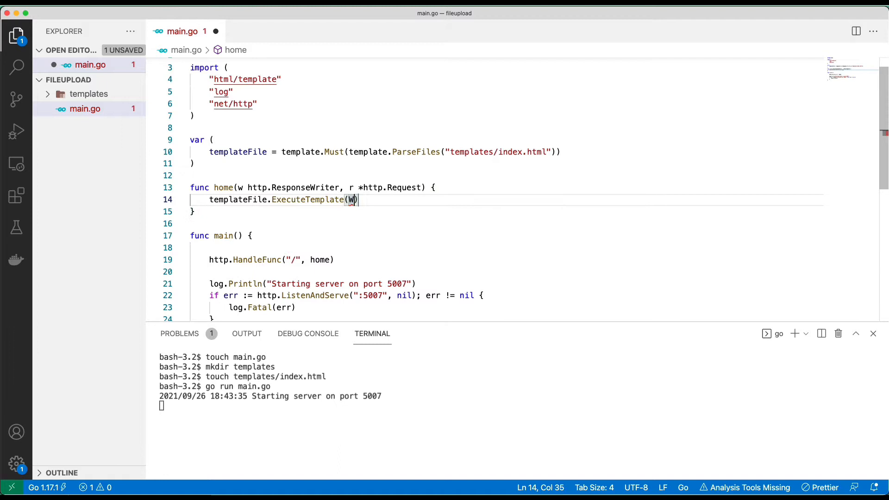
{"action": "type", "text": ","}
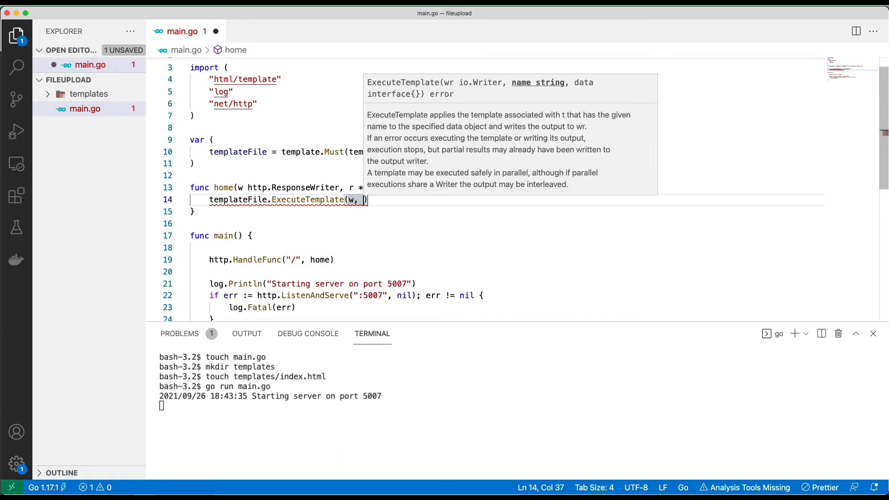
{"action": "type", "text": "\""}
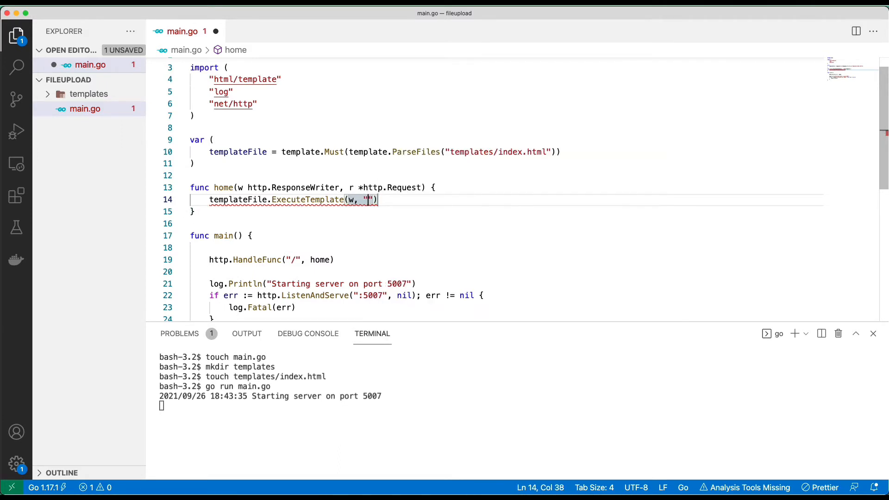
{"action": "type", "text": "index.html"}
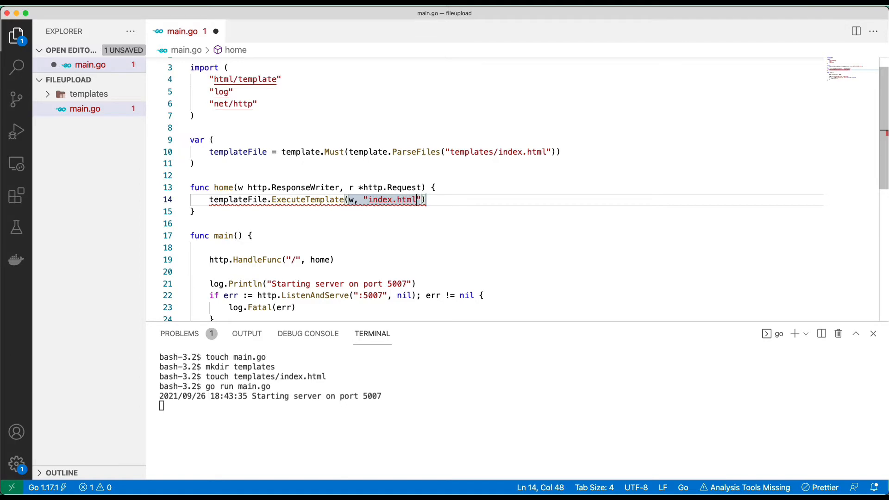
{"action": "type", "text": ", nil"}
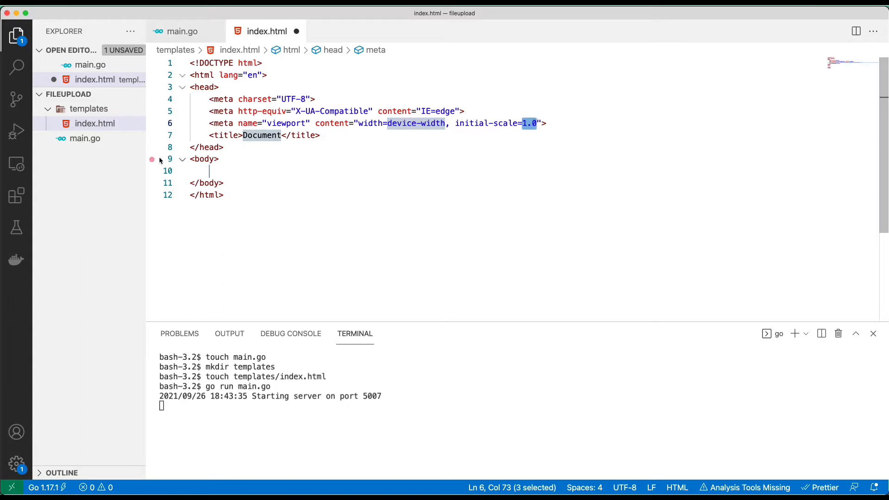
Give index.html an Upload file heading and a form with enctype multipart/form-data.
{"action": "type", "text": "Upload"}
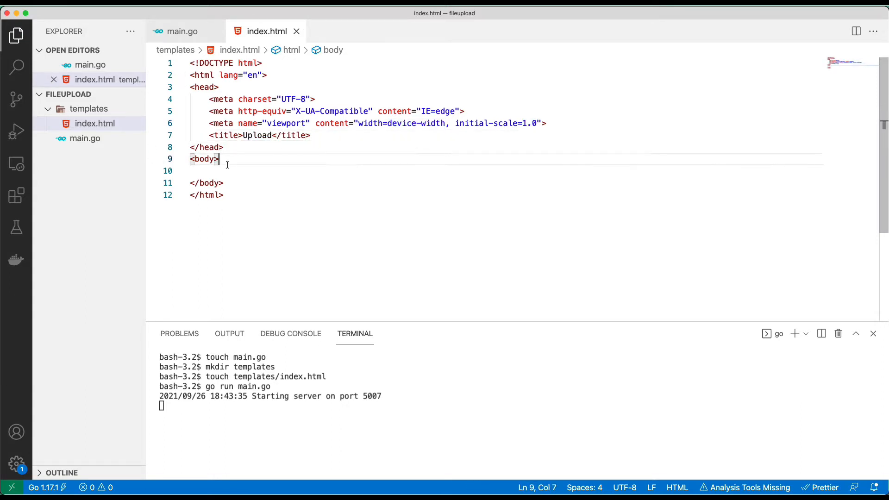
{"action": "type", "text": "<h1></h1>"}
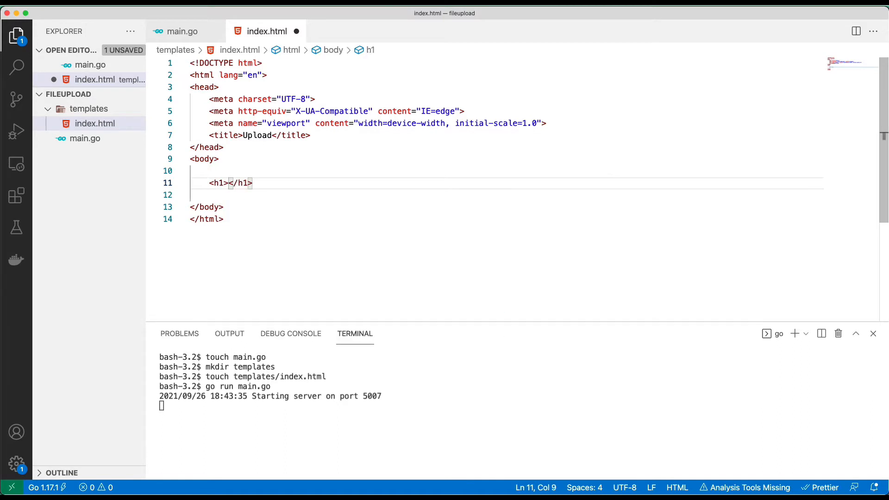
{"action": "type", "text": "Upoad file"}
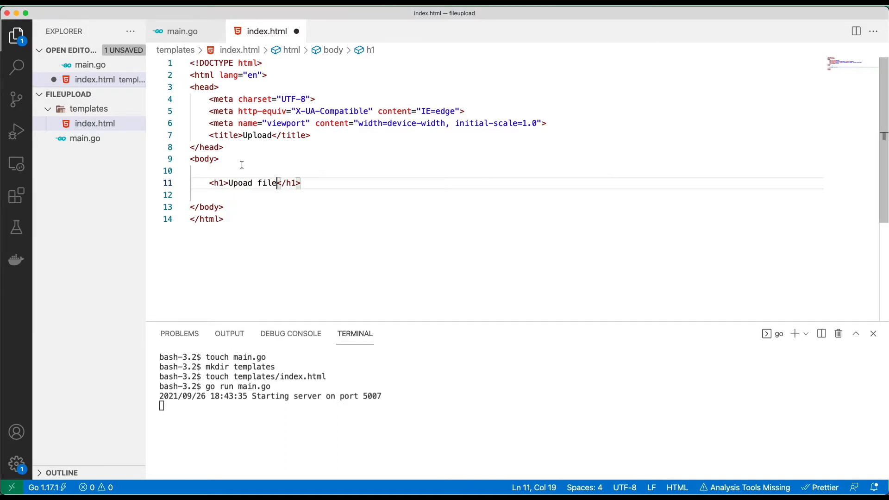
{"action": "type", "text": "form action=\"/\" method=\"post\"></form>"}
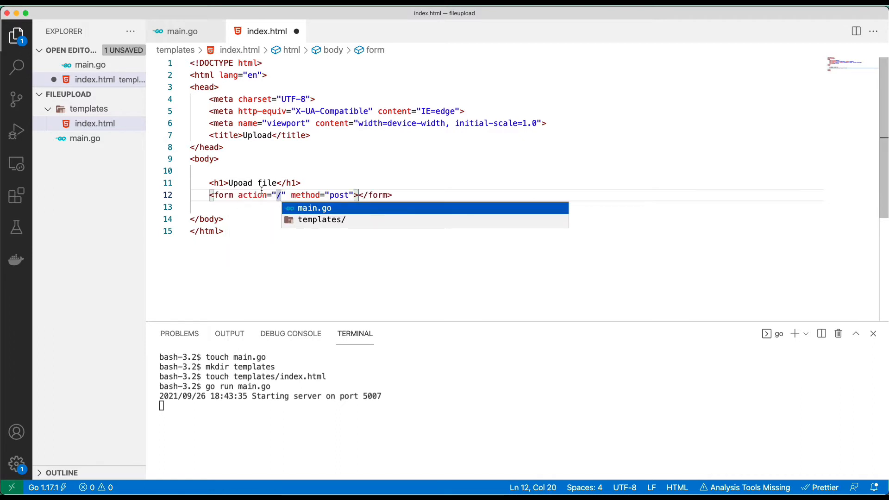
{"action": "type", "text": "e"}
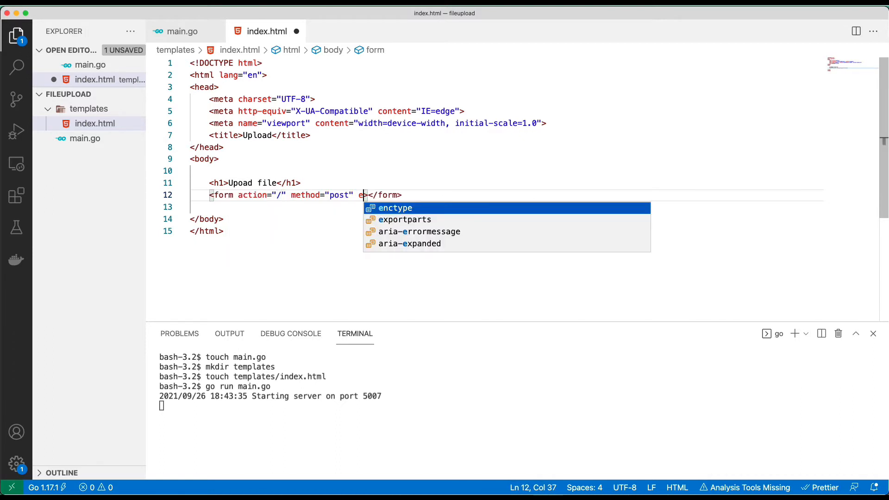
{"action": "type", "text": "enctype=\"\""}
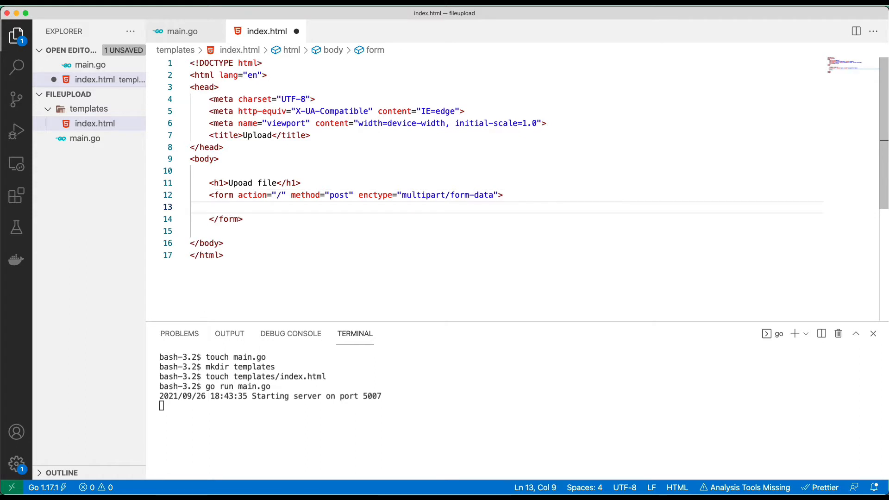
Add a file input named image and an Upload submit button, then save.
{"action": "type", "text": "input:"}
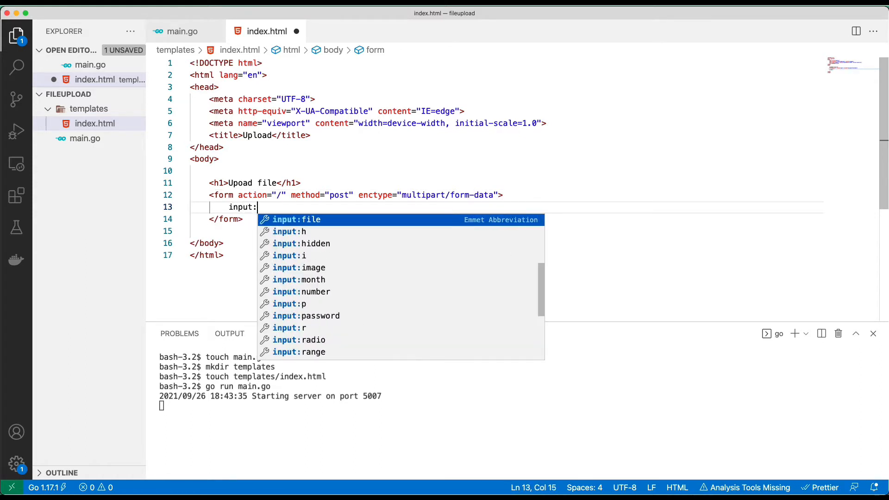
{"action": "key", "text": "Tab"}
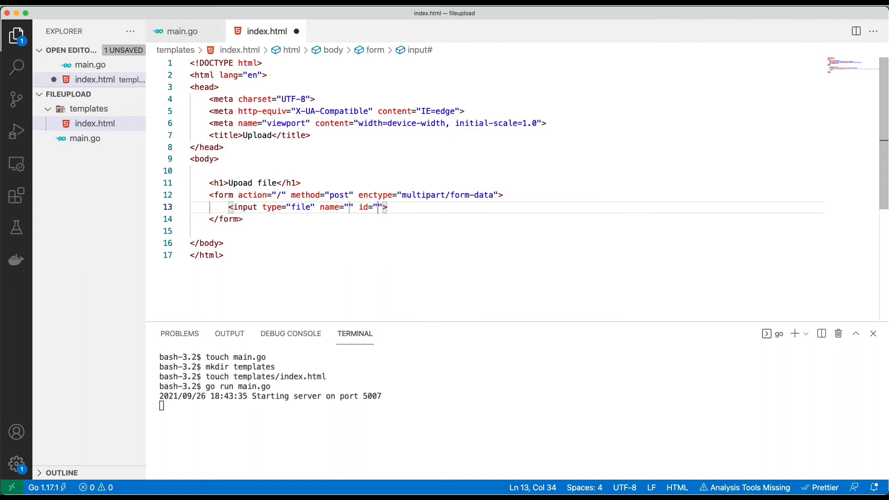
{"action": "type", "text": "image"}
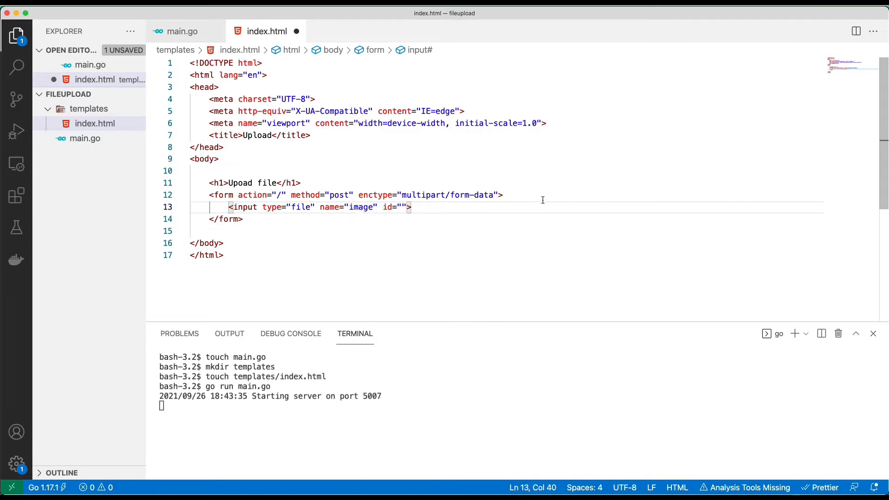
{"action": "type", "text": "button"}
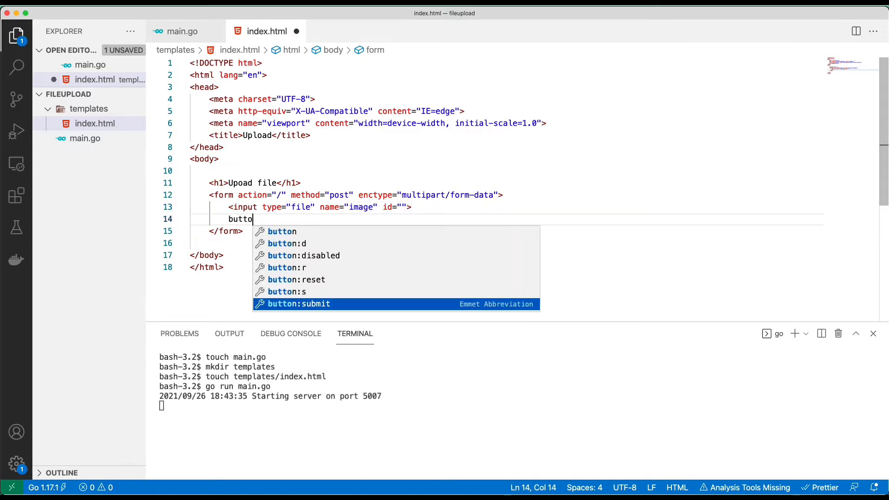
{"action": "type", "text": "n type=\"submit\">Upload</button>"}
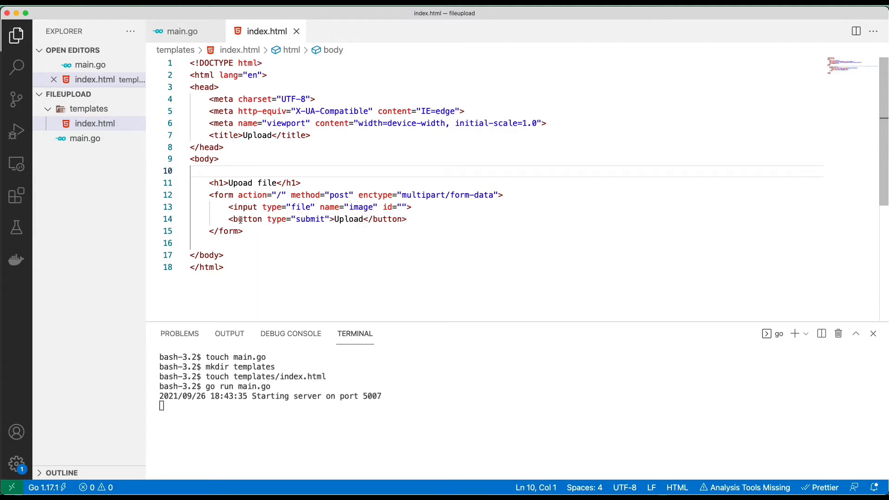
{"action": "key", "text": "ctrl+c"}
{"action": "type", "text": "if re"}
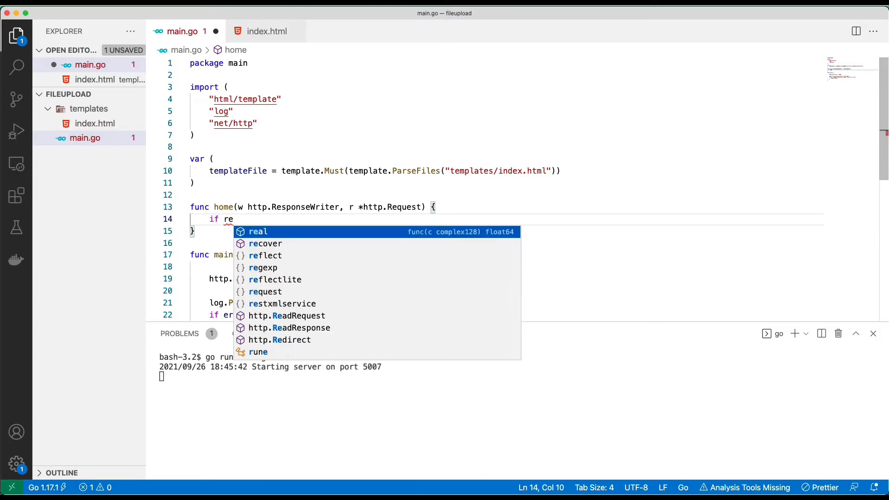
Start an if r.Method == http.MethodPost block in the home handler.
{"action": "type", "text": ".M"}
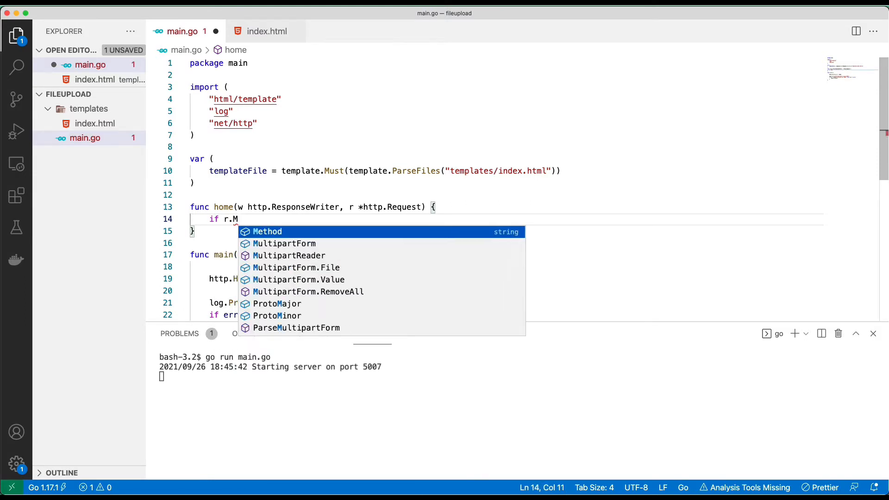
{"action": "type", "text": "ethod =="}
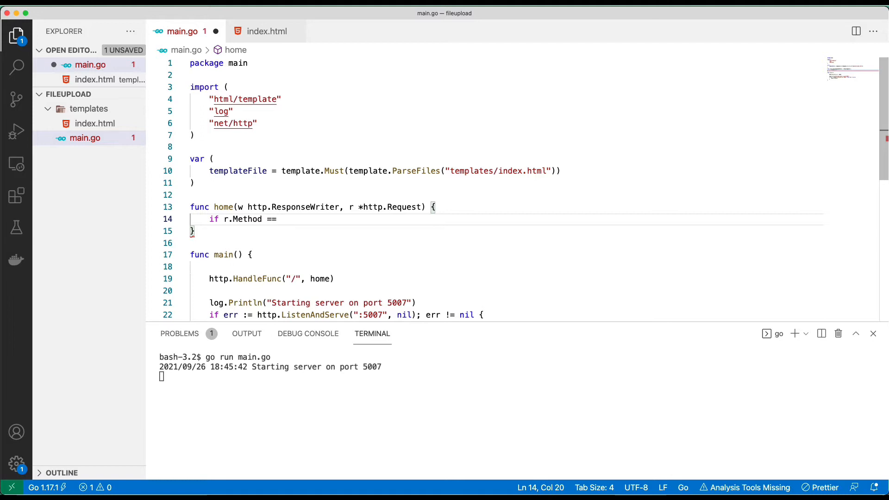
{"action": "type", "text": "http.Me"}
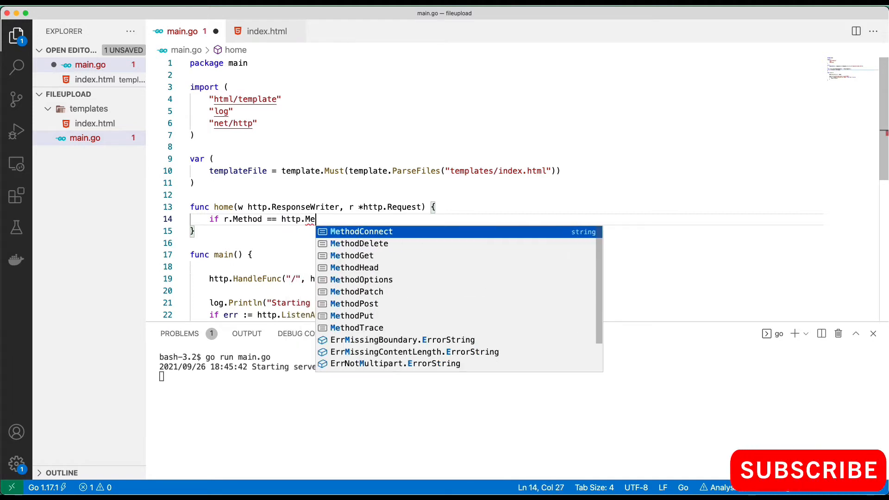
{"action": "type", "text": "P"}
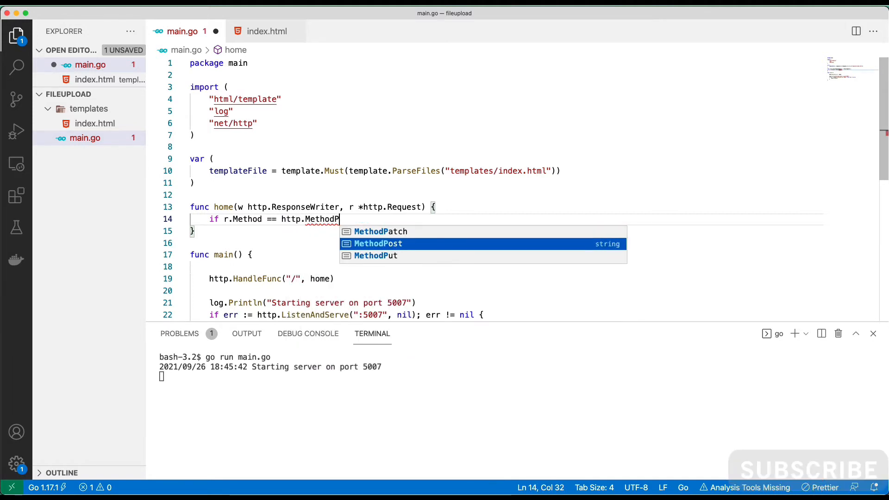
{"action": "key", "text": "Tab"}
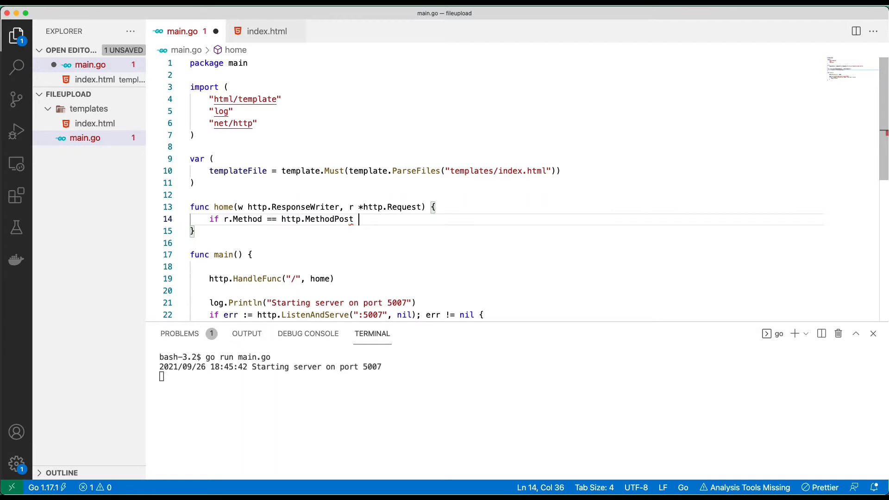
{"action": "type", "text": "{"}
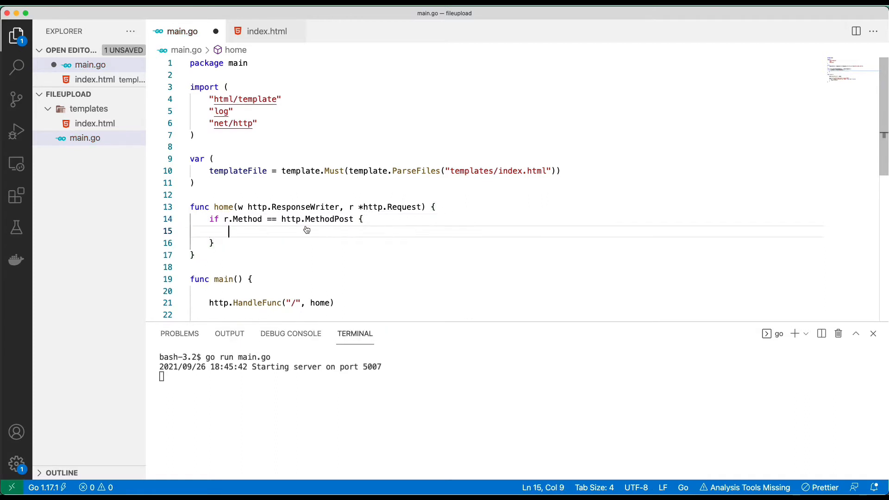
Call handleUpload(w, r) and return on POST, otherwise render index.html.
{"action": "type", "text": "hand"}
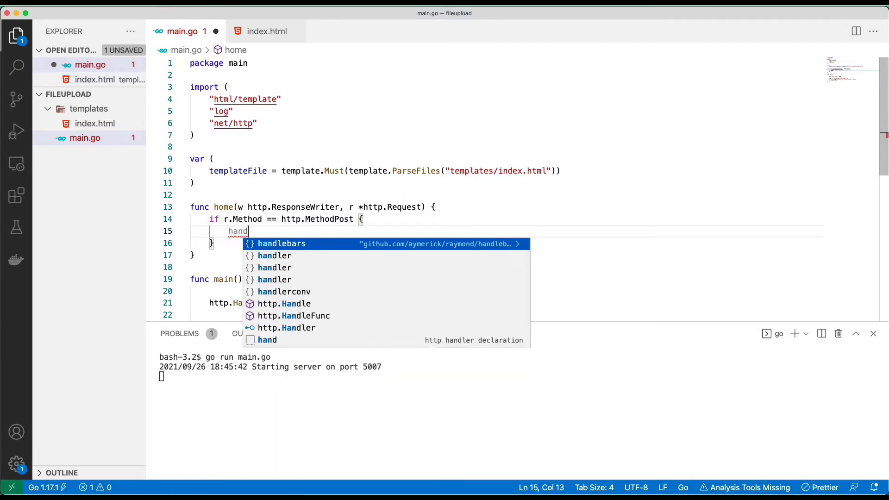
{"action": "type", "text": "leUpload"}
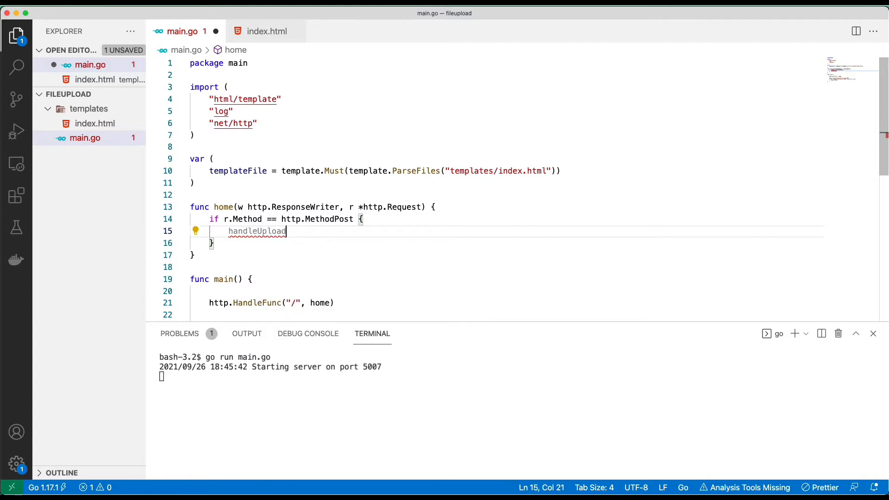
{"action": "type", "text": "(w,"}
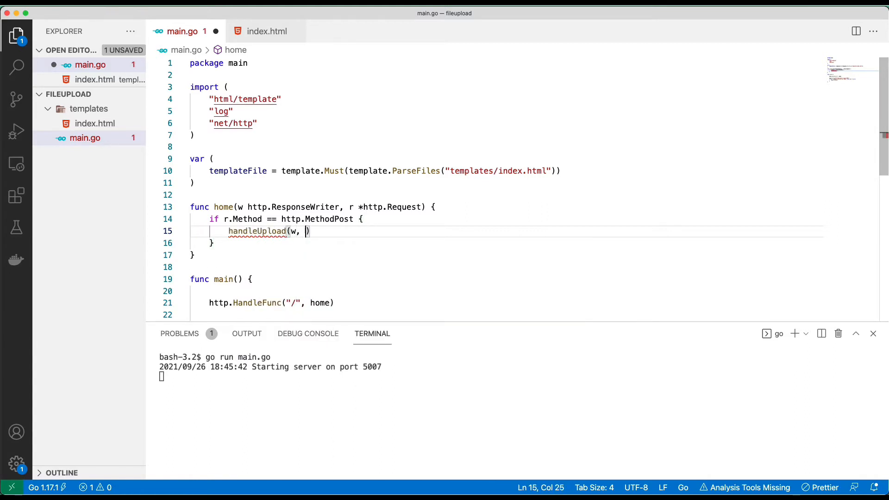
{"action": "type", "text": "r"}
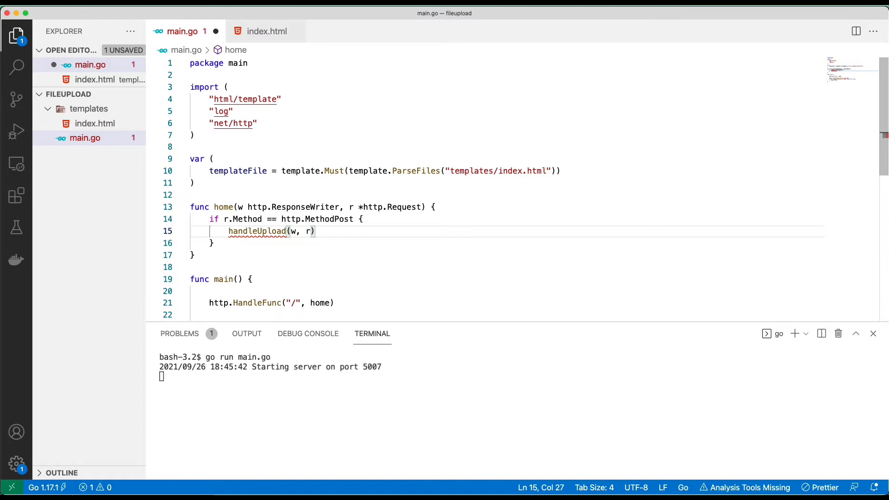
{"action": "type", "text": "templateFile.ExecuteTemplate(w, \"index.html\", nil)"}
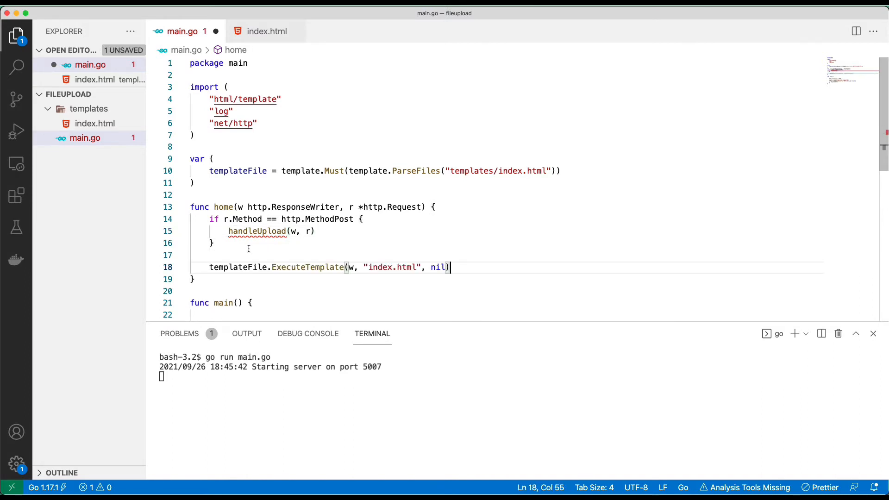
{"action": "type", "text": "return"}
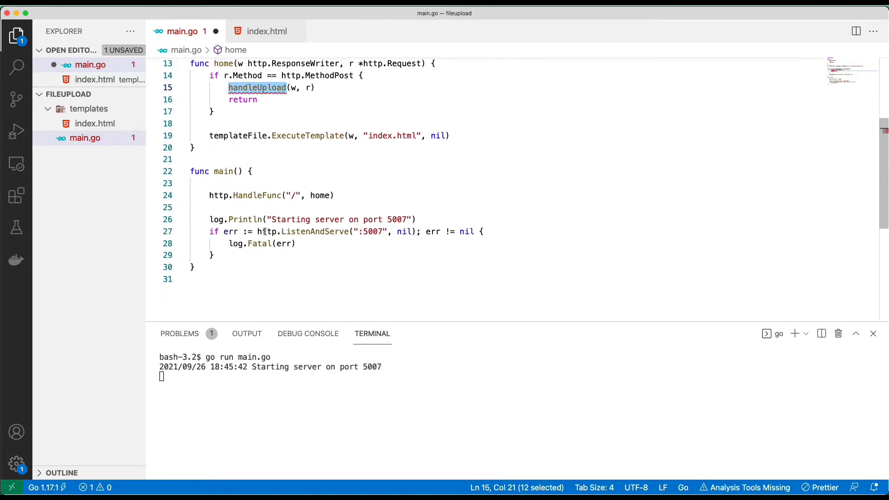
Declare func handleUpload(w http.ResponseWriter, r *http.Request) with an empty body above main.
{"action": "type", "text": "handleUpload(w http.ResponseWriter, r *http.Request"}
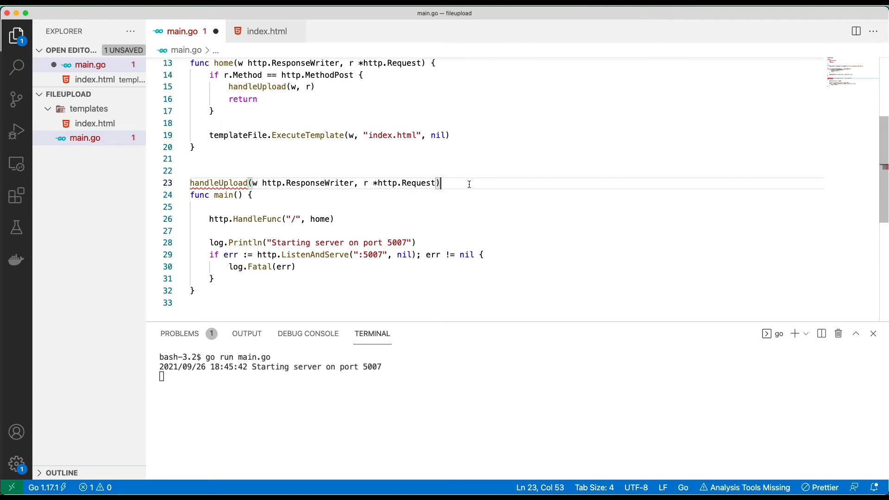
{"action": "type", "text": "{"}
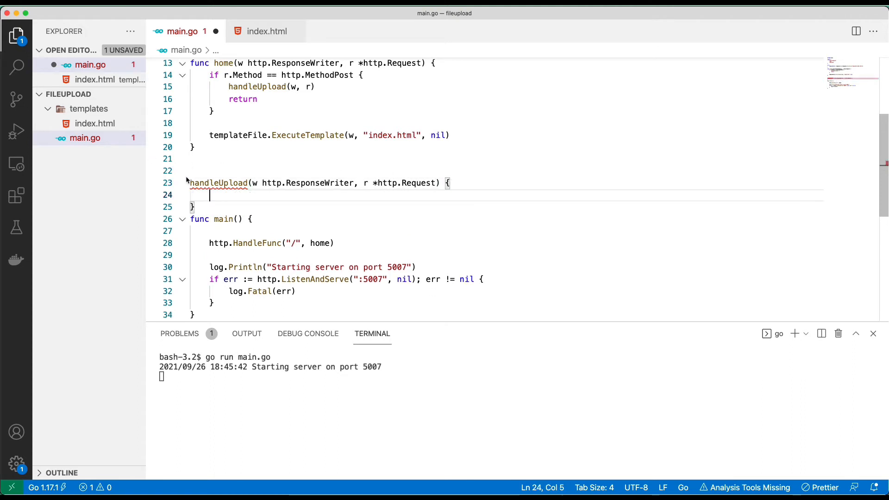
{"action": "type", "text": "func"}
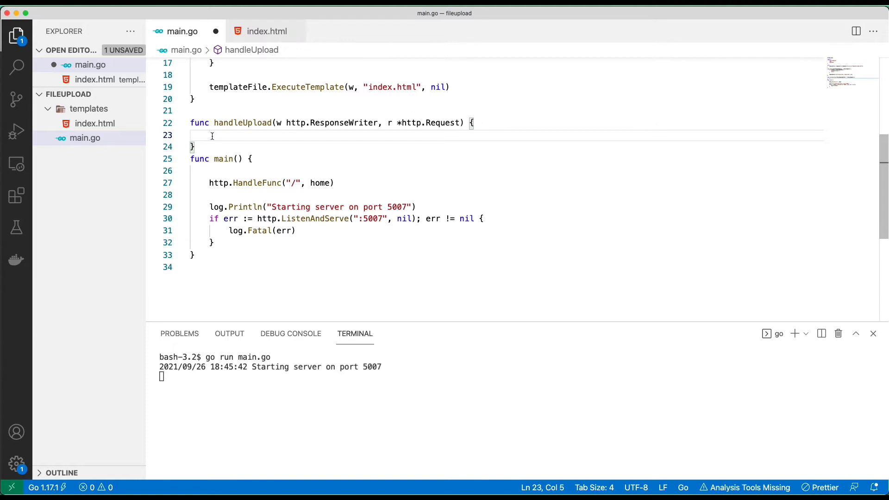
Parse the multipart form with a 10 MB size limit at the start of handleUpload.
{"action": "type", "text": "r.Pas"}
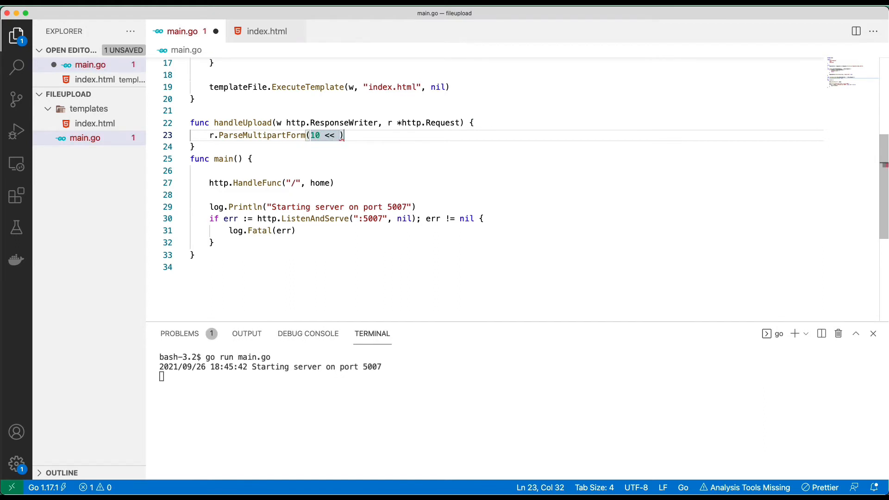
{"action": "type", "text": "20) //"}
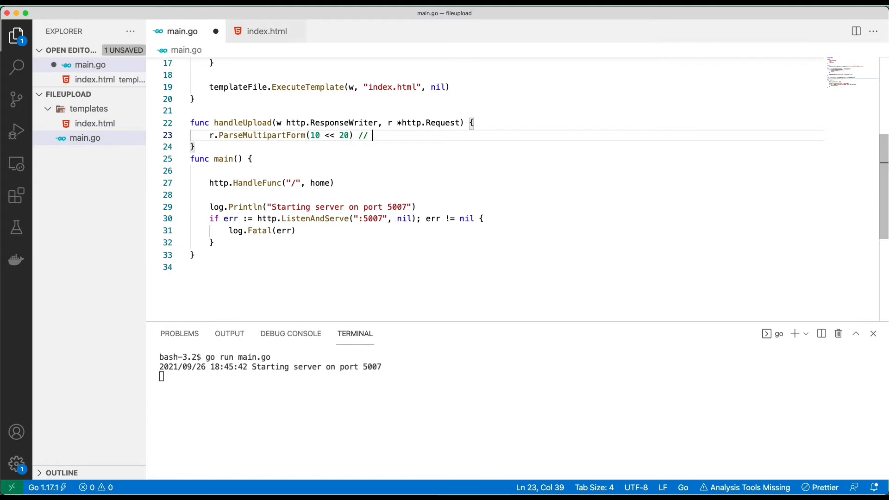
{"action": "type", "text": "10 MB"}
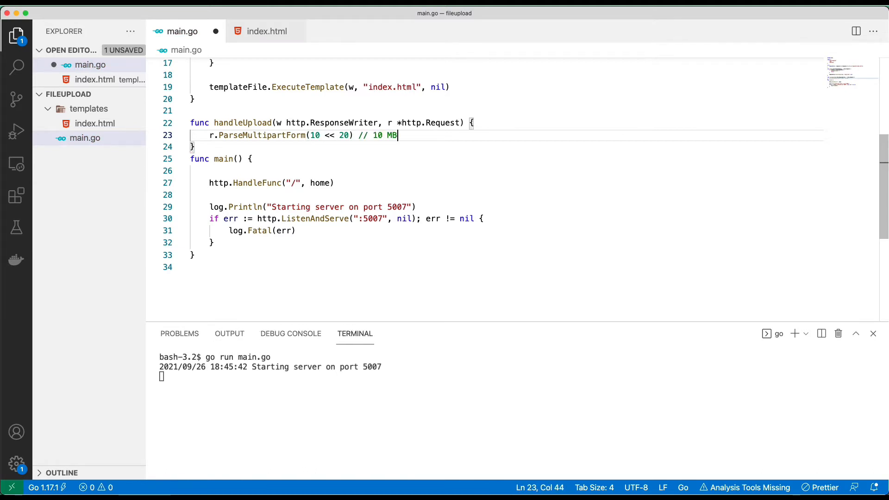
{"action": "key", "text": "Enter"}
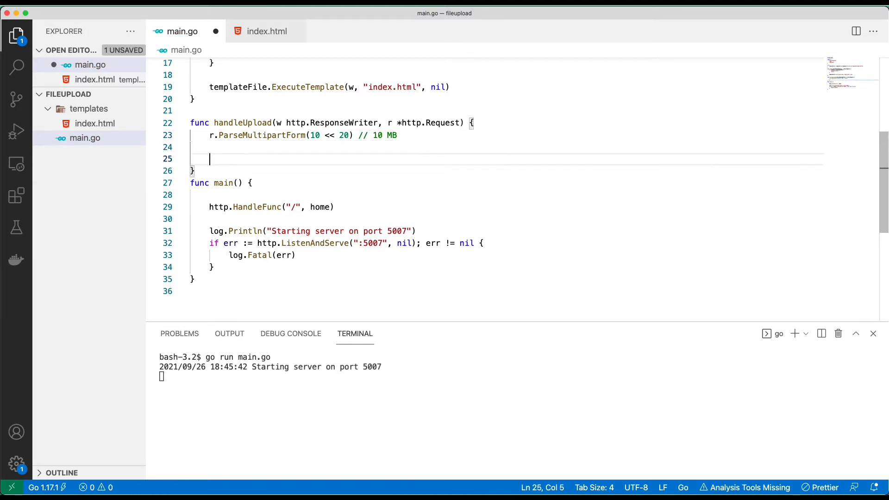
Read the "image" form file into file, fileHeader, err via r.FormFile.
{"action": "type", "text": "file, fileh"}
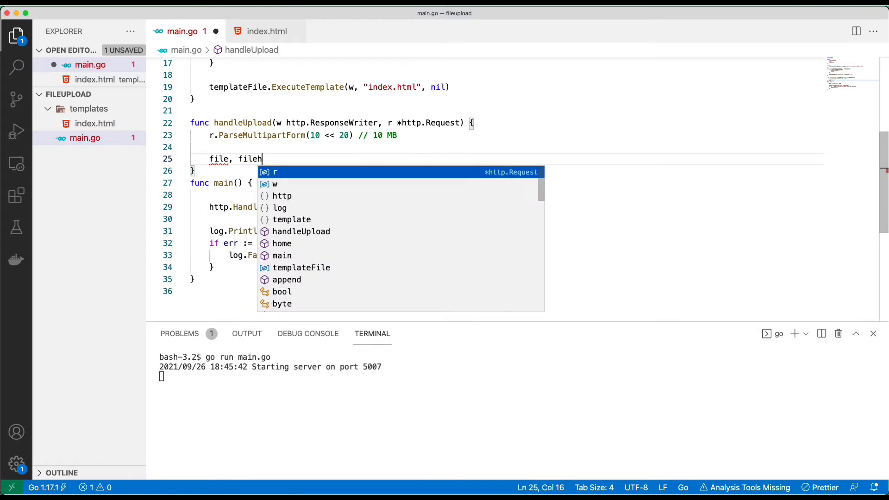
{"action": "key", "text": "Backspace"}
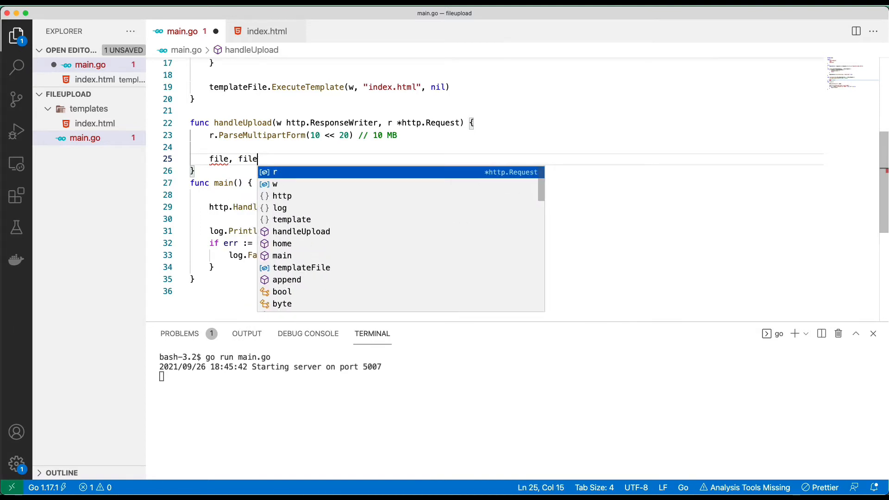
{"action": "type", "text": "Header, err"}
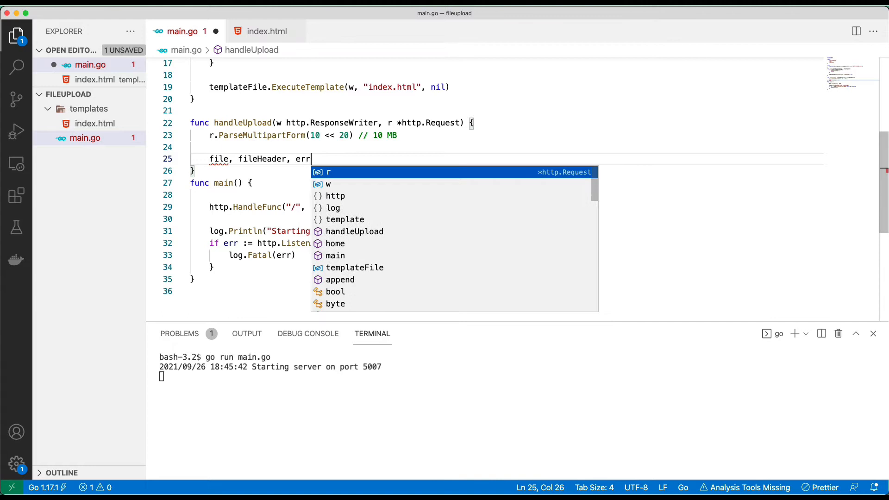
{"action": "type", "text": ":="}
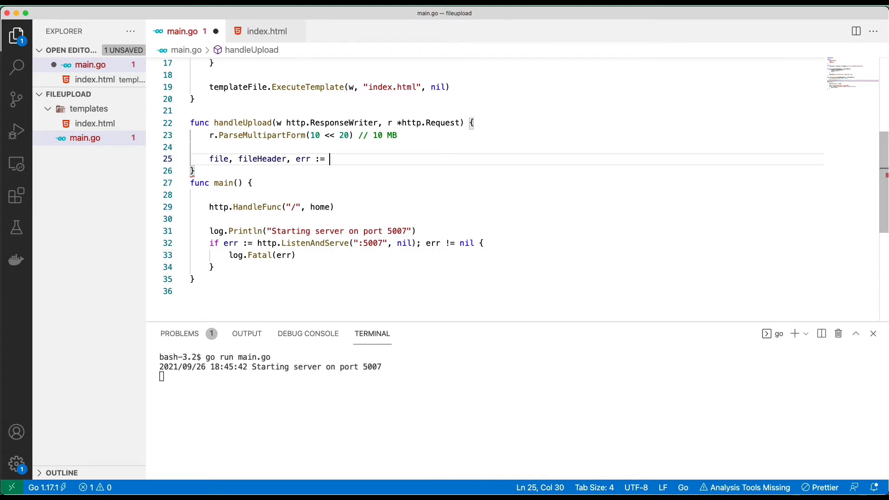
{"action": "type", "text": "r.FormFile(\"\")"}
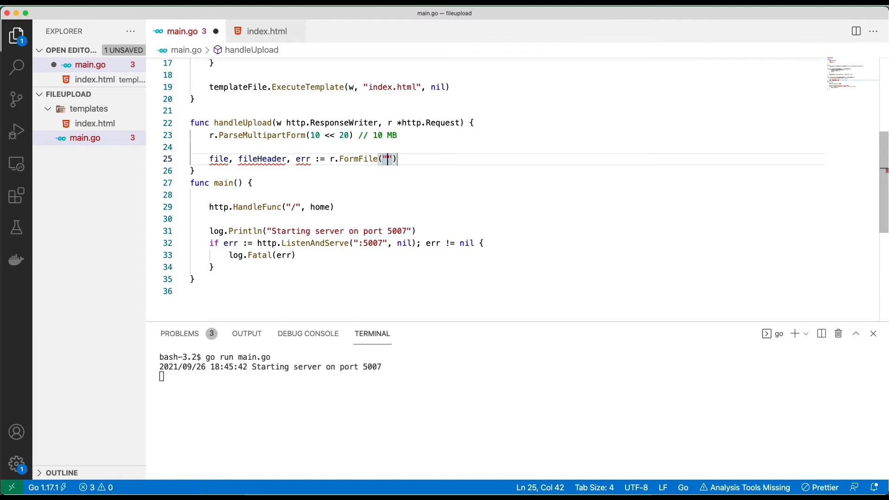
{"action": "type", "text": "image"}
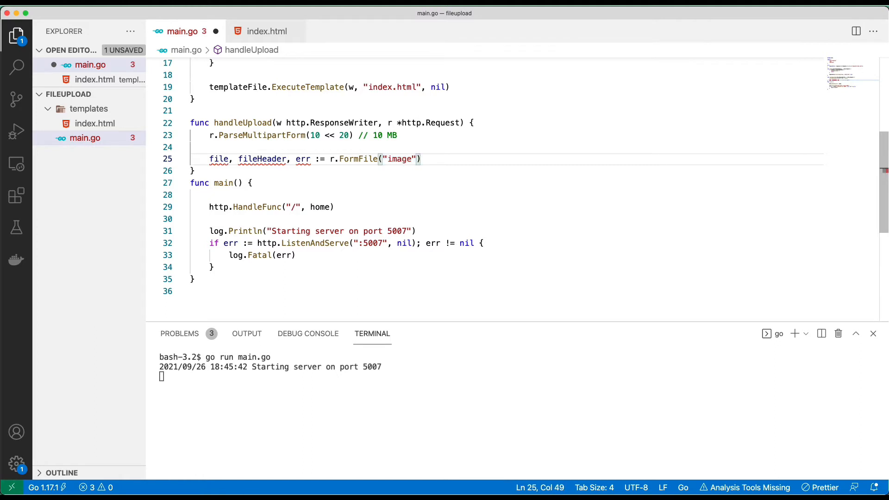
Reply "Bad request" with http.StatusBadRequest when reading the form file fails.
{"action": "type", "text": "if err !="}
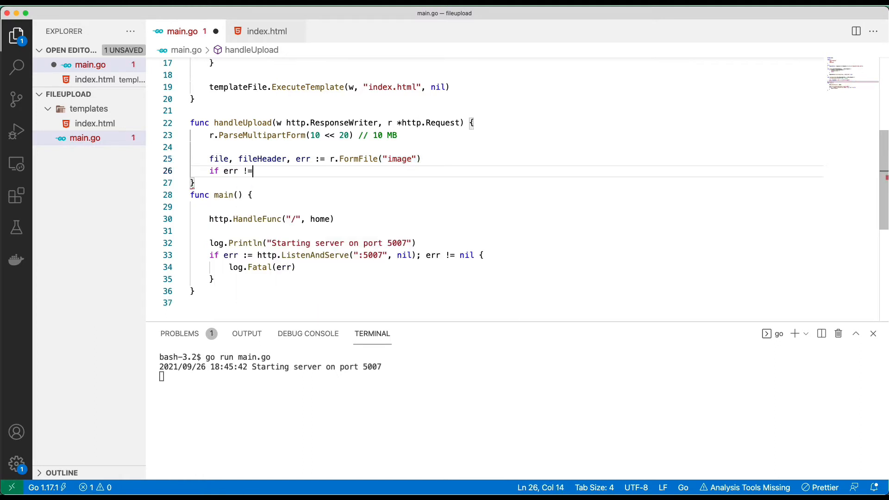
{"action": "type", "text": "nil {"}
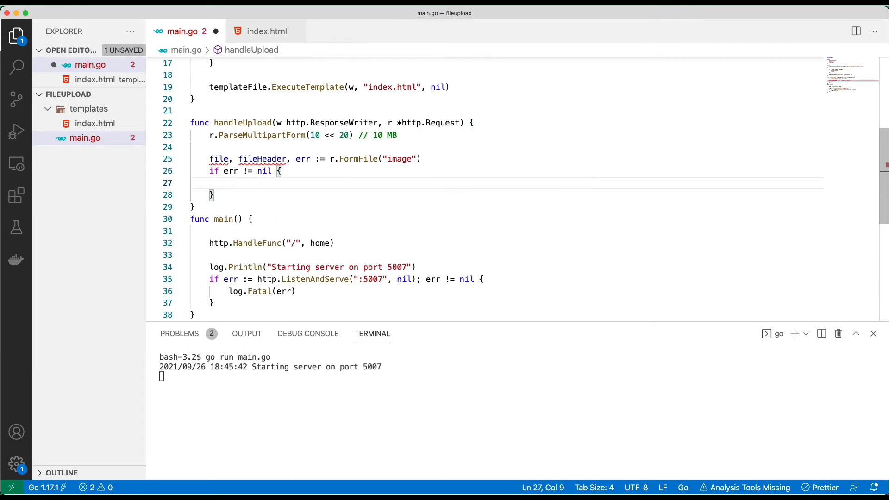
{"action": "type", "text": "http.Error(w,"}
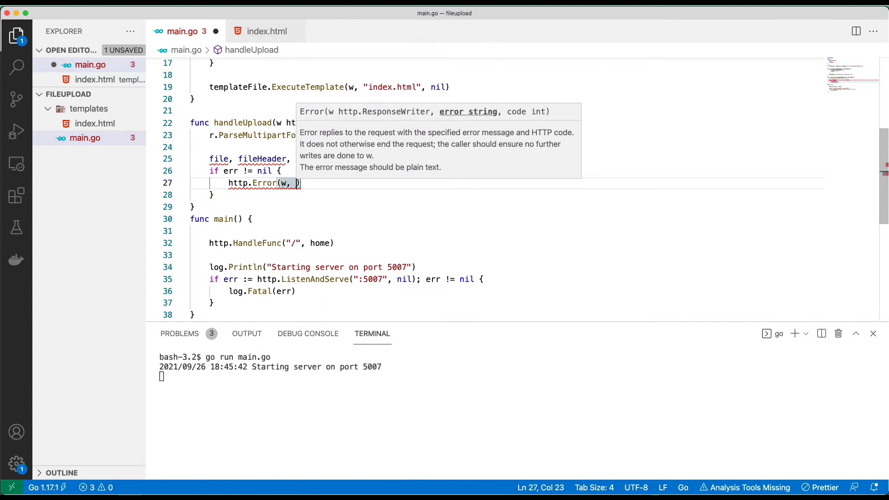
{"action": "type", "text": "\"Bad request\","}
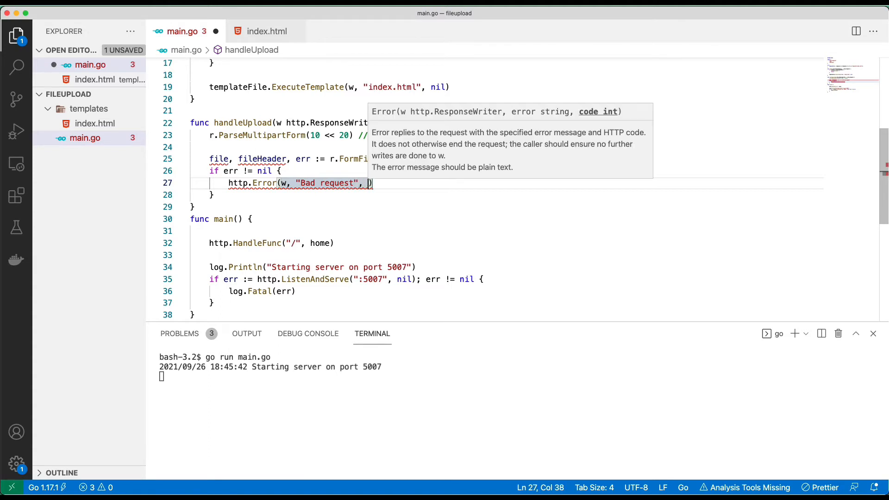
{"action": "type", "text": "http.StatusBadRequest"}
{"action": "type", "text": "defer"}
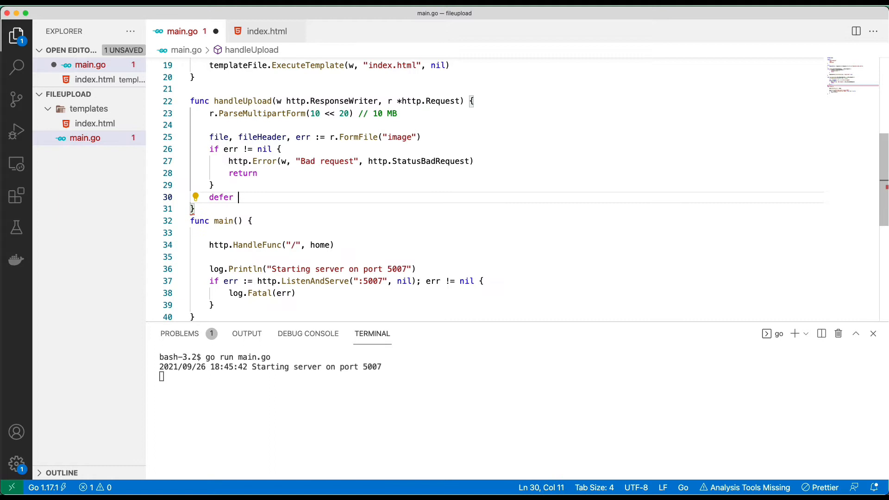
Defer file.Close() after the error check so the uploaded file is closed.
{"action": "type", "text": "file.C"}
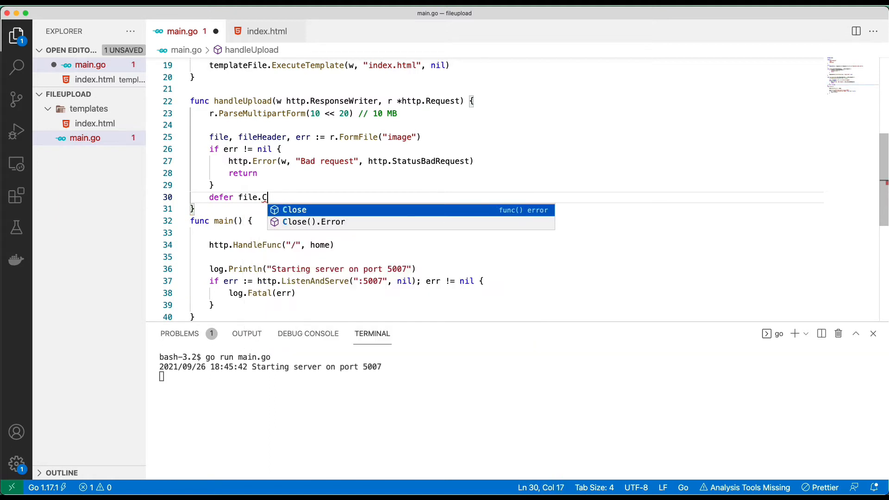
{"action": "key", "text": "Tab"}
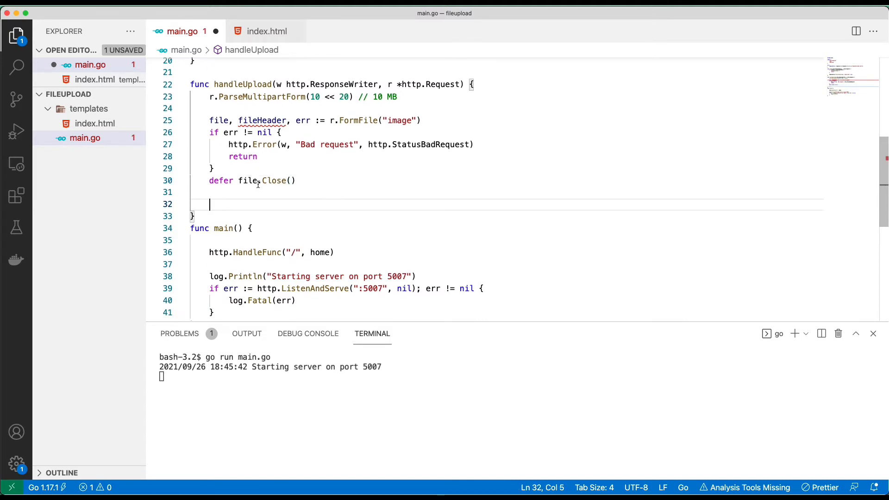
{"action": "mouse_move", "coordinate": [261, 120]}
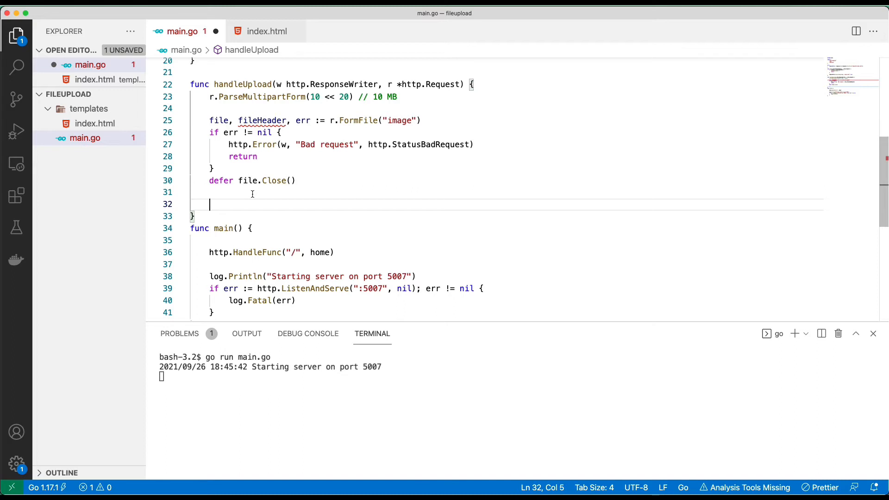
{"action": "mouse_move", "coordinate": [263, 121]}
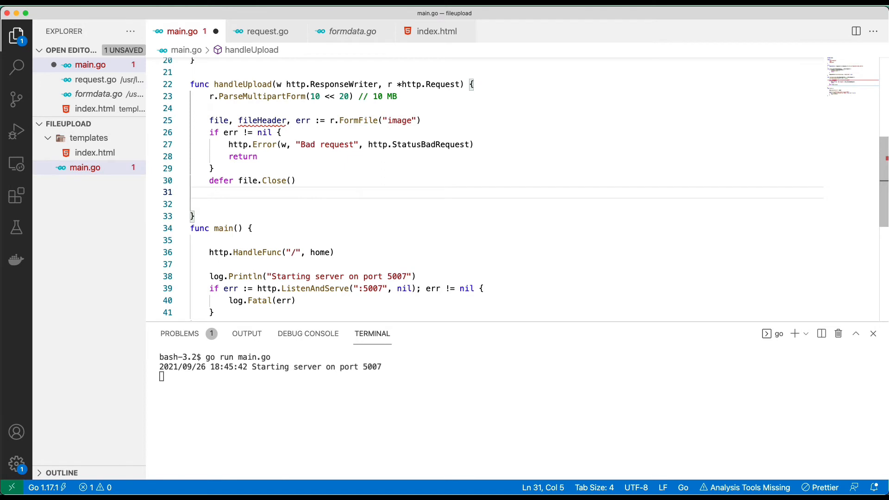
Set filename := path.Base(fileHeader.Filename) and begin the dest variable on a new line.
{"action": "type", "text": "filename := p"}
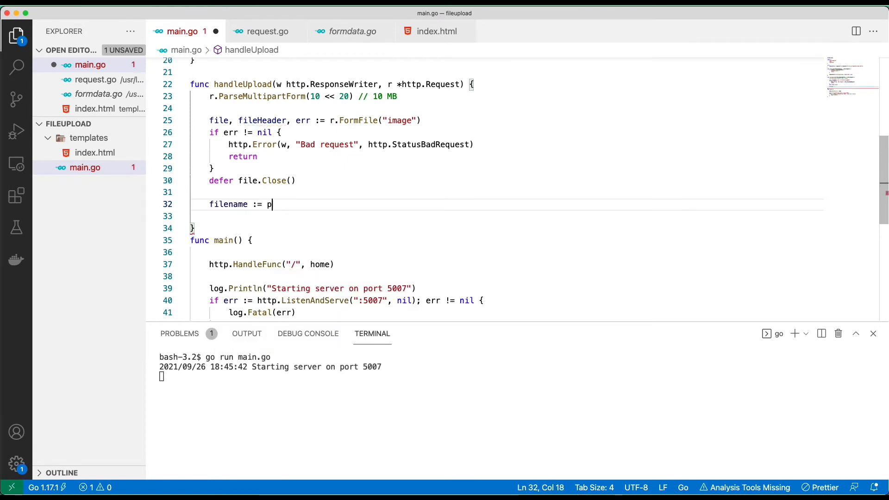
{"action": "type", "text": "ath.B"}
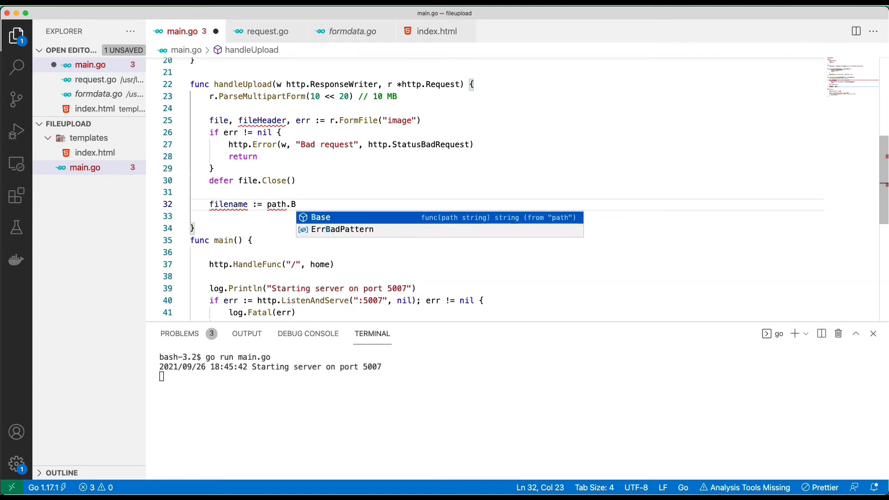
{"action": "key", "text": "Tab"}
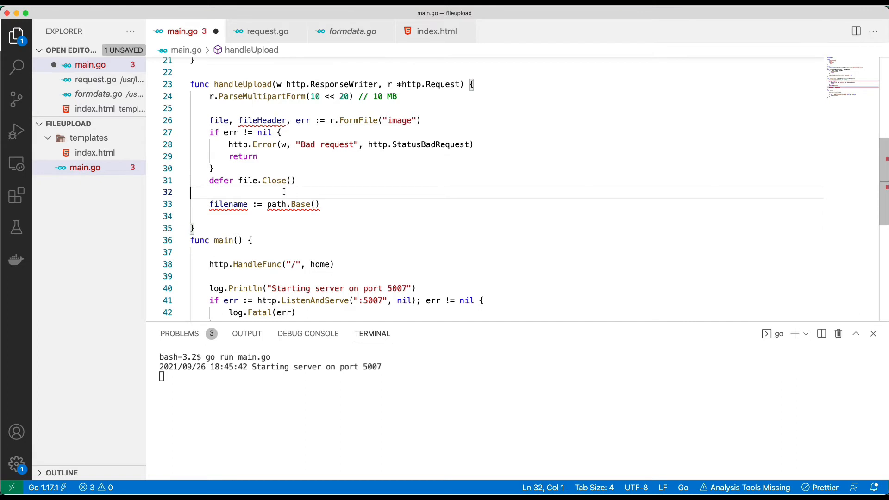
{"action": "mouse_move", "coordinate": [311, 204]}
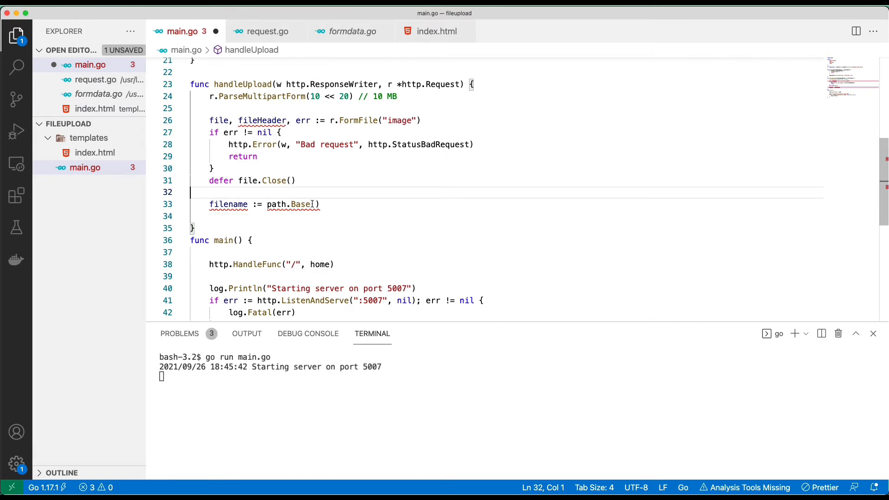
{"action": "type", "text": "fileHeader.Filename"}
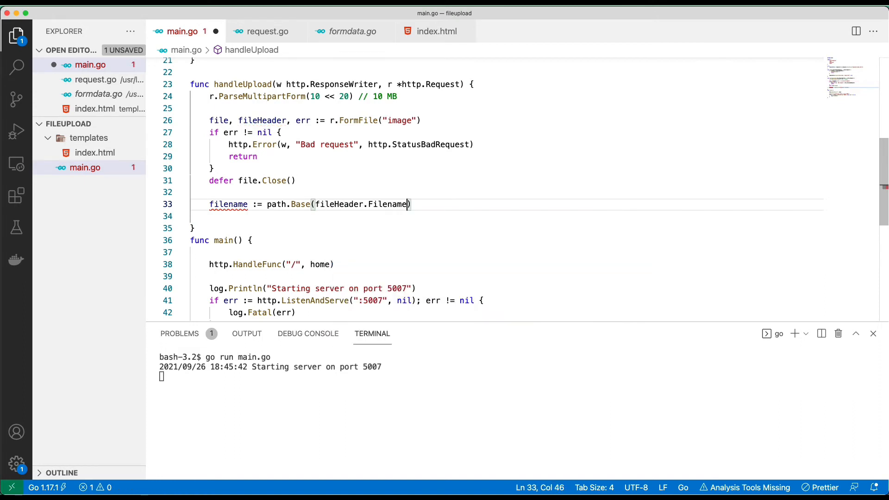
{"action": "key", "text": "enter"}
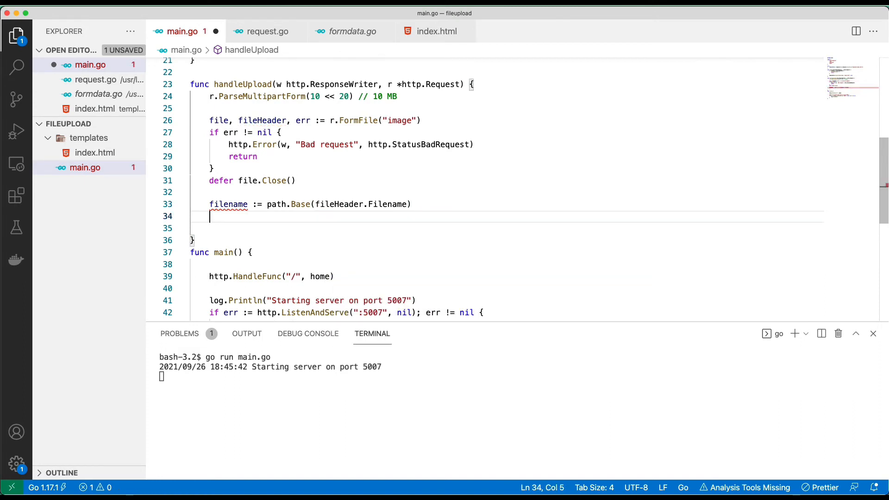
{"action": "type", "text": "dest"}
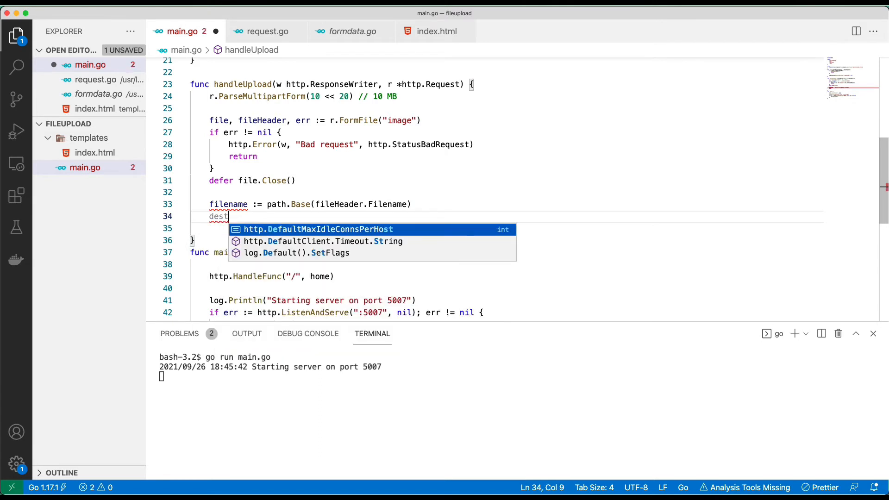
Create the destination file with dest, err := os.Create(filename).
{"action": "type", "text": ", err := os"}
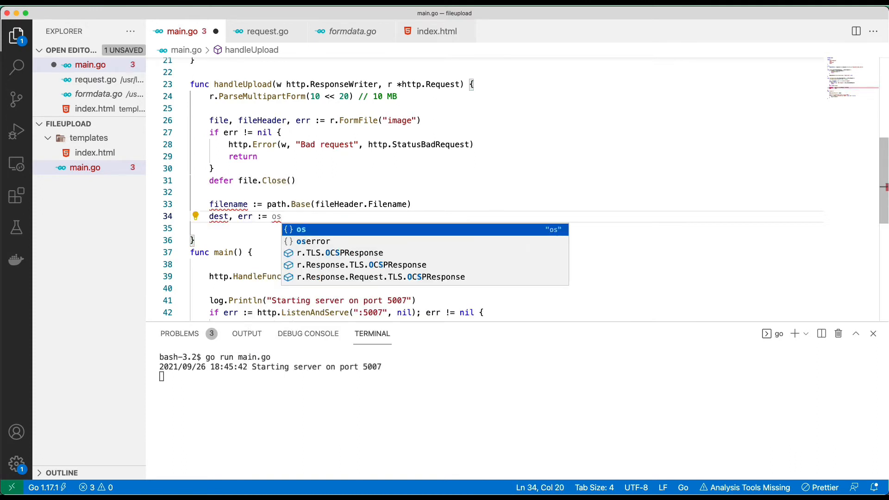
{"action": "type", "text": ".Create("}
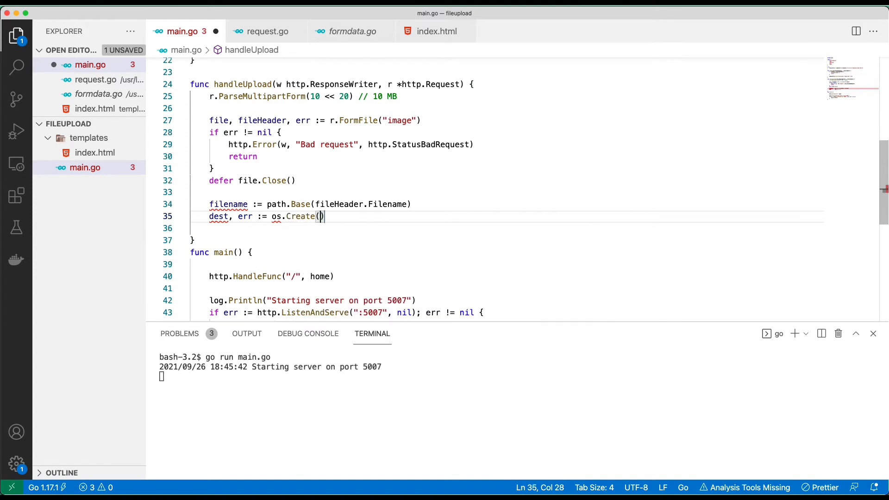
{"action": "type", "text": "filename"}
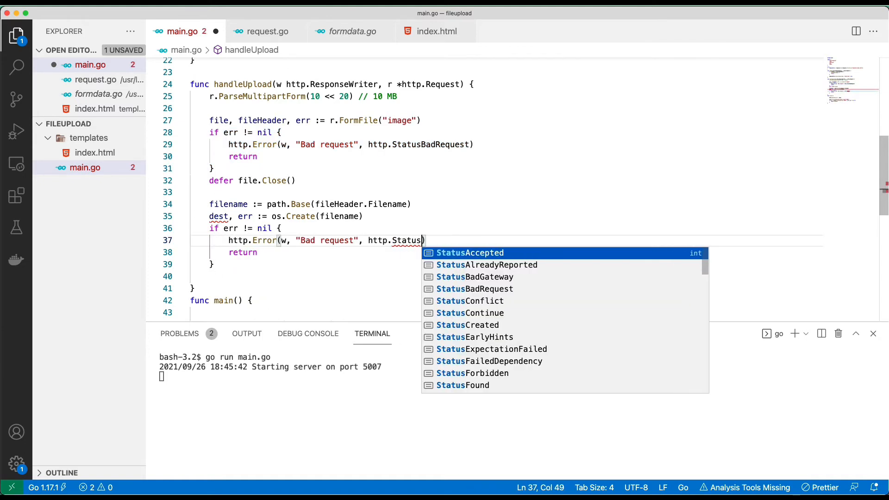
Answer "Internal Server Error" with http.StatusInternalServerError and return if creation fails.
{"action": "type", "text": "InternalServerError"}
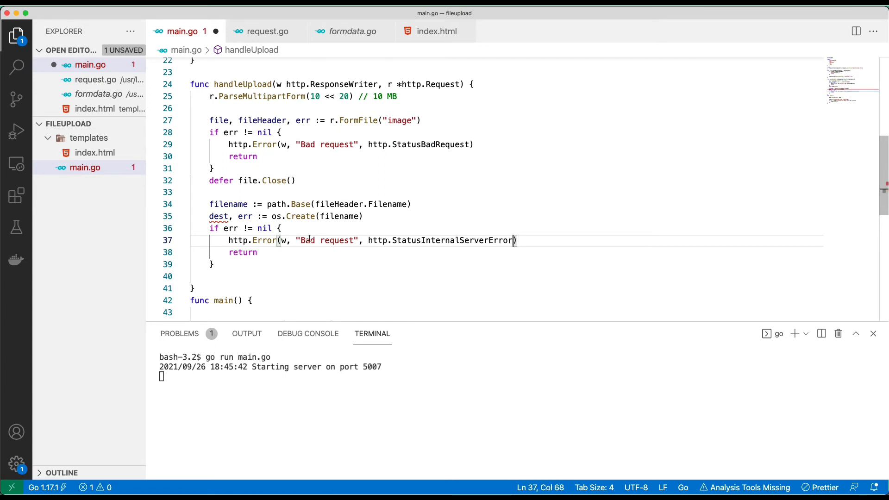
{"action": "double_click", "coordinate": [452, 240]}
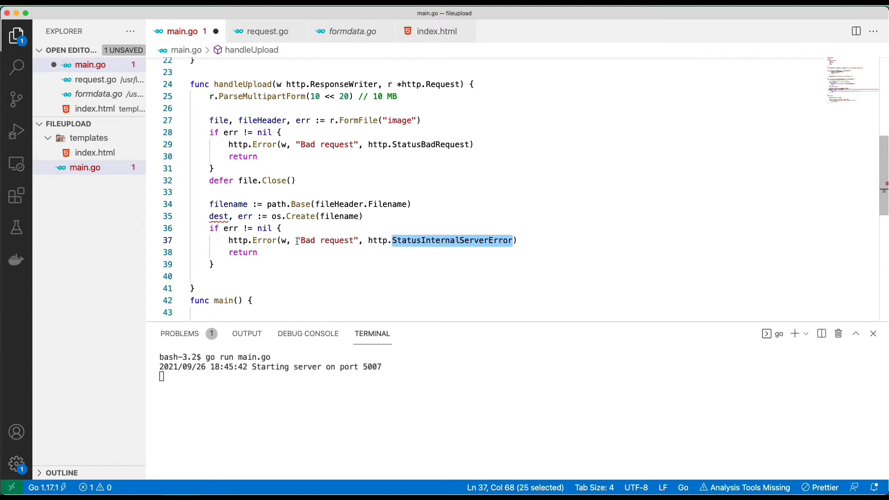
{"action": "type", "text": "StatusInternalServerError"}
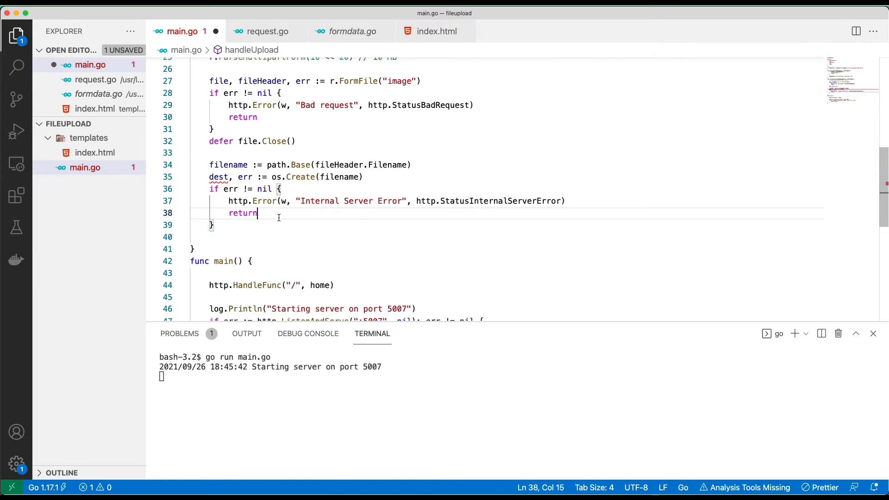
{"action": "type", "text": "defer"}
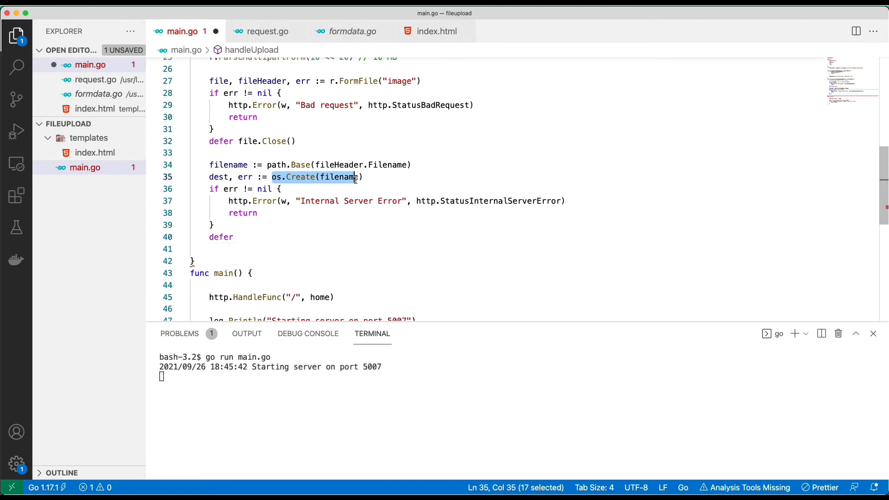
Defer dest.Close() below the create check and begin the next if statement.
{"action": "type", "text": "des"}
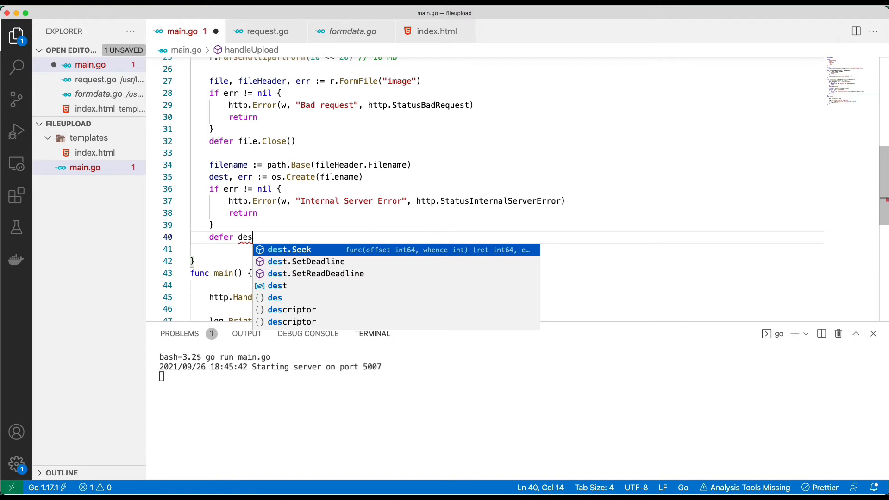
{"action": "type", "text": "t.Close("}
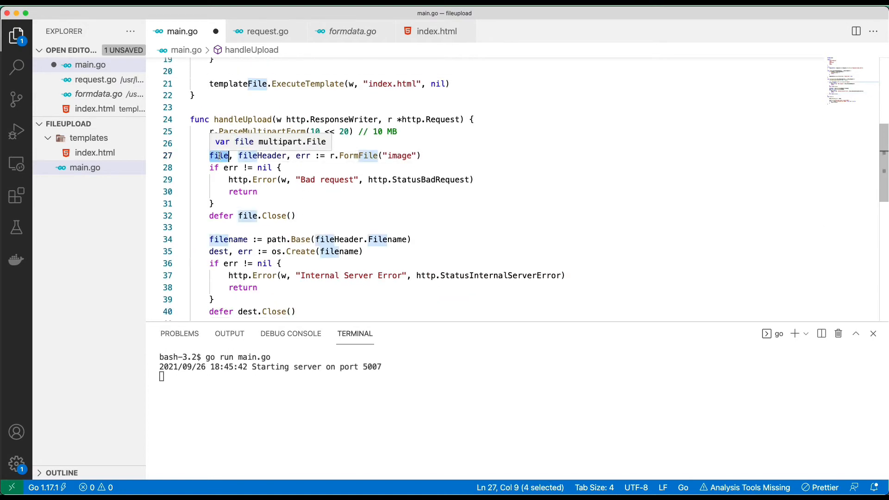
{"action": "scroll", "scroll_direction": "down", "scroll_amount": 3}
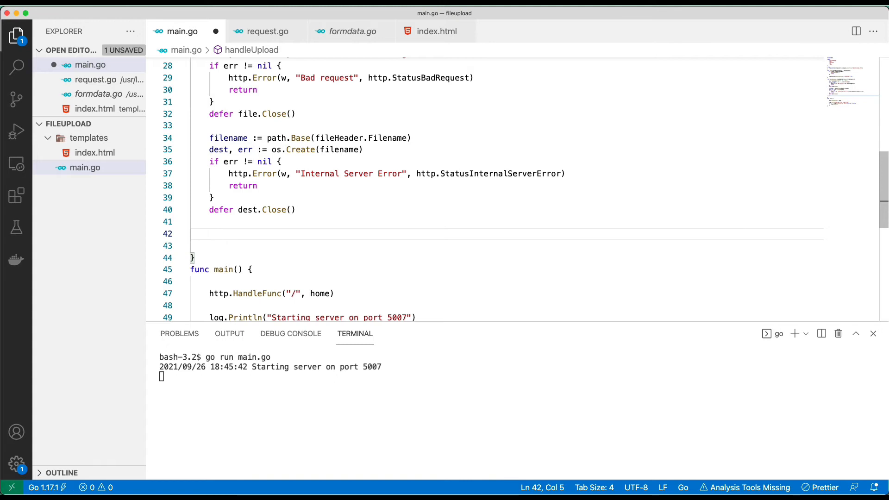
{"action": "type", "text": "if _"}
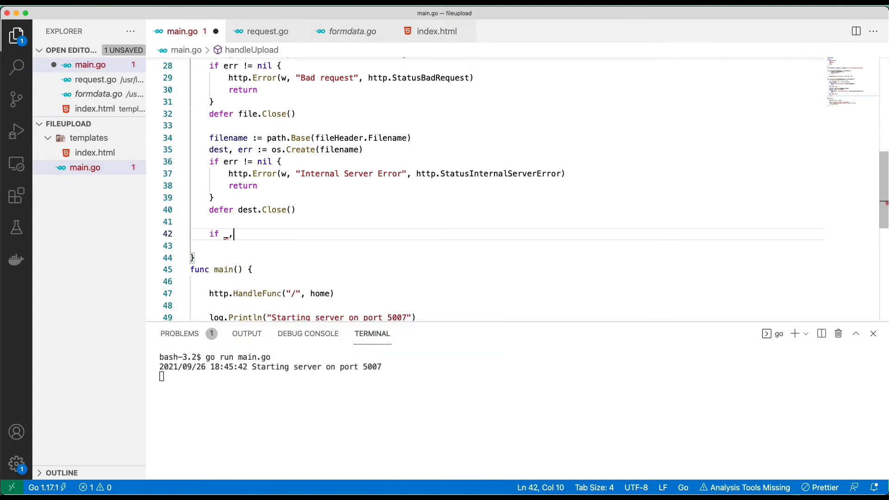
Copy file into dest with io.Copy, replying Internal Server Error and returning on failure.
{"action": "type", "text": ", err ="}
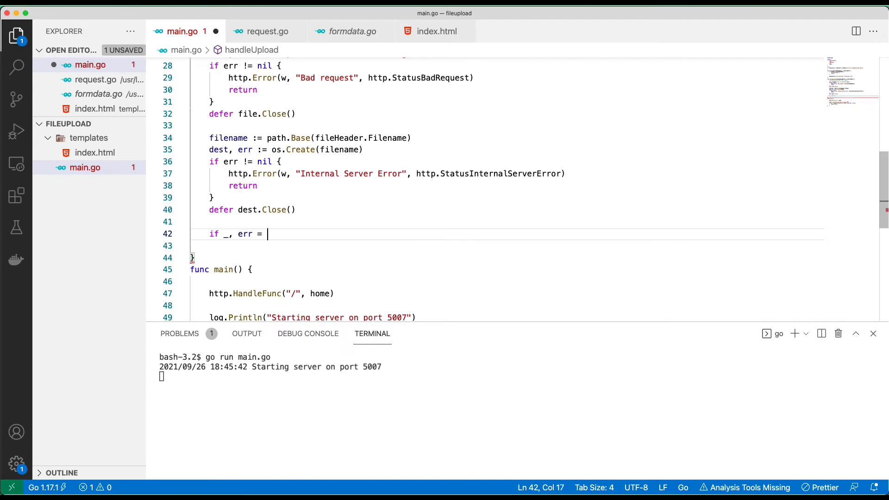
{"action": "type", "text": "io.Copy(dest, file); err != nil {"}
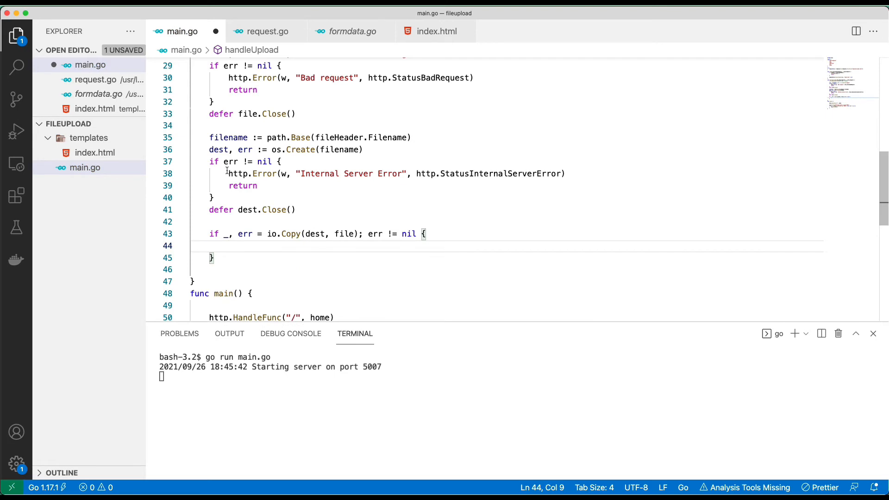
{"action": "type", "text": "http.Error(w, \"Internal Server Error\", http.StatusInternalServerError)"}
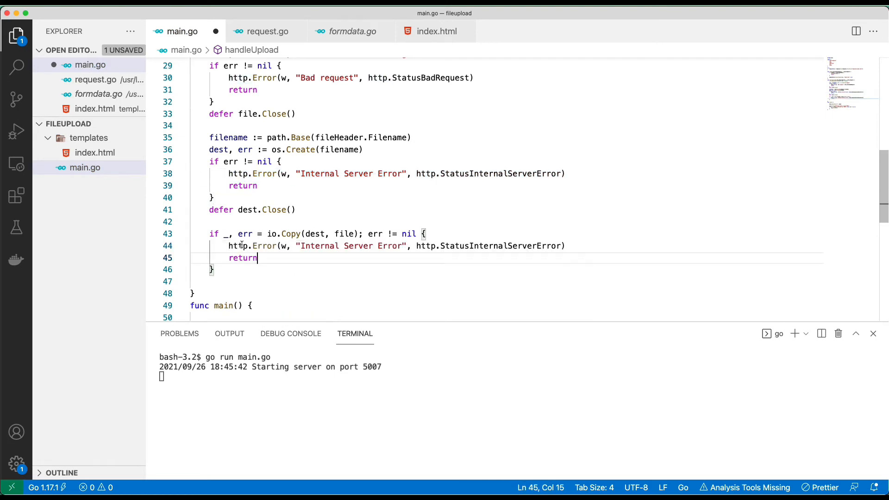
{"action": "scroll", "scroll_direction": "down", "scroll_amount": 3}
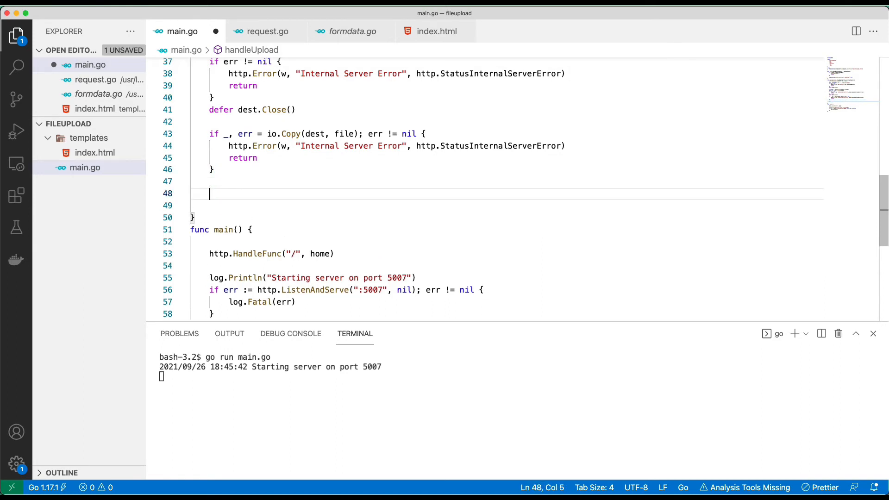
Redirect to "/?success=true" with http.StatusSeeOther at the end of handleUpload and save main.go.
{"action": "type", "text": "http.Rre"}
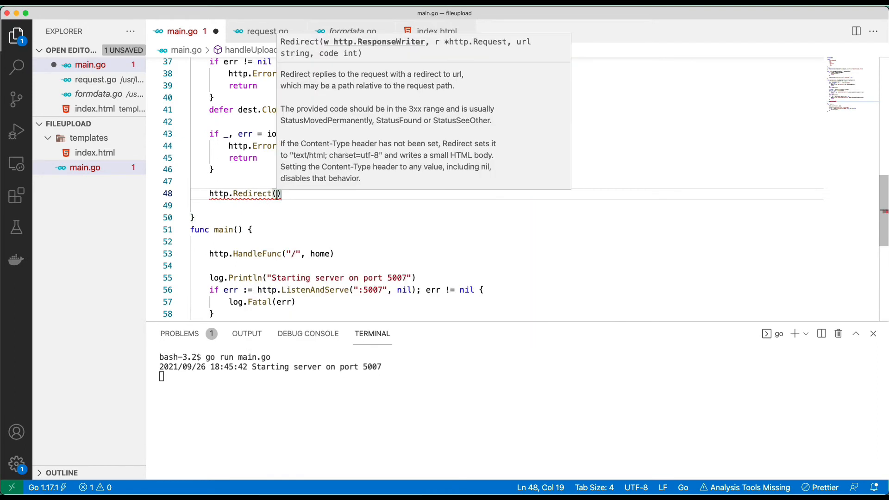
{"action": "type", "text": "w, r,"}
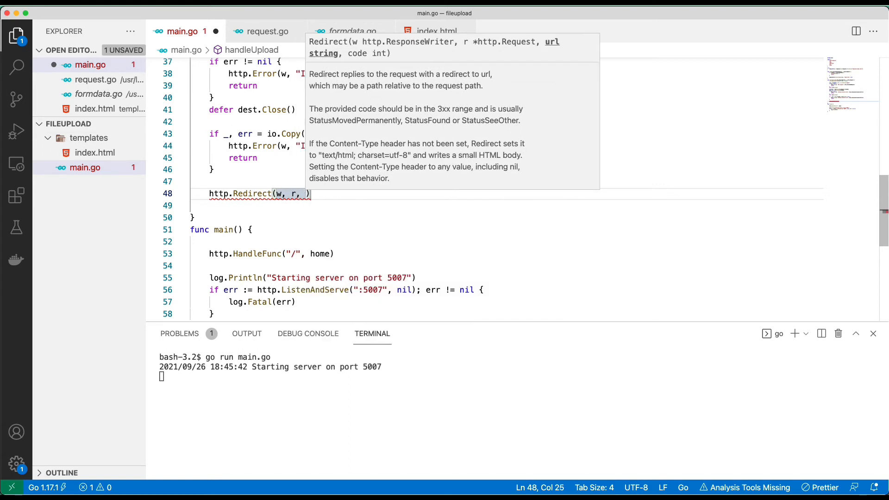
{"action": "type", "text": "\"/\""}
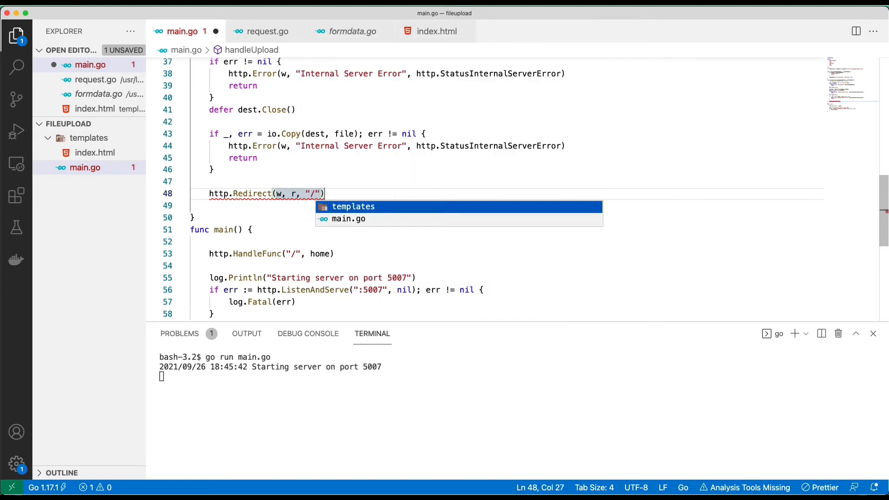
{"action": "type", "text": "?succe"}
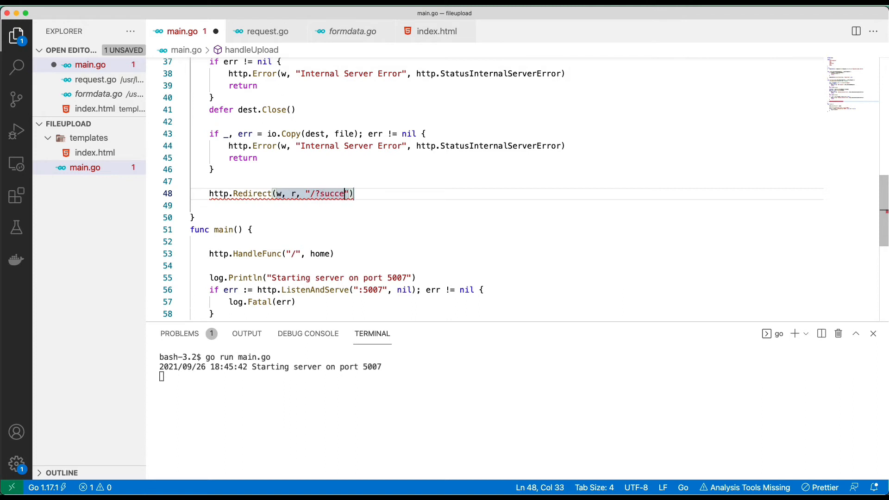
{"action": "type", "text": "s=true"}
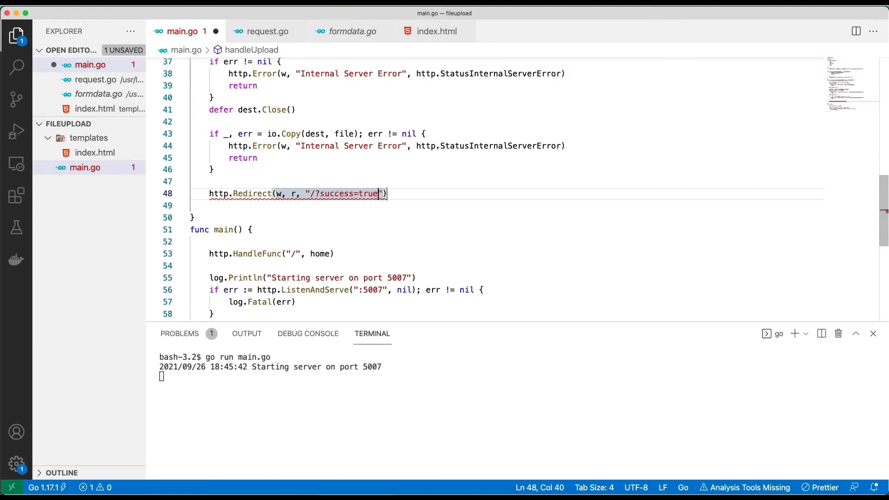
{"action": "type", "text": ", ht"}
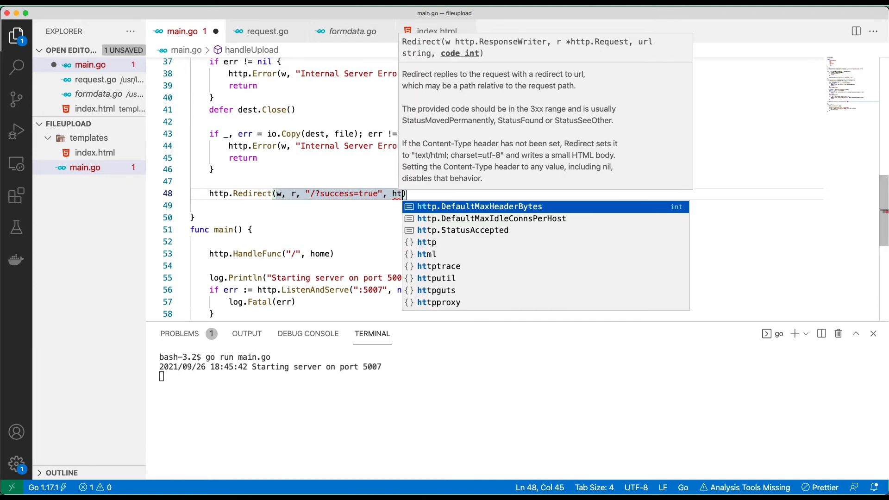
{"action": "type", "text": "StatusSeeOther"}
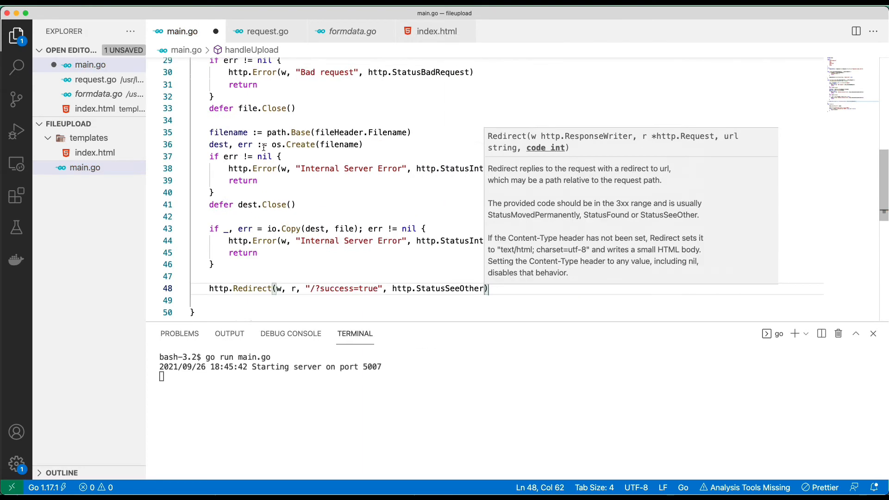
{"action": "scroll", "scroll_direction": "up", "scroll_amount": 3}
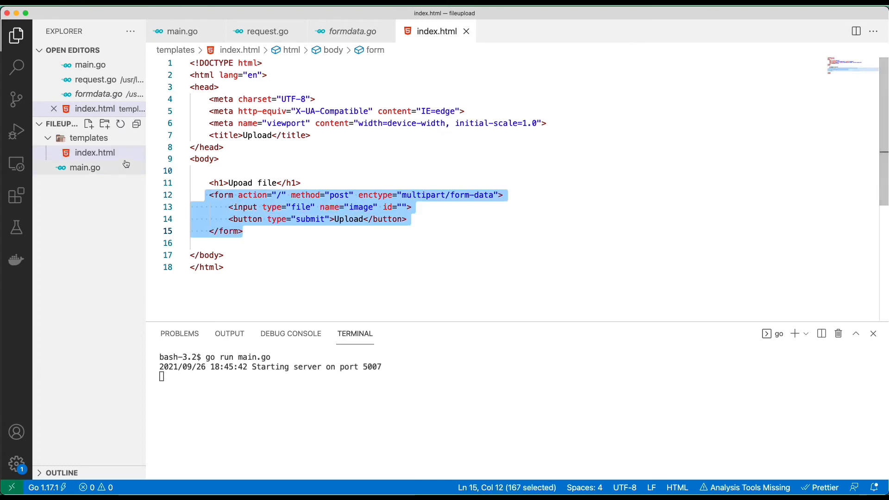
{"action": "left_click", "coordinate": [85, 167]}
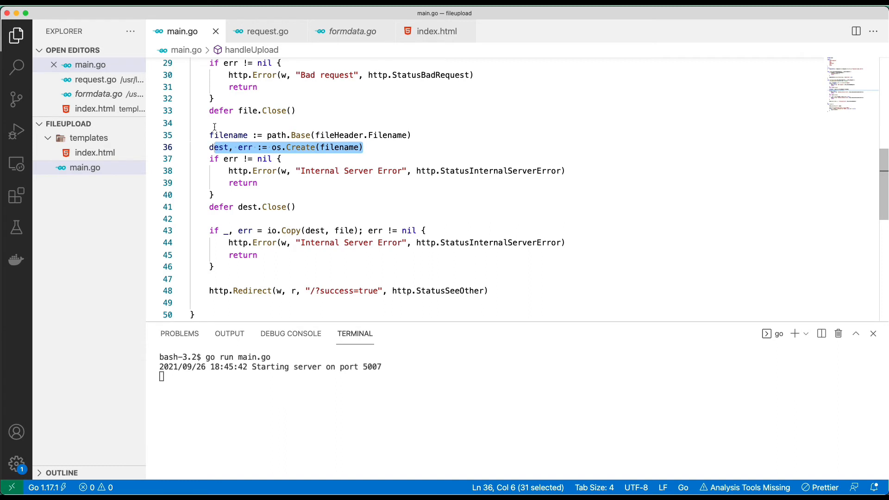
Scroll through main.go to review the finished handleUpload code.
{"action": "scroll", "scroll_direction": "down", "scroll_amount": 3}
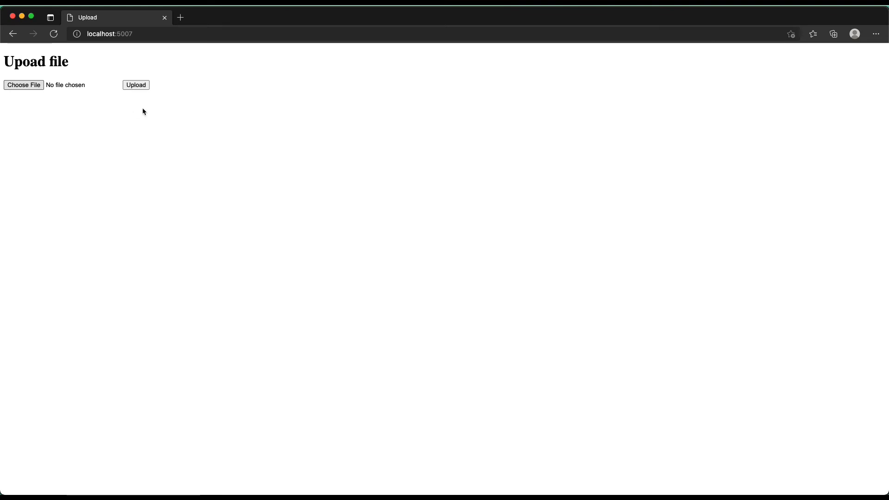
Choose the Screenshot 2021-09-22 at 9.55.57 PM image and upload it, returning with success=true.
{"action": "left_click", "coordinate": [24, 84]}
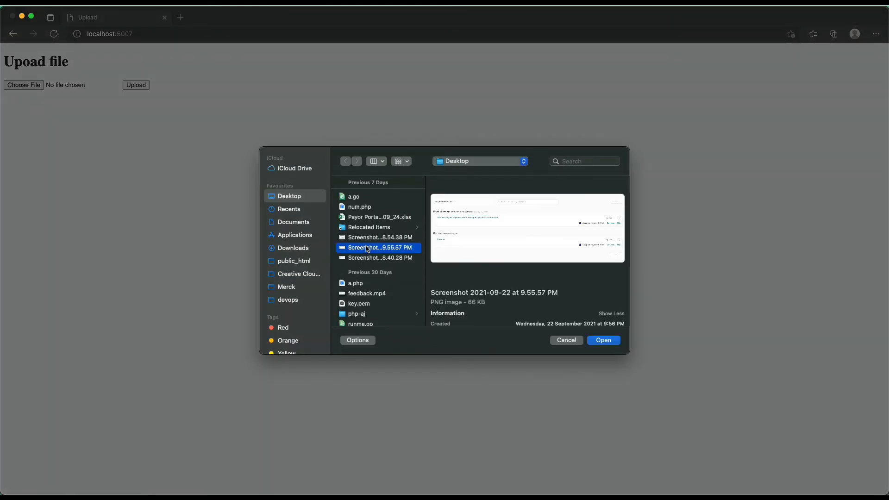
{"action": "left_click", "coordinate": [603, 340]}
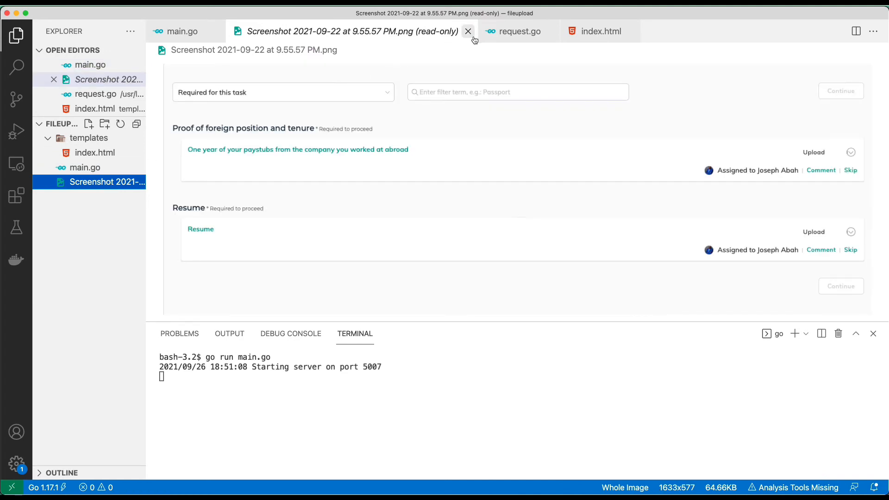
{"action": "left_click", "coordinate": [467, 32]}
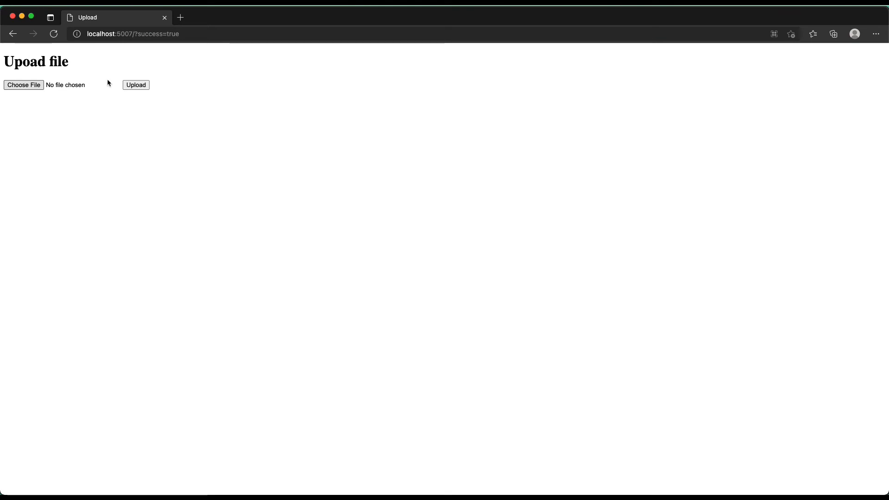
{"action": "left_click", "coordinate": [23, 84]}
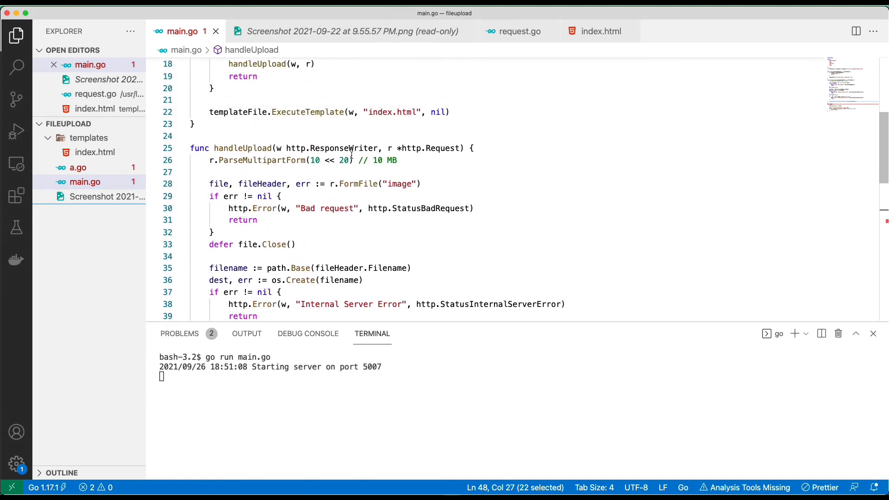
Add a log.Printf line that prints fileHeader.Filename in handleUpload.
{"action": "scroll", "scroll_direction": "down", "scroll_amount": 3}
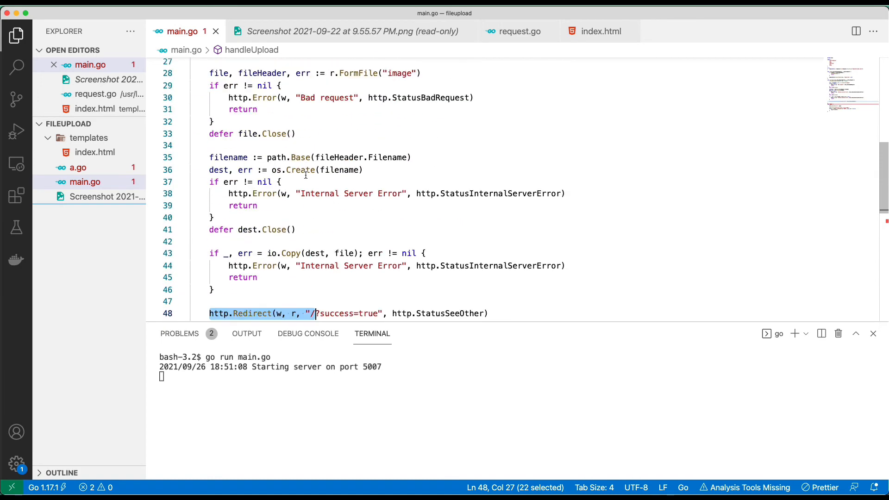
{"action": "scroll", "scroll_direction": "down", "scroll_amount": 3}
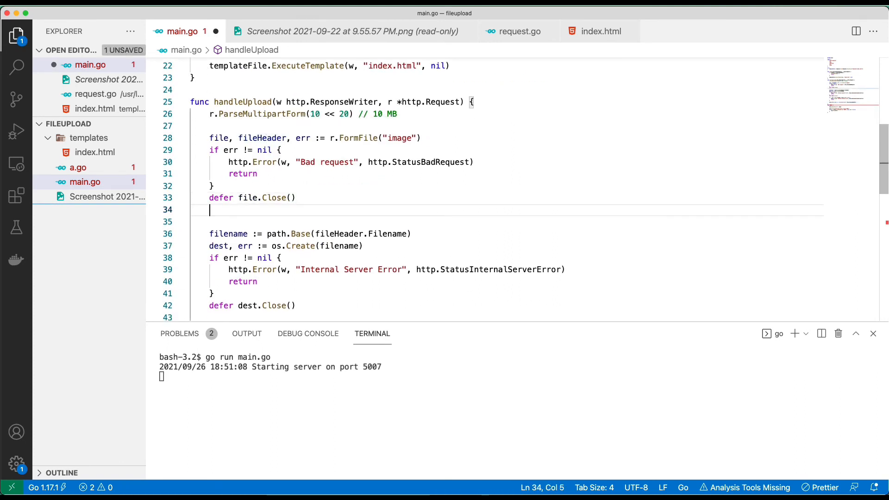
{"action": "type", "text": "log."}
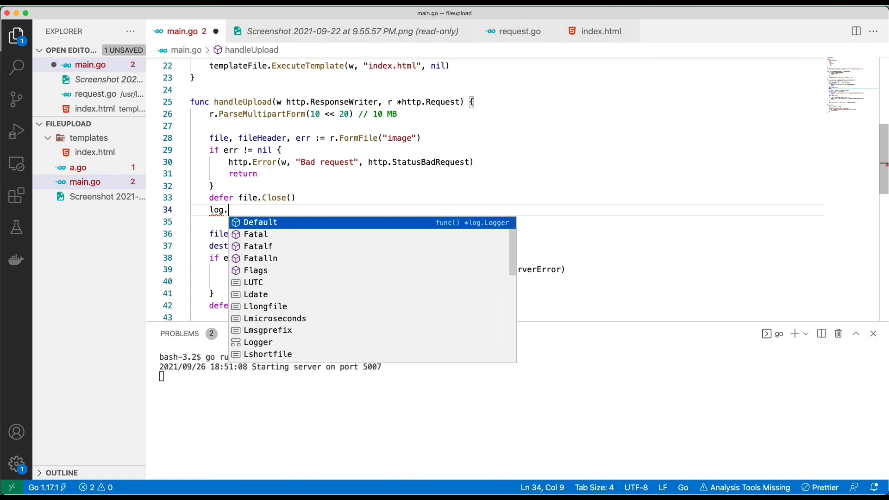
{"action": "type", "text": "Prin"}
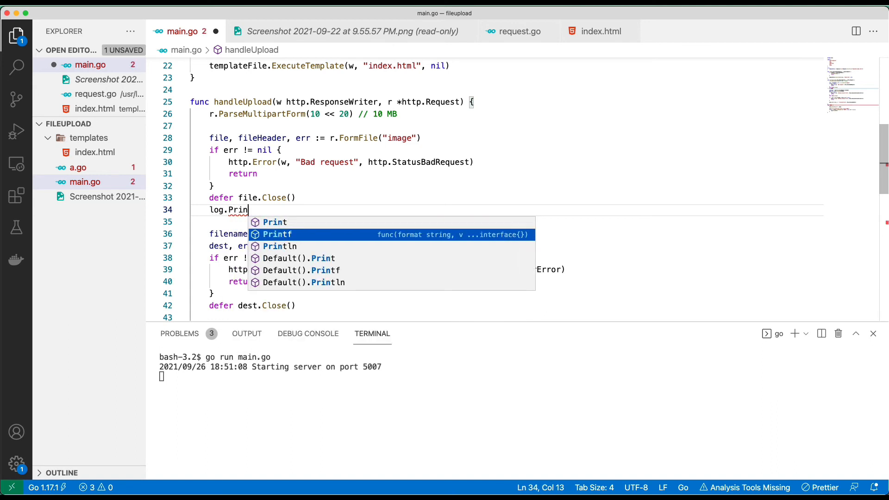
{"action": "type", "text": "tf"}
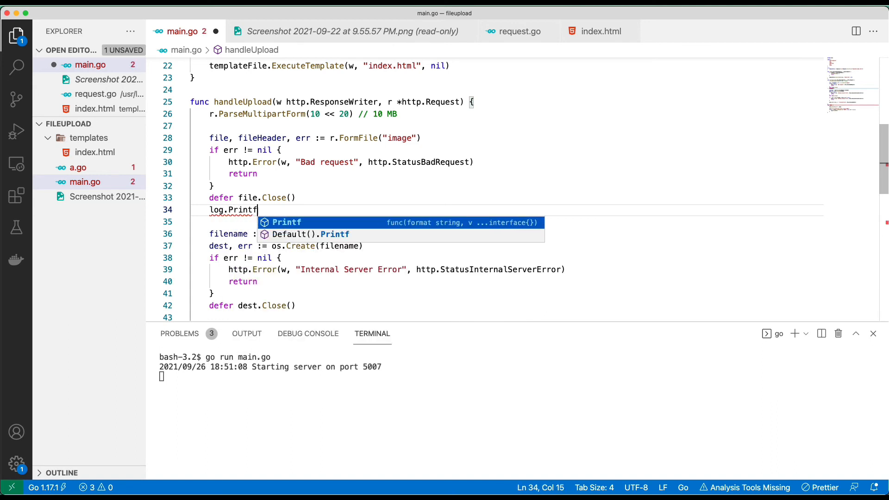
{"action": "type", "text": "(\"Filename:  %s\","}
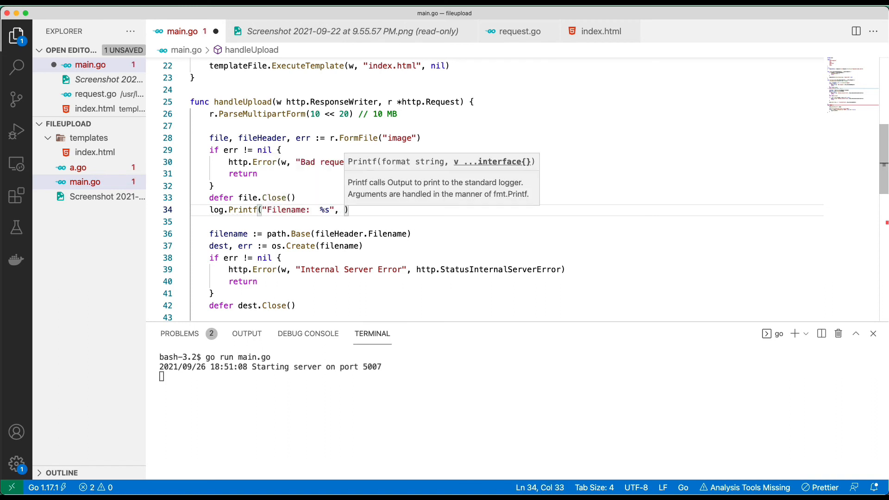
{"action": "type", "text": "fileHeader.Filename"}
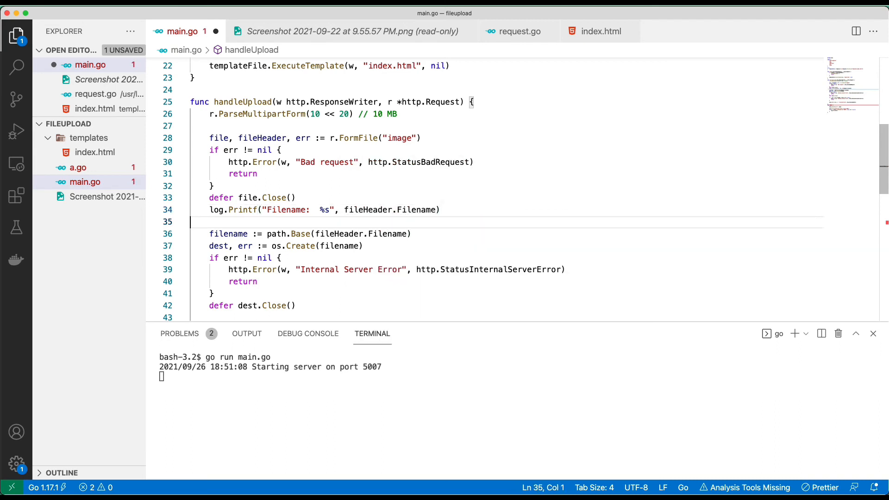
{"action": "type", "text": "\\n"}
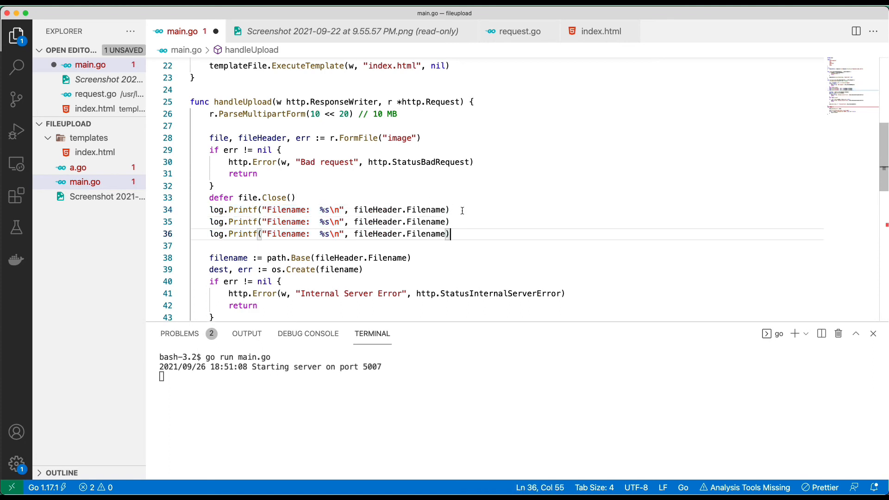
Add a second log line that prints the upload's fileHeader.Size.
{"action": "type", "text": "Size"}
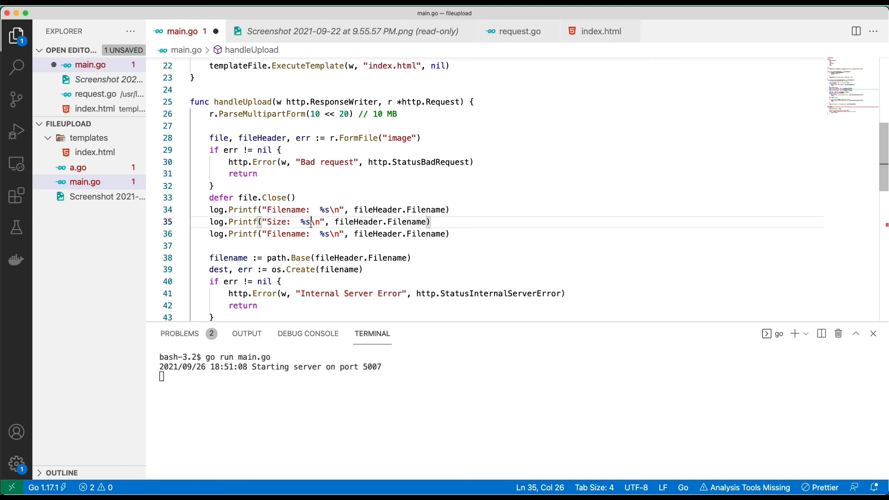
{"action": "key", "text": "Backspace"}
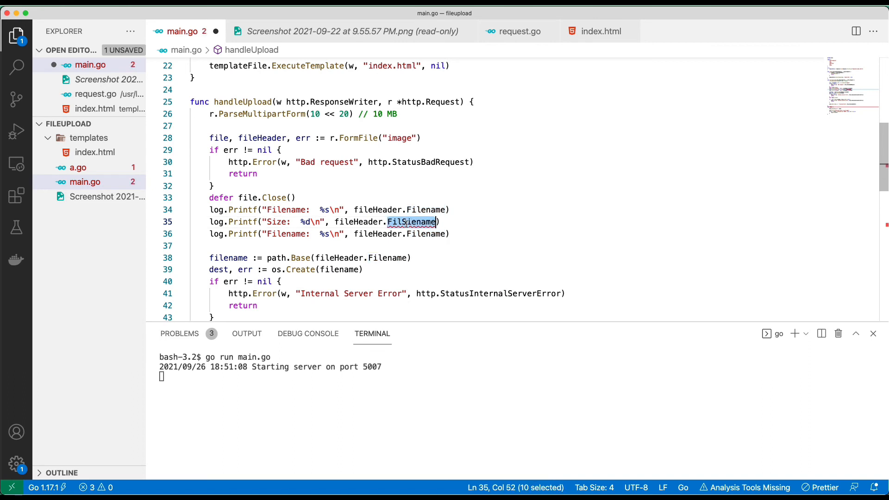
{"action": "type", "text": "S"}
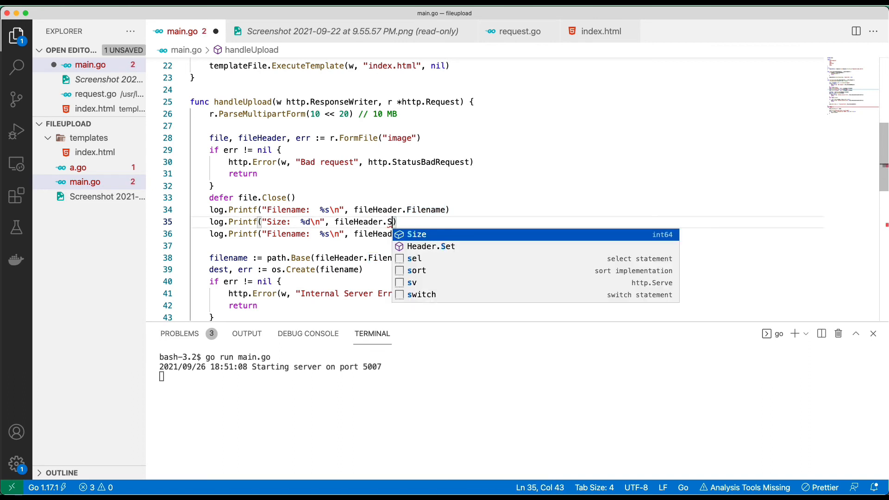
{"action": "key", "text": "Enter"}
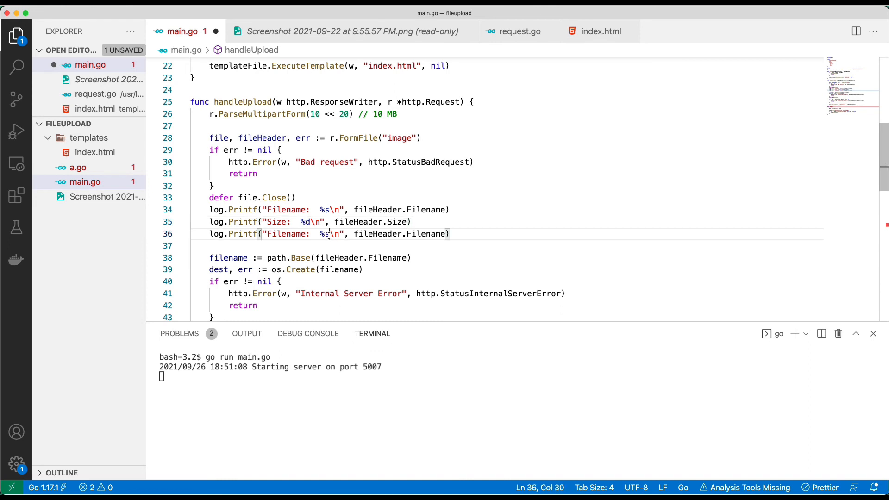
Make the third log line print fileHeader.Header, save main.go and stop the server.
{"action": "double_click", "coordinate": [426, 233]}
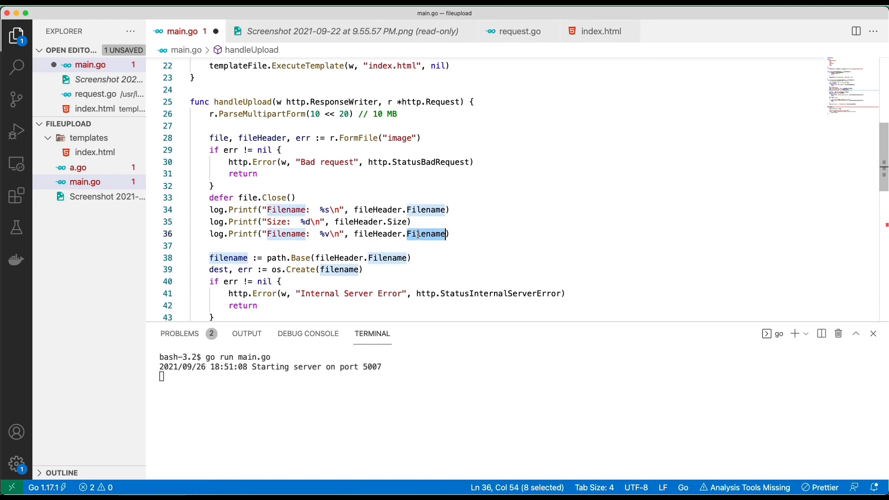
{"action": "type", "text": "j"}
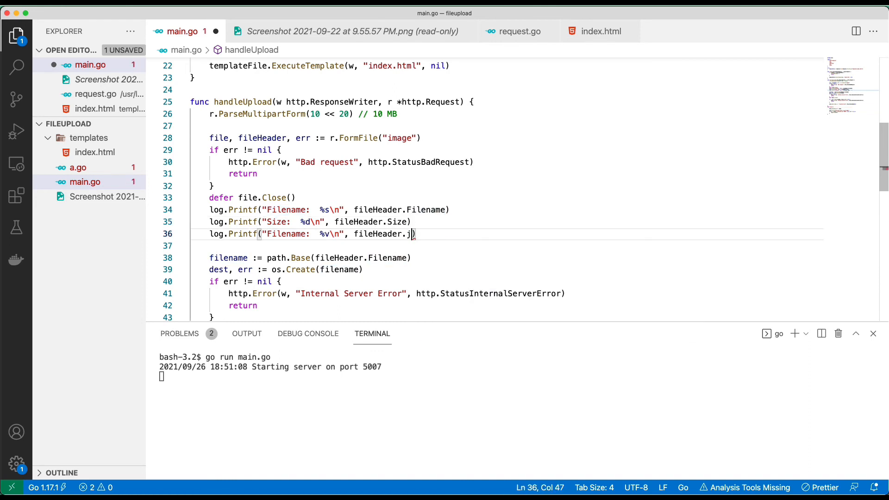
{"action": "type", "text": "Header"}
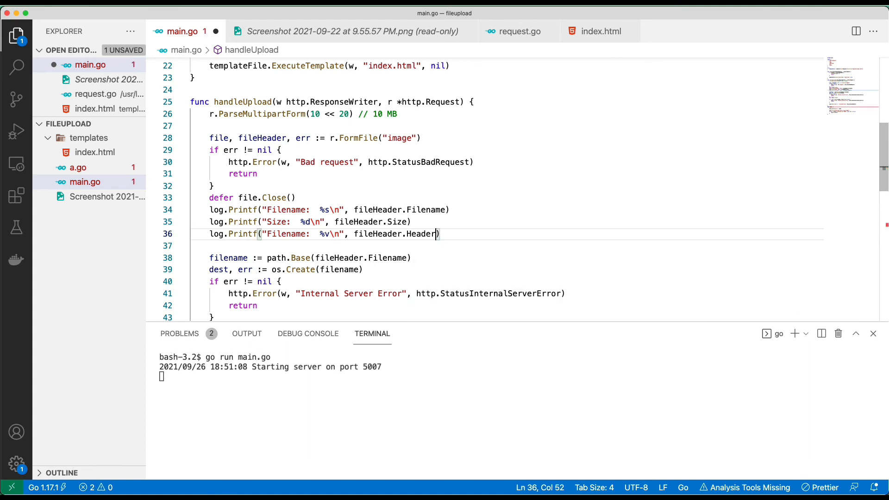
{"action": "key", "text": "ctrl+c"}
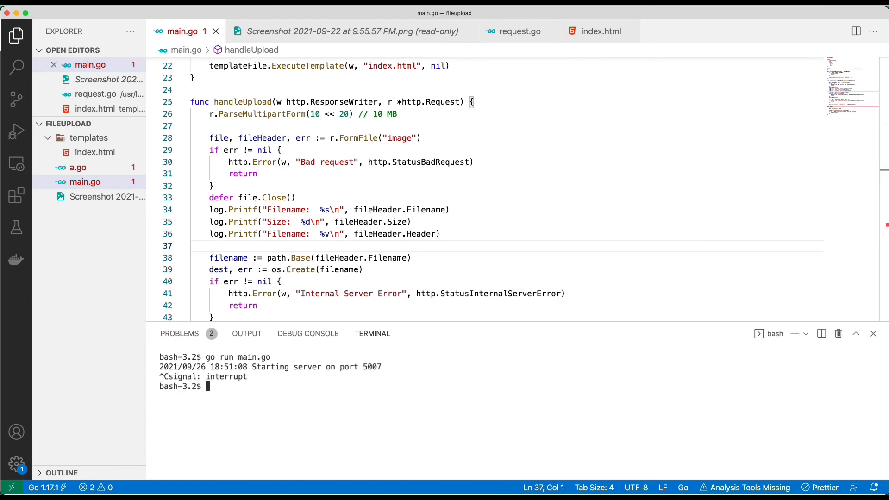
Rerun go run main.go, upload the 9.55.57 PM screenshot and check its filename, 66209 size and headers in the log.
{"action": "type", "text": "go run main.go"}
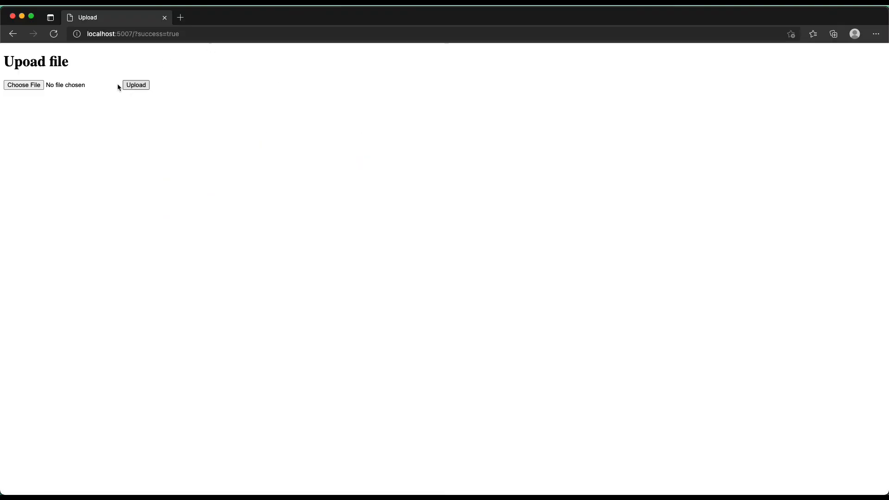
{"action": "left_click", "coordinate": [23, 85]}
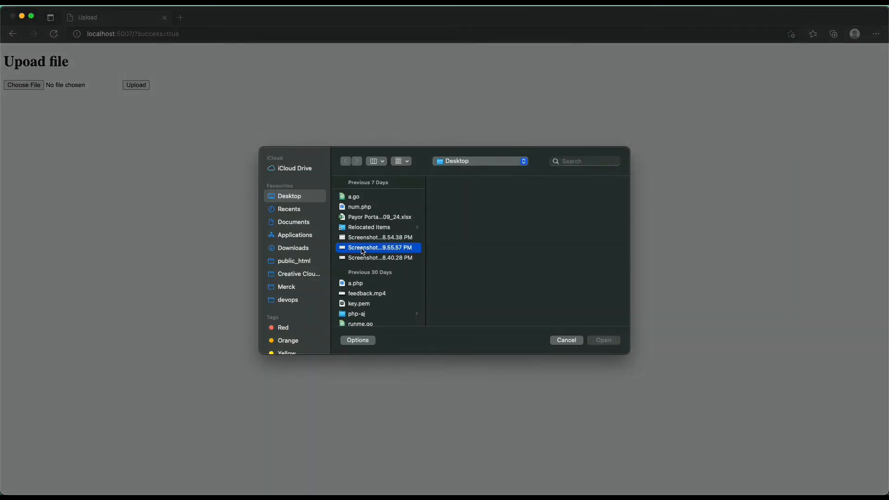
{"action": "left_click", "coordinate": [565, 340]}
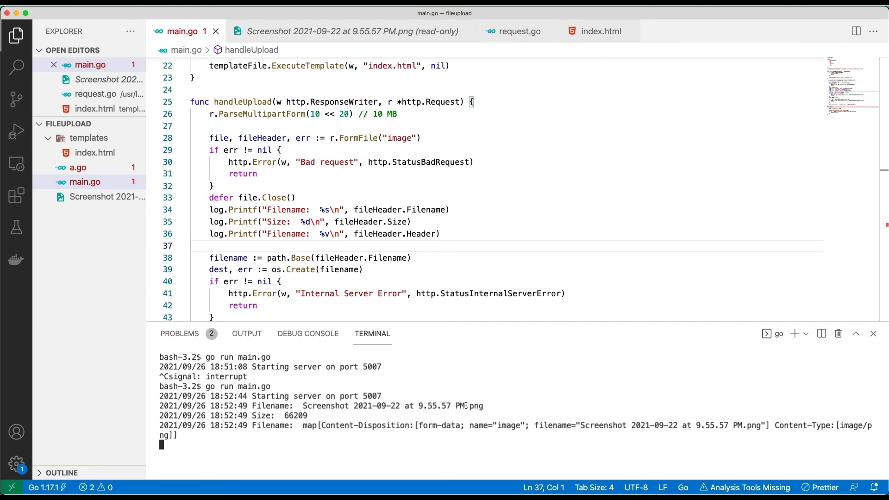
{"action": "double_click", "coordinate": [474, 405]}
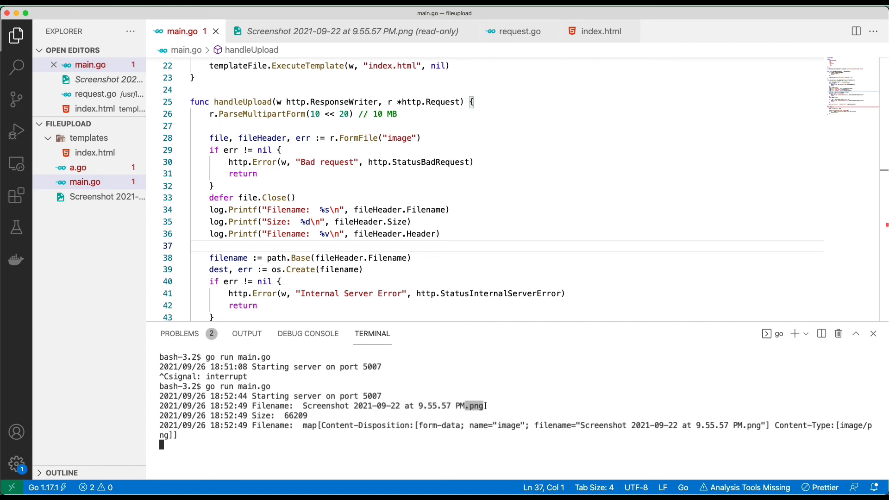
{"action": "double_click", "coordinate": [269, 425]}
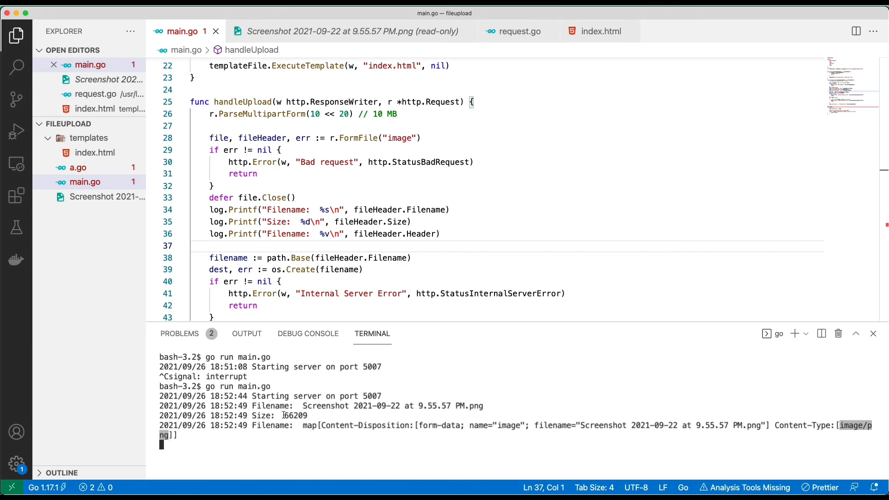
Add an if fileHeader.Size >= 66209 check after the log lines in handleUpload.
{"action": "scroll", "scroll_direction": "down", "scroll_amount": 3}
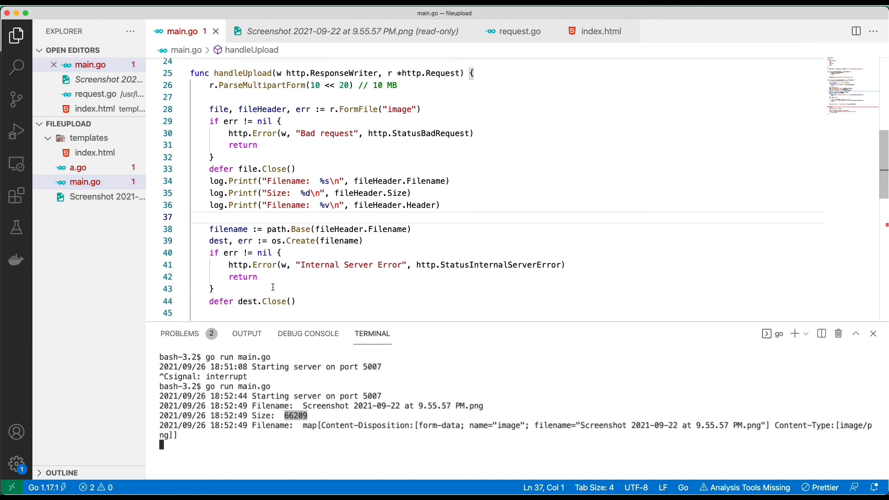
{"action": "scroll", "scroll_direction": "down", "scroll_amount": 3}
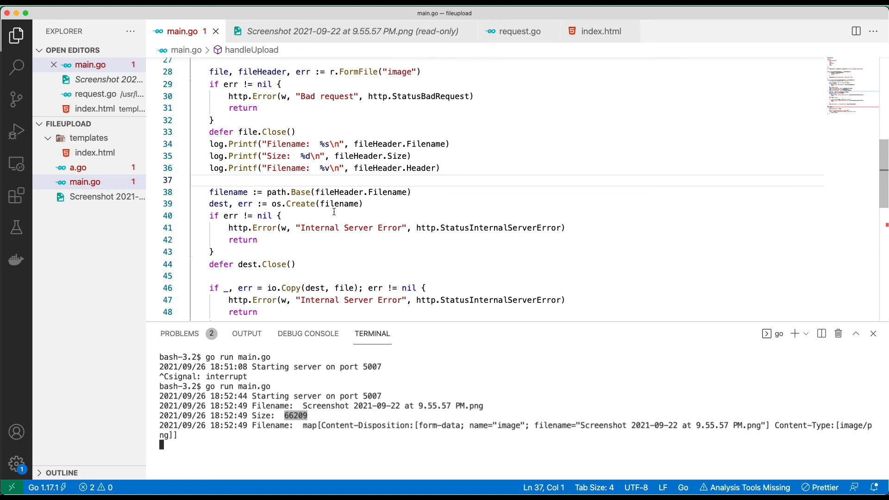
{"action": "left_click", "coordinate": [439, 168]}
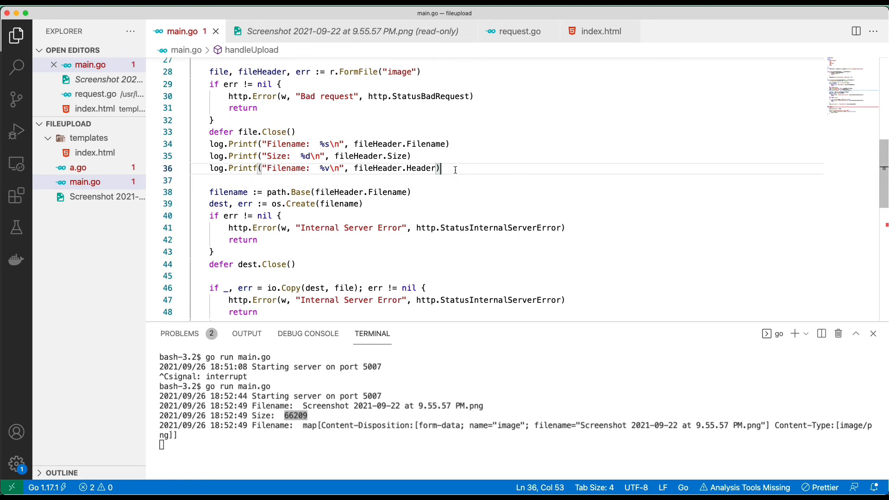
{"action": "type", "text": "if"}
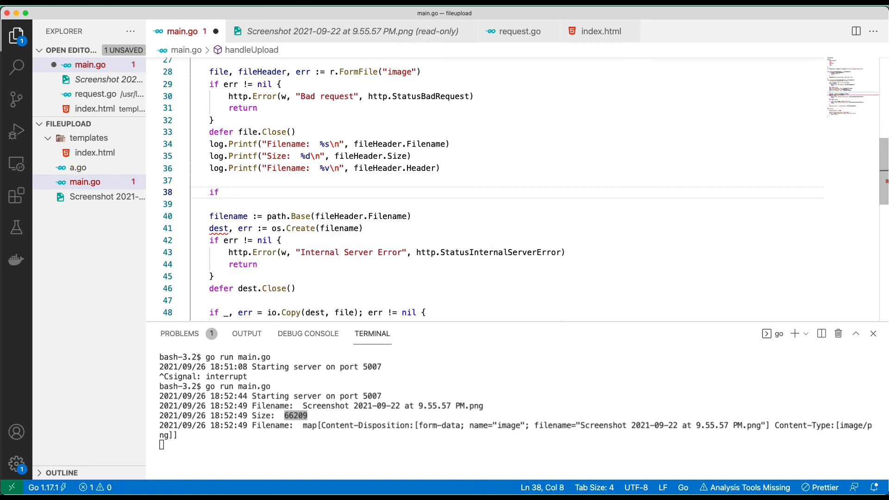
{"action": "type", "text": "fileHeader"}
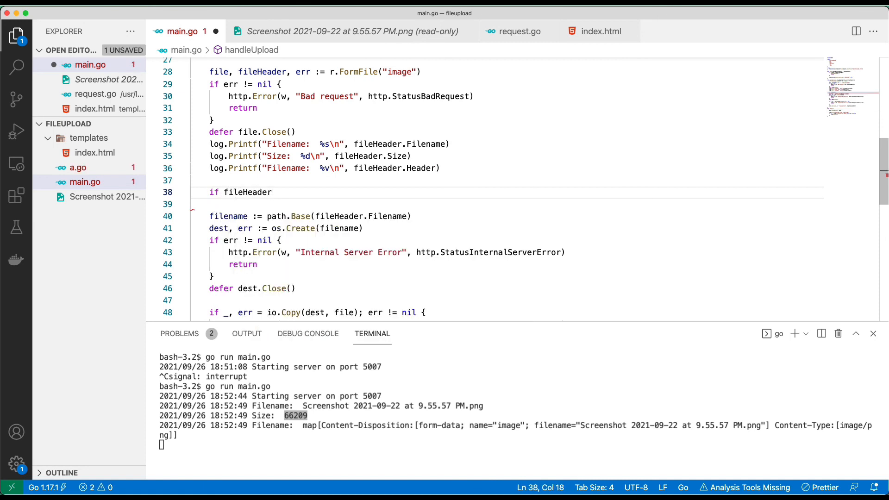
{"action": "type", "text": ".Size"}
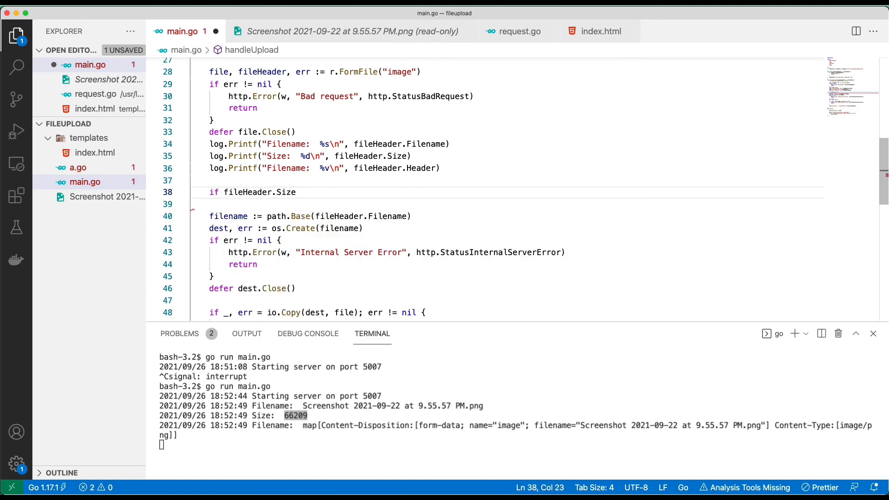
{"action": "type", "text": "=="}
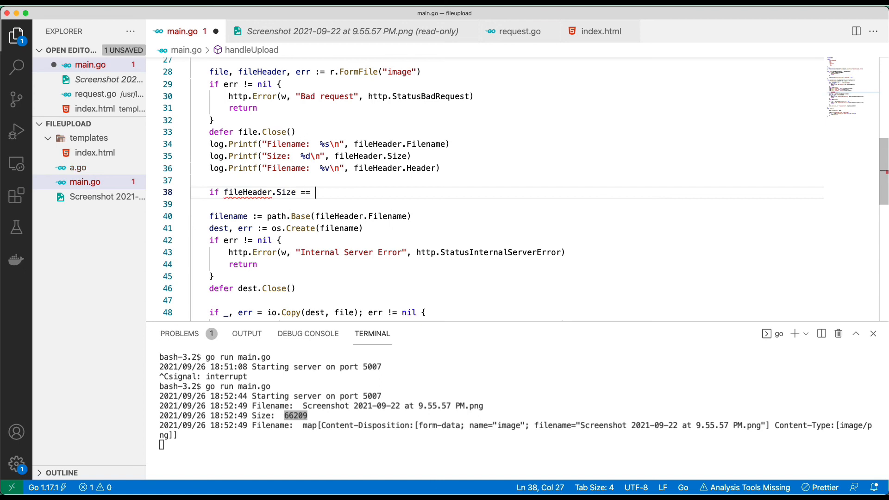
{"action": "type", "text": "66209"}
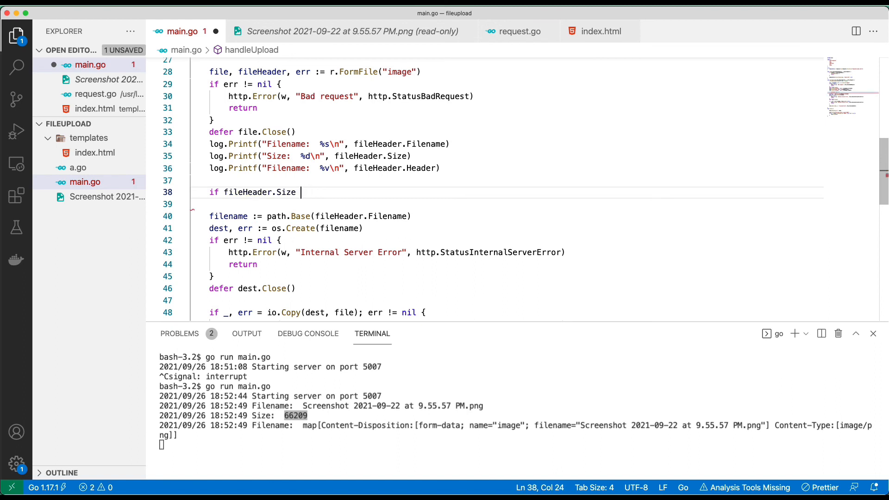
{"action": "type", "text": ">=  66209"}
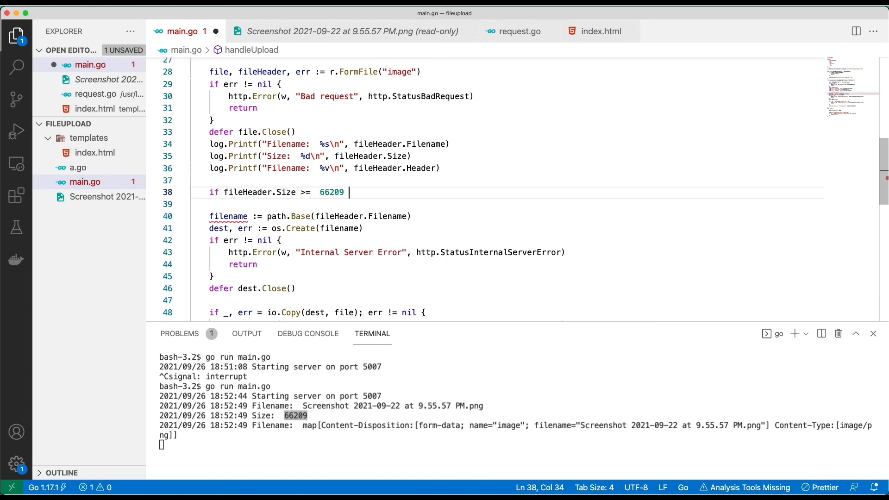
{"action": "type", "text": "{"}
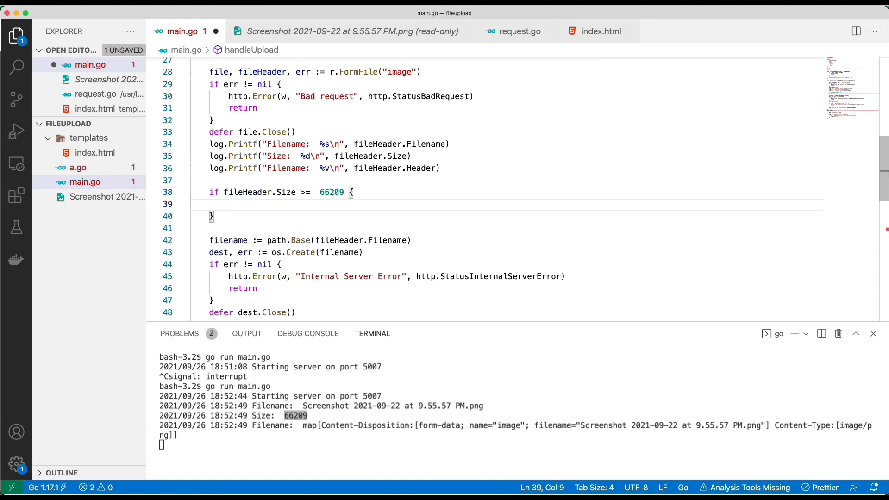
Call log.Fatal("File too large") inside the check and save main.go.
{"action": "type", "text": "log.Fatal("}
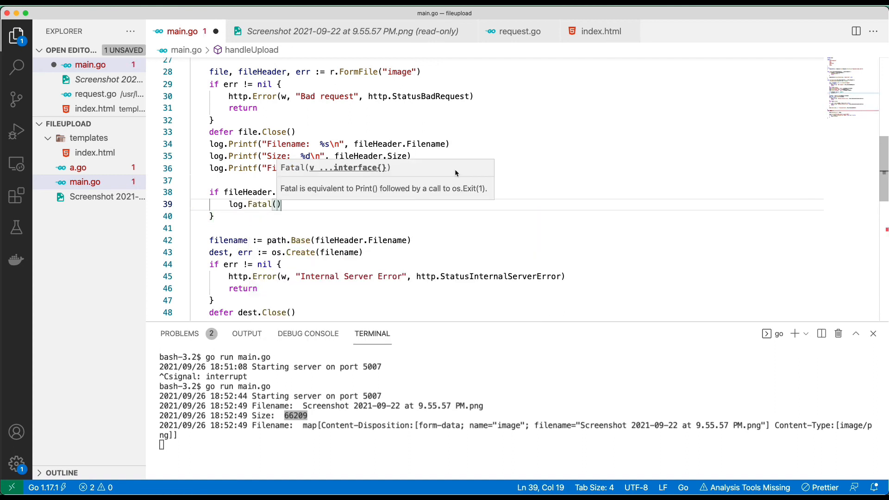
{"action": "type", "text": "File too large\""}
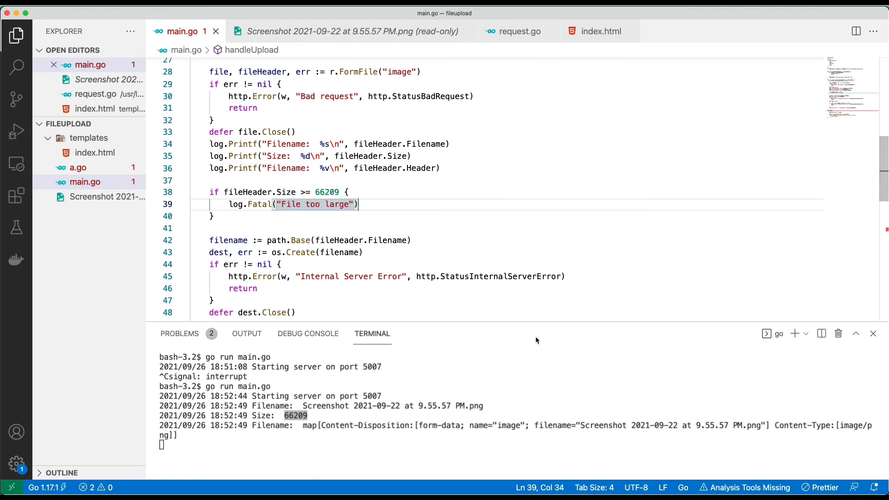
{"action": "key", "text": "ctrl+c"}
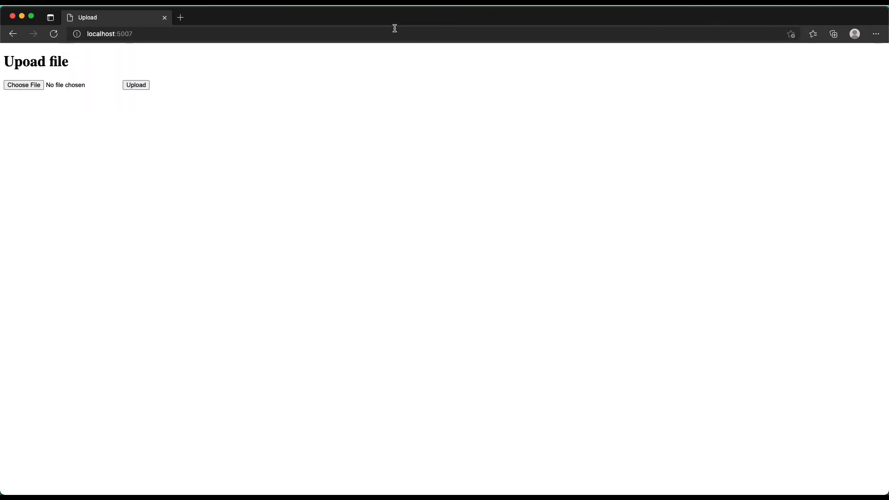
Upload the screenshot again so the server logs File too large and exits with status 1.
{"action": "left_click", "coordinate": [23, 85]}
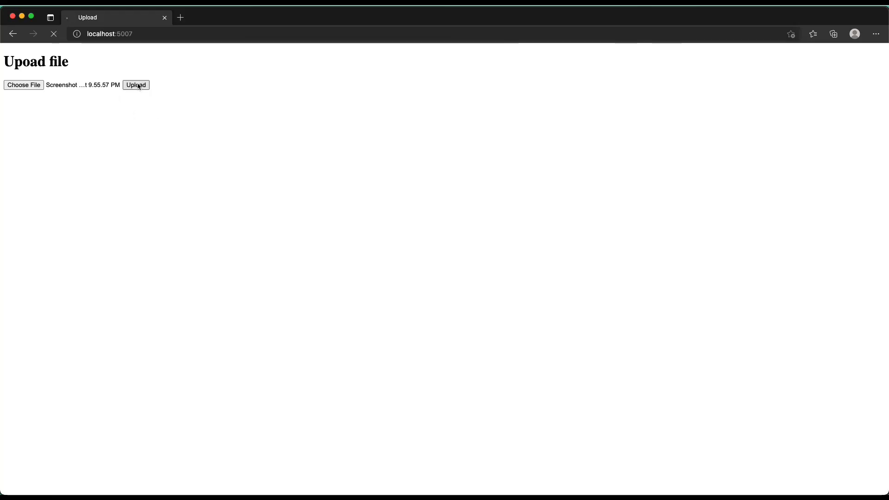
{"action": "left_click", "coordinate": [136, 85]}
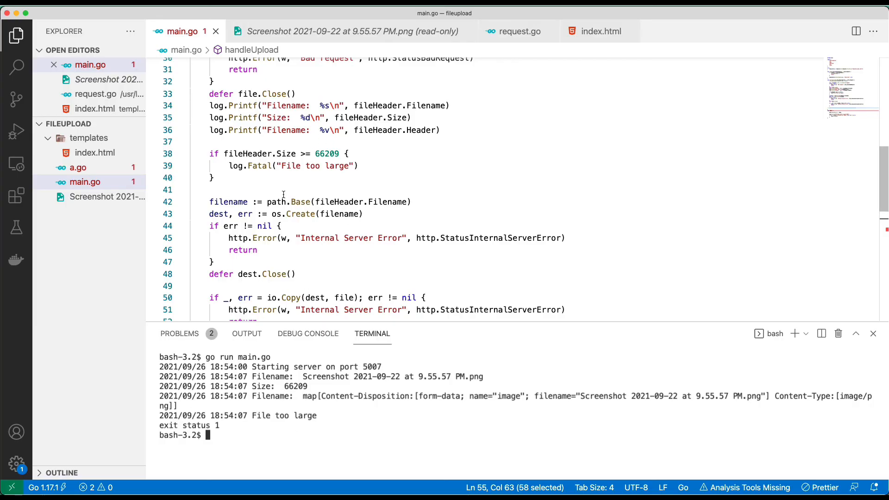
{"action": "double_click", "coordinate": [327, 154]}
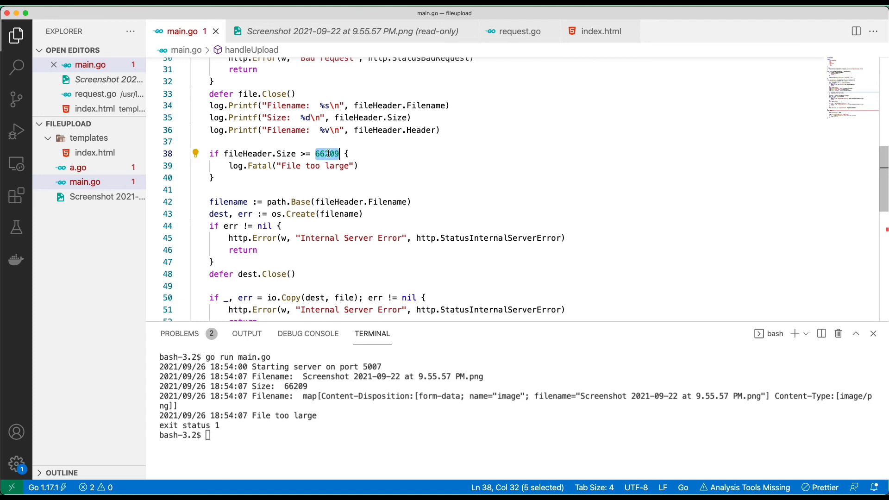